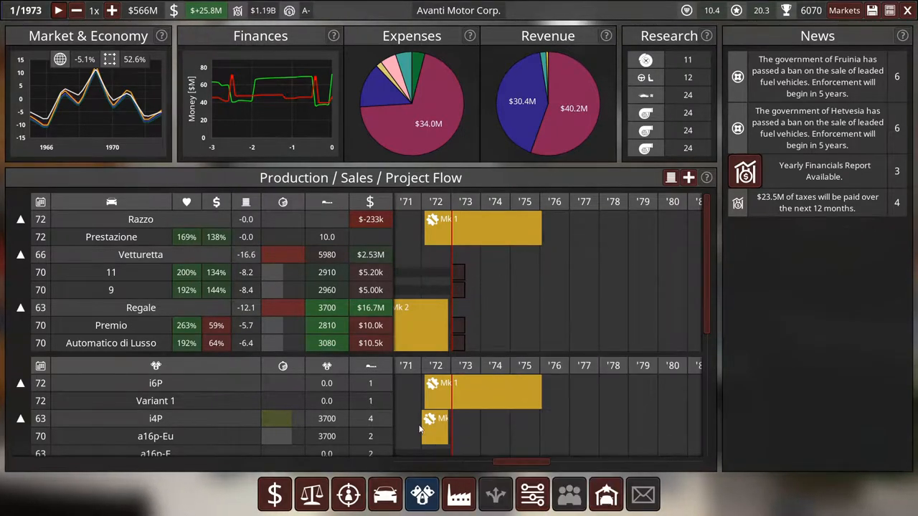
pyautogui.moveTo(419, 448)
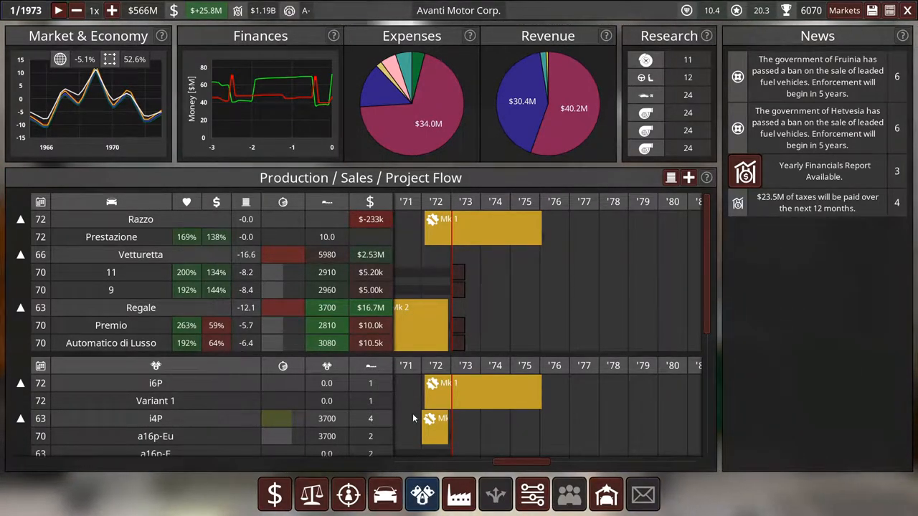
pyautogui.moveTo(339, 272)
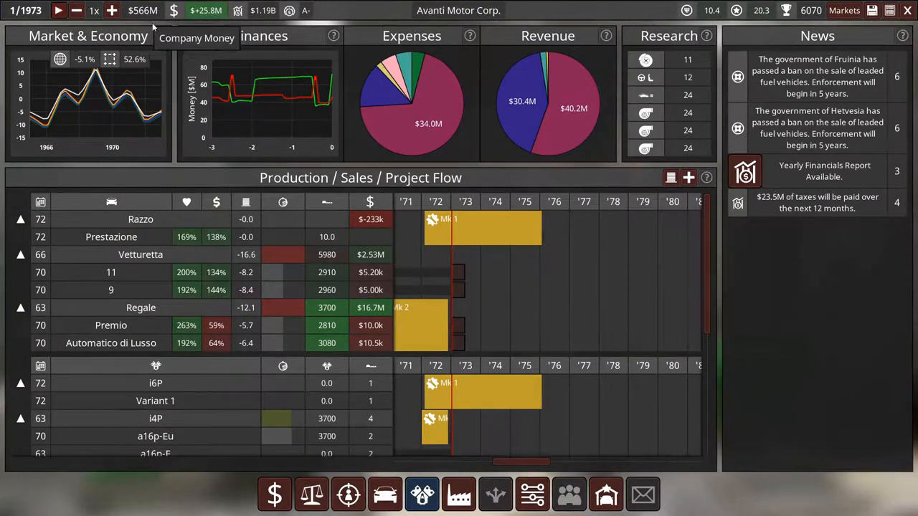
pyautogui.moveTo(370, 307)
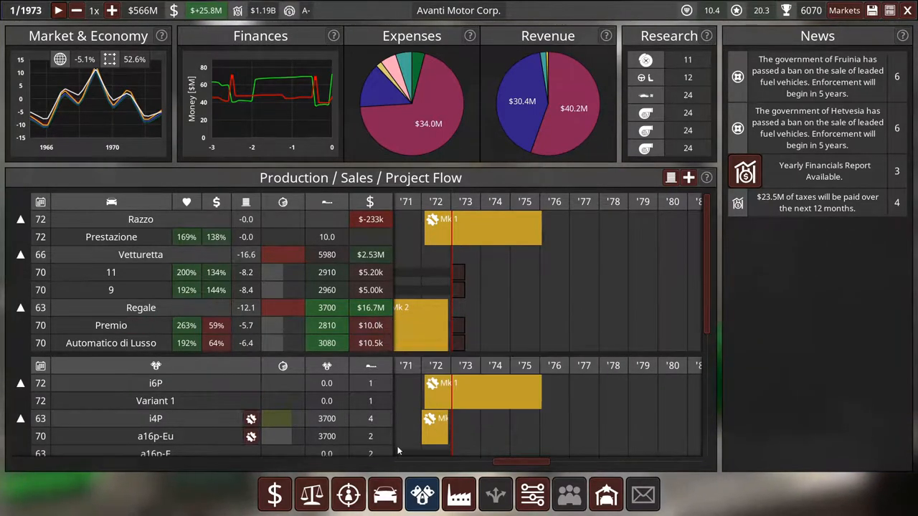
pyautogui.moveTo(385, 493)
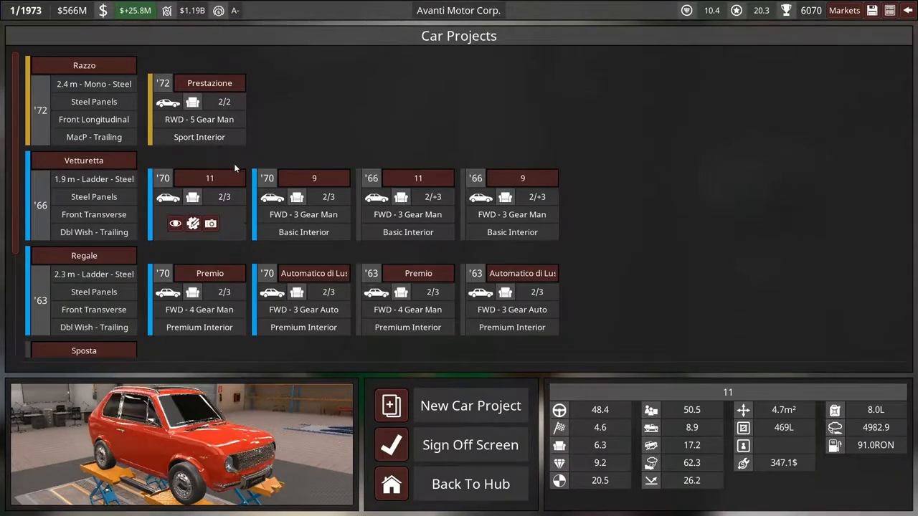
# View the Razzo Prestazione trim in the designer garage, orbit it, and return to Car Projects.
pyautogui.click(209, 82)
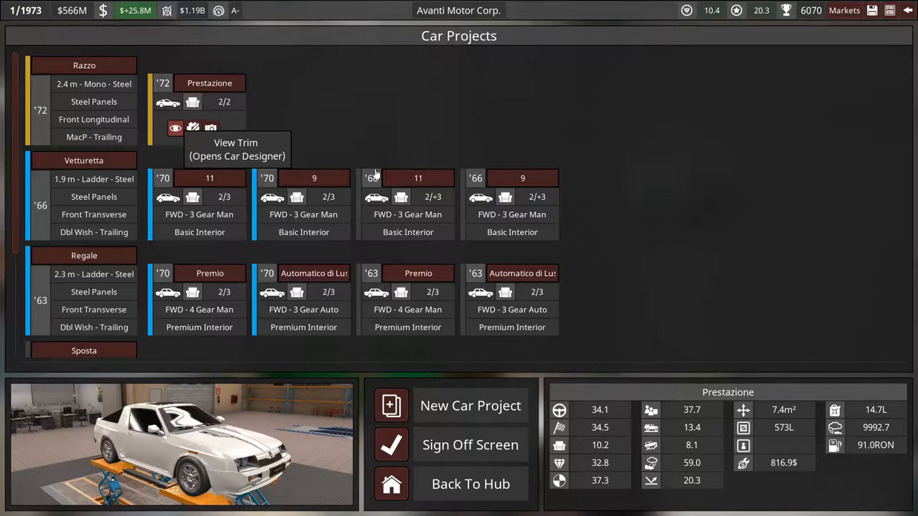
pyautogui.click(175, 127)
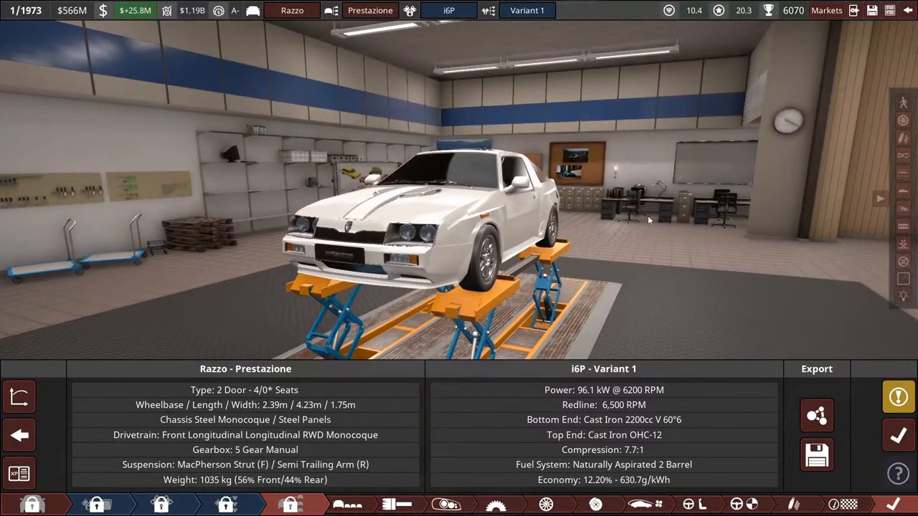
pyautogui.moveTo(646, 215); pyautogui.dragTo(413, 215)
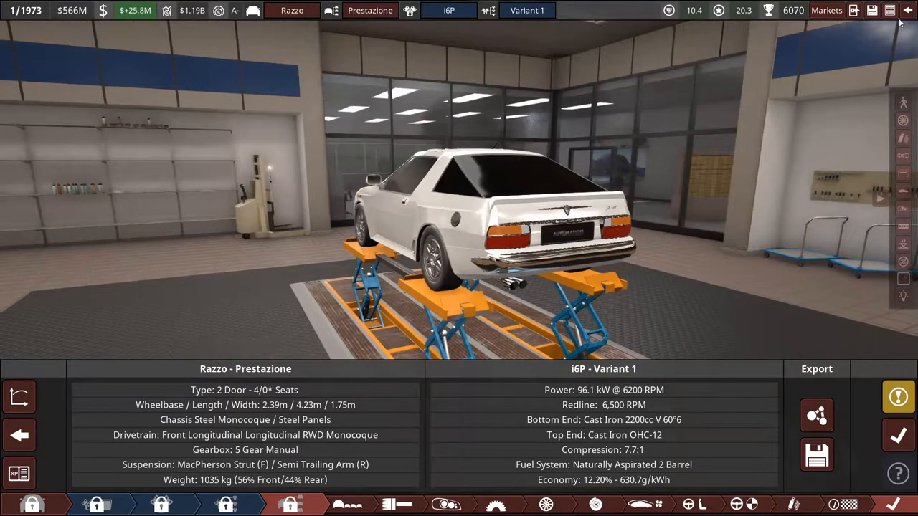
pyautogui.click(905, 9)
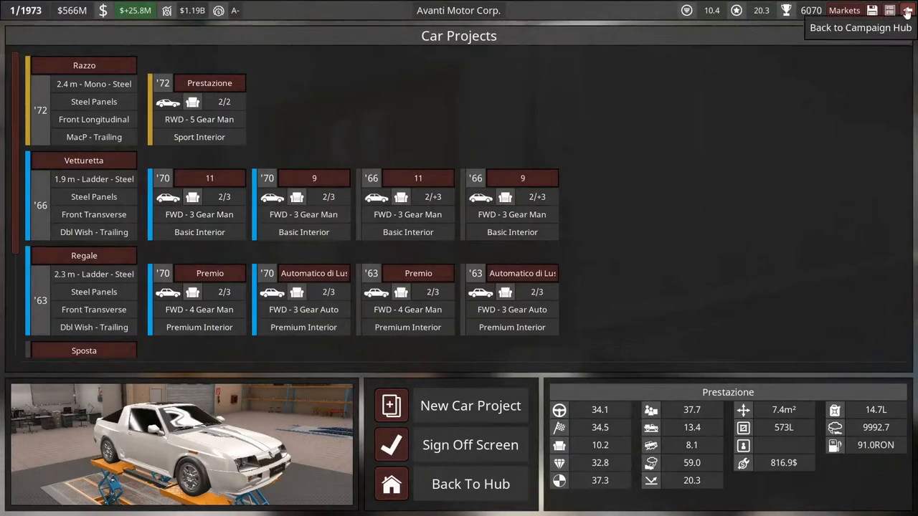
# Go back to the campaign hub and scroll its production, sales and project-flow timeline.
pyautogui.click(906, 11)
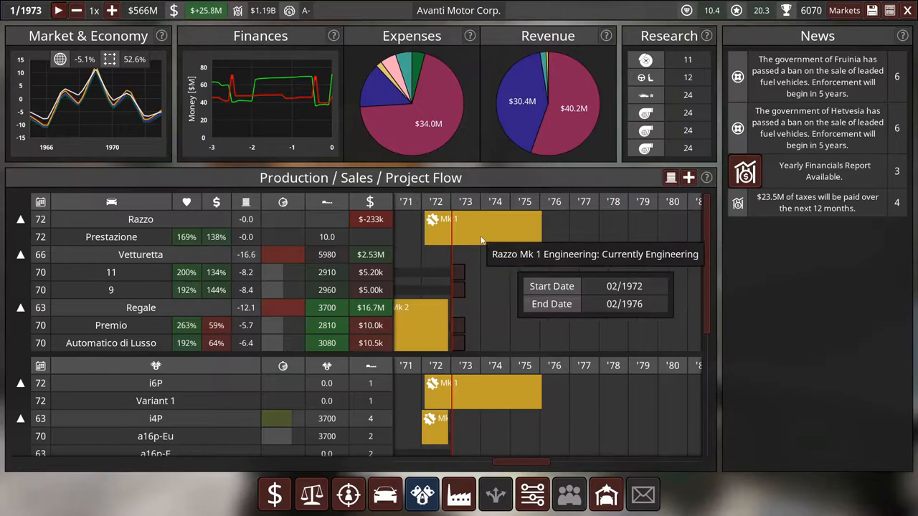
pyautogui.moveTo(417, 393)
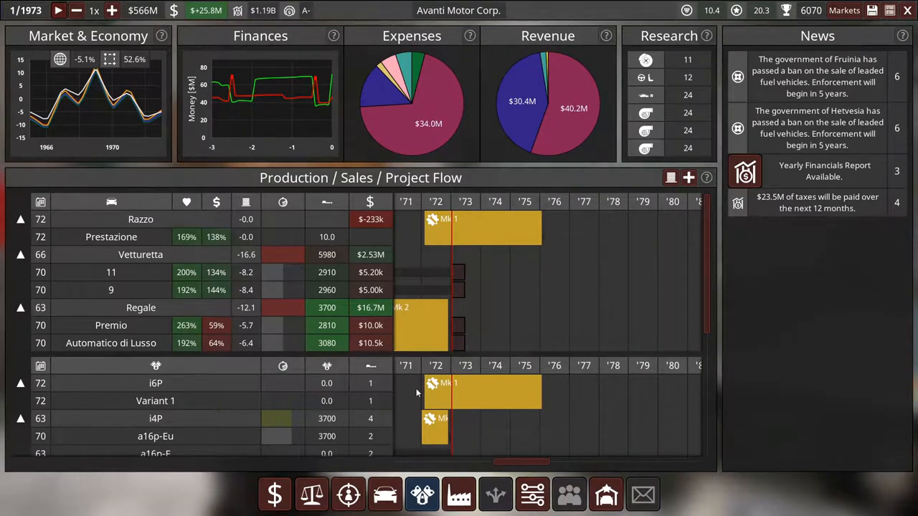
pyautogui.scroll(-3)
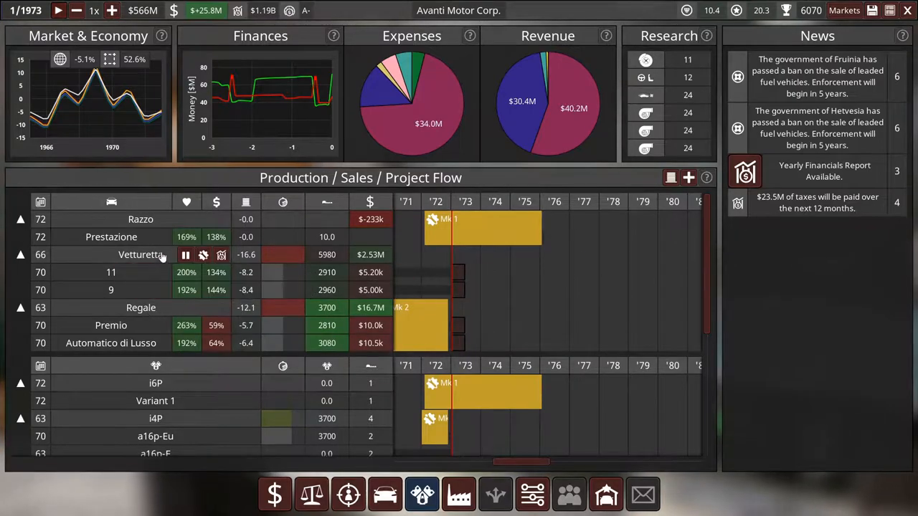
pyautogui.moveTo(166, 307)
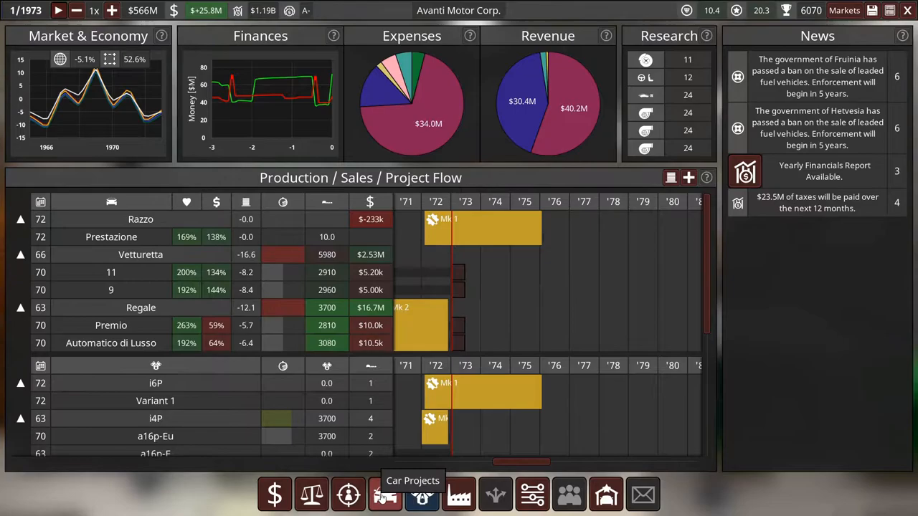
# Start a new car project and scroll through the 1970–75 sedan, pickup and van bodies.
pyautogui.click(385, 493)
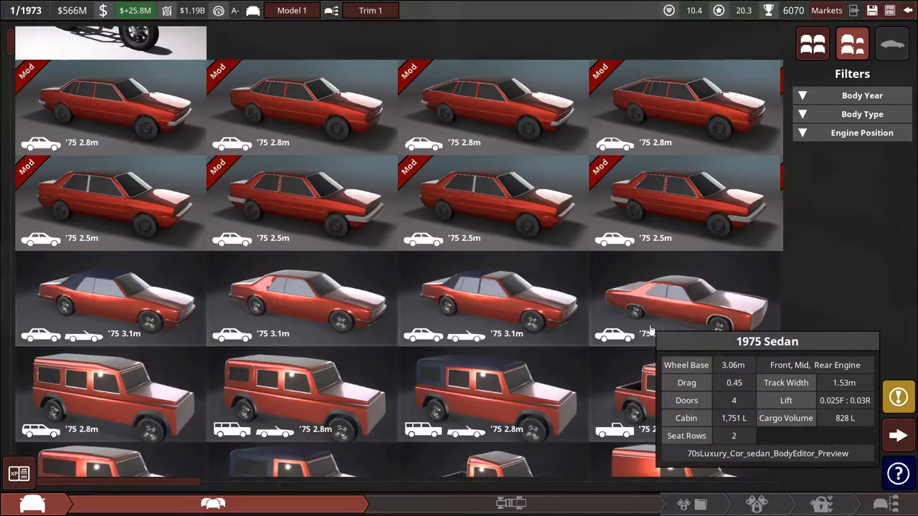
pyautogui.scroll(-3)
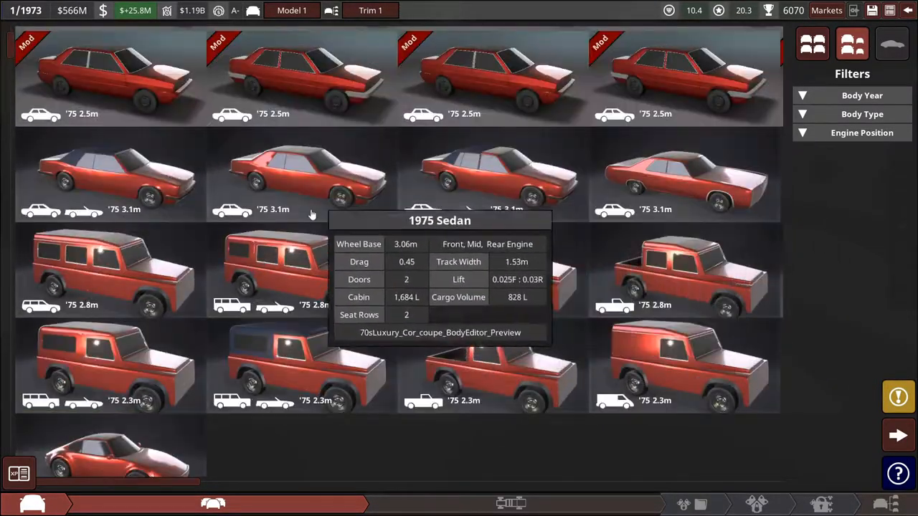
pyautogui.scroll(-3)
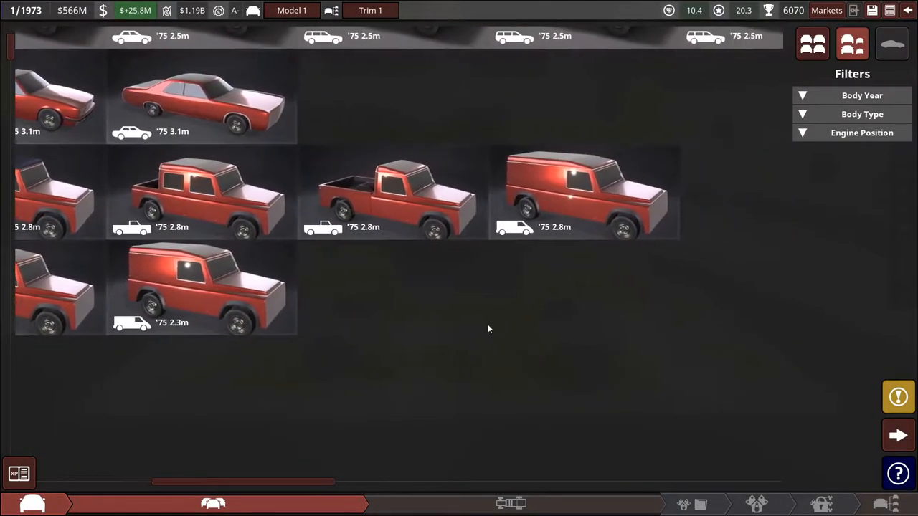
pyautogui.scroll(-3)
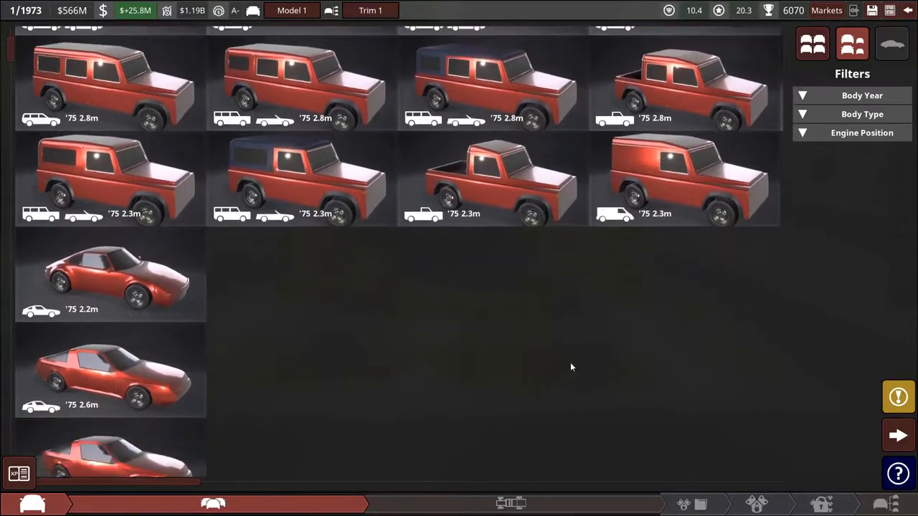
pyautogui.scroll(-3)
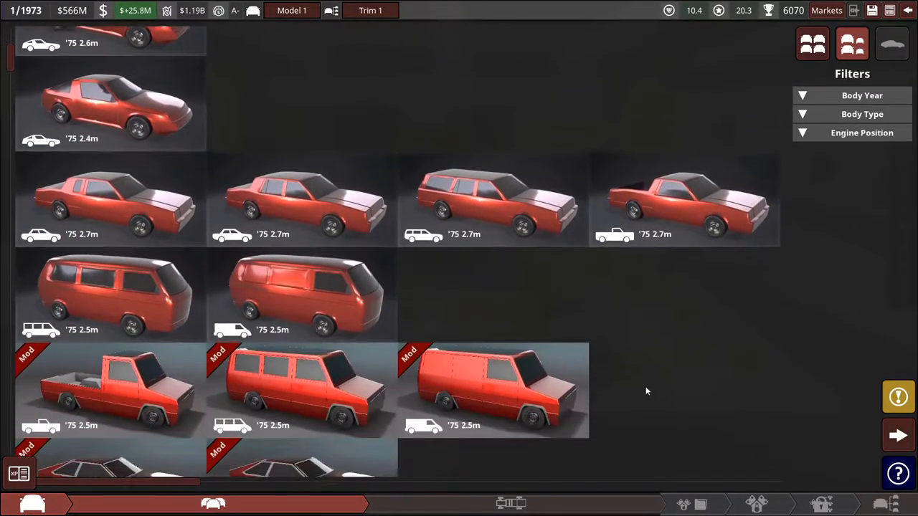
pyautogui.scroll(-3)
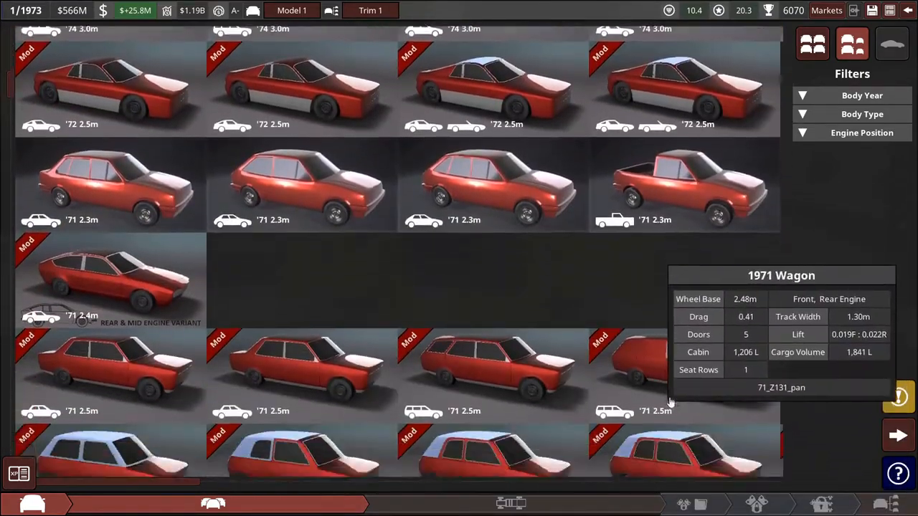
pyautogui.scroll(-3)
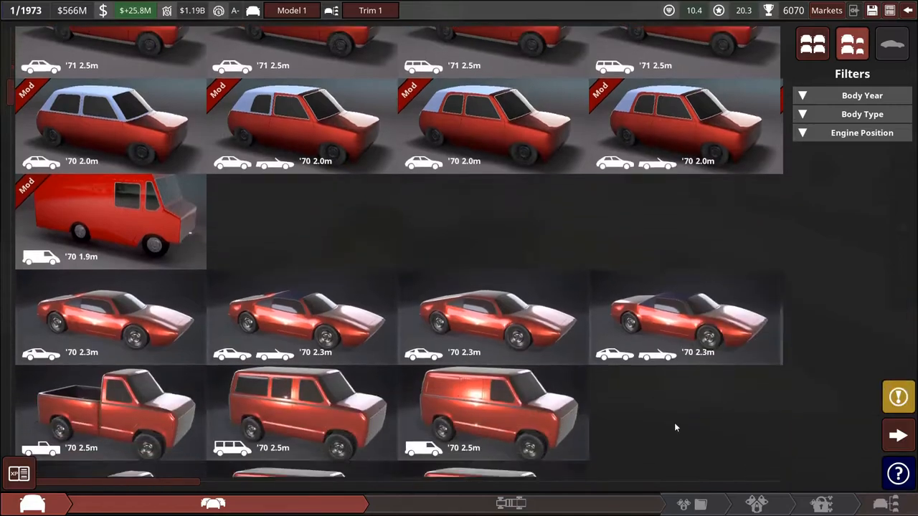
pyautogui.scroll(-3)
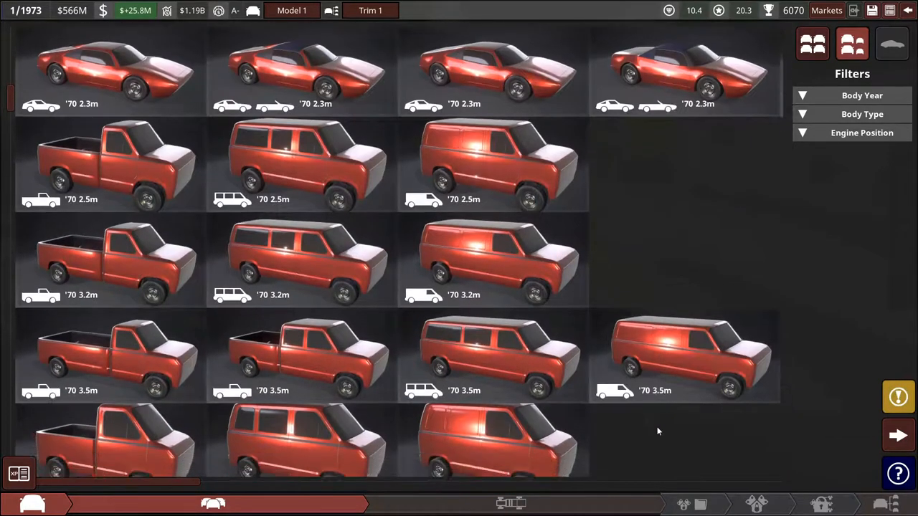
pyautogui.scroll(-3)
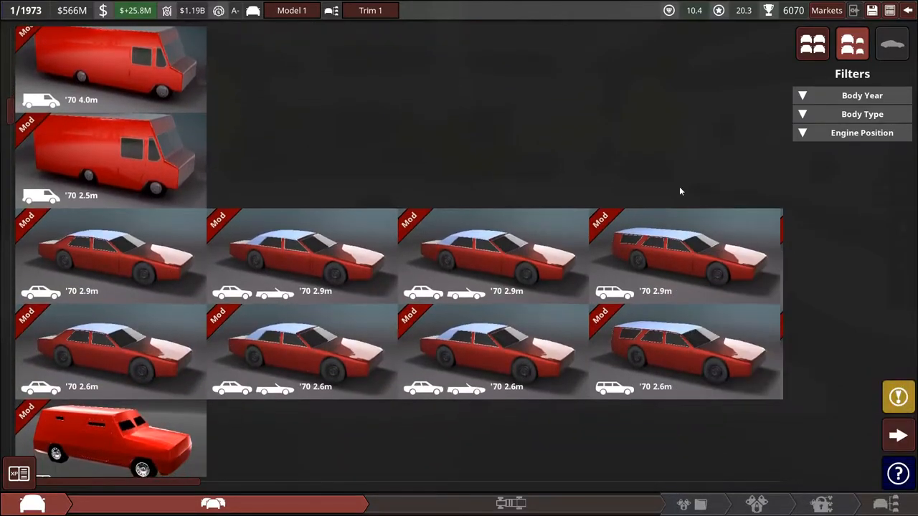
pyautogui.scroll(-3)
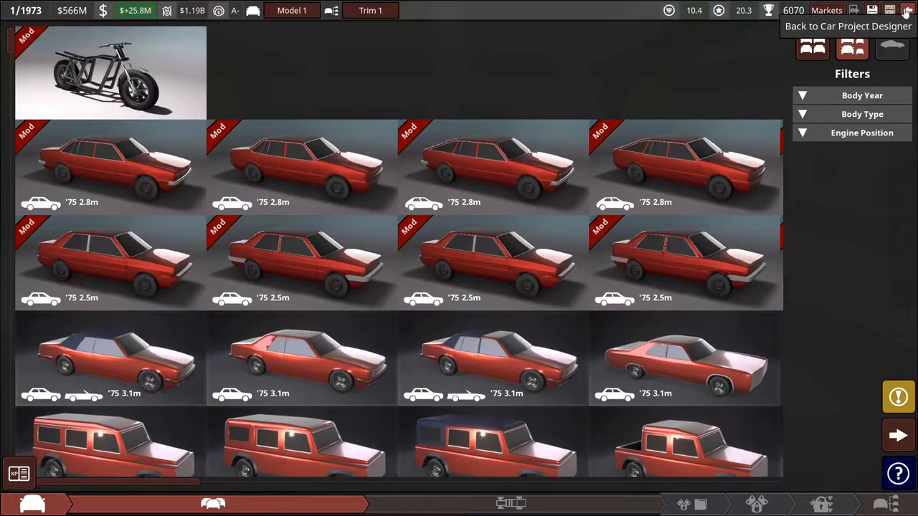
# Back out of the empty new project and reopen Car Projects listing Razzo, Vetturetta and Regale.
pyautogui.click(906, 12)
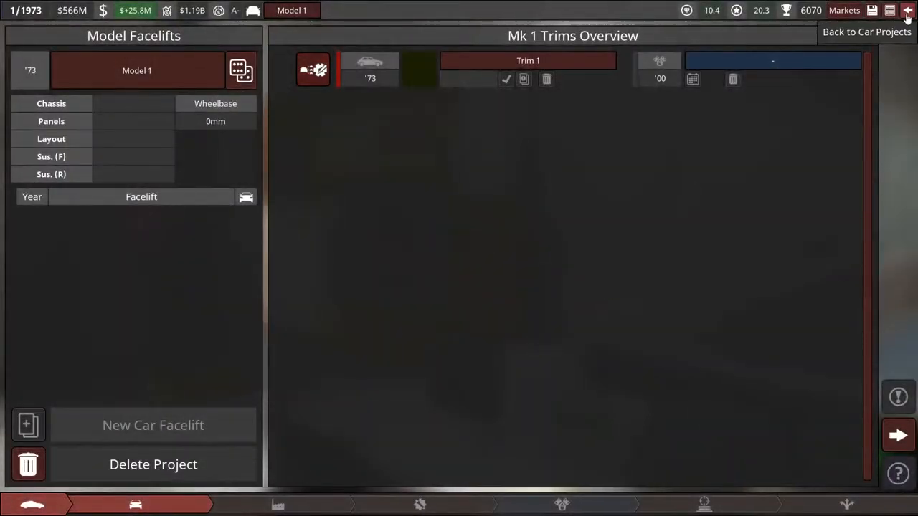
pyautogui.click(904, 12)
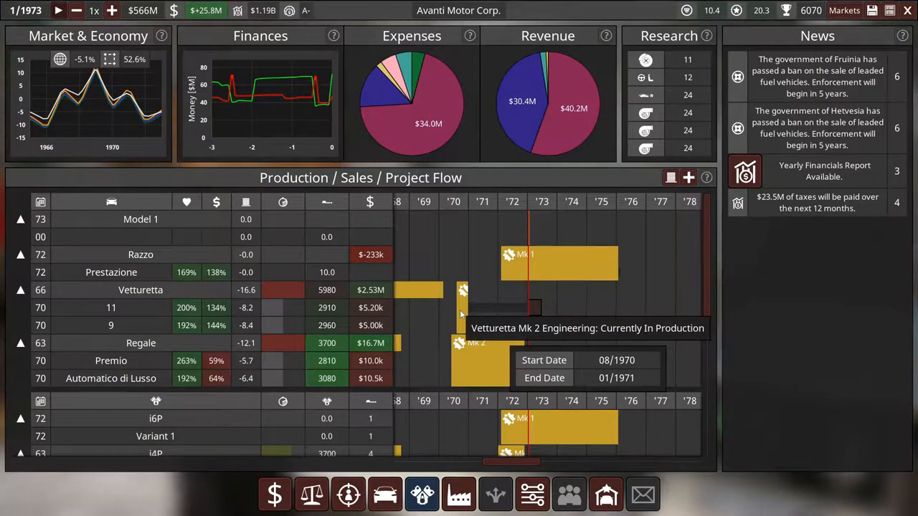
pyautogui.moveTo(581, 329)
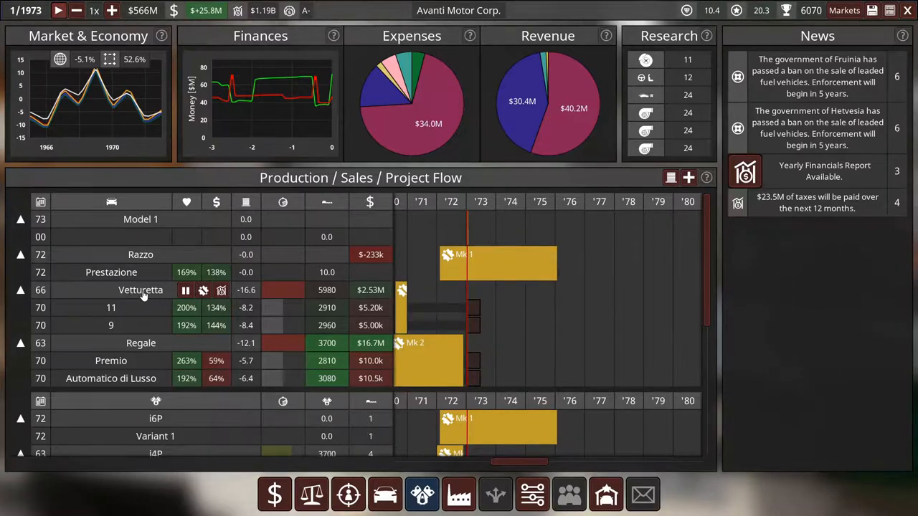
pyautogui.moveTo(146, 343)
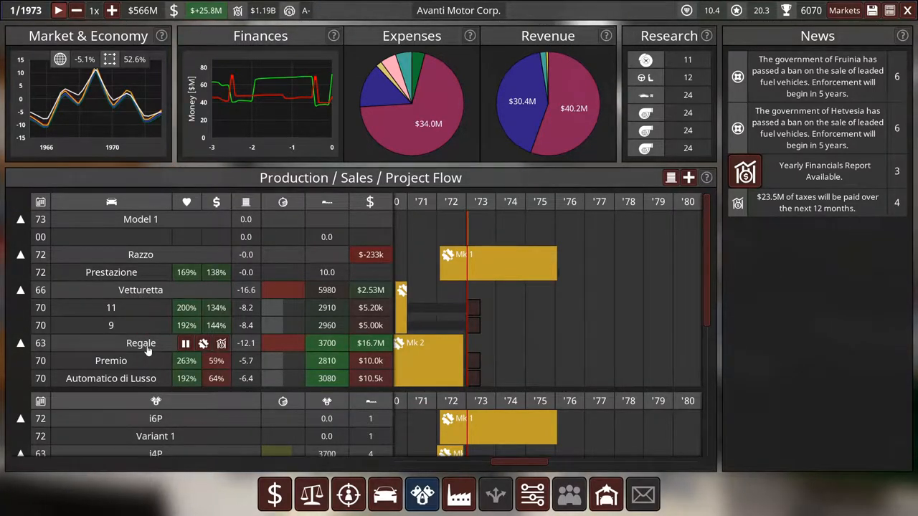
pyautogui.moveTo(384, 494)
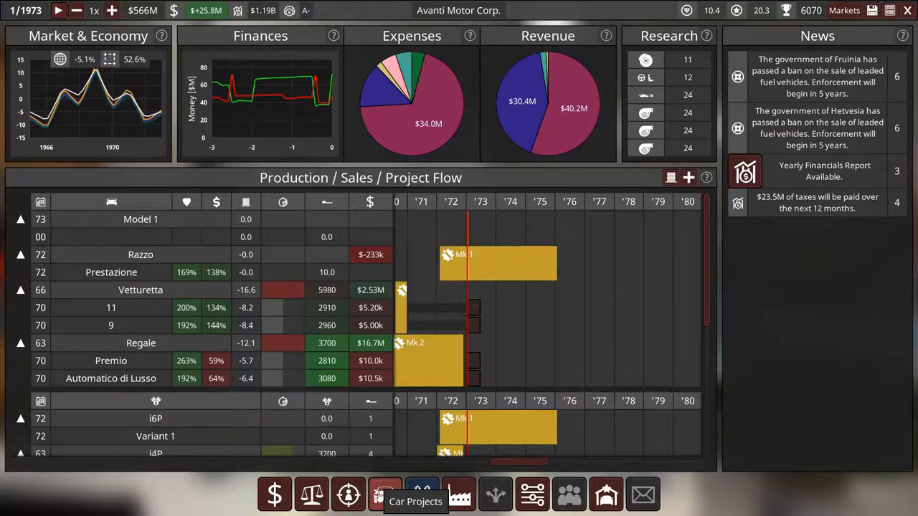
pyautogui.click(382, 493)
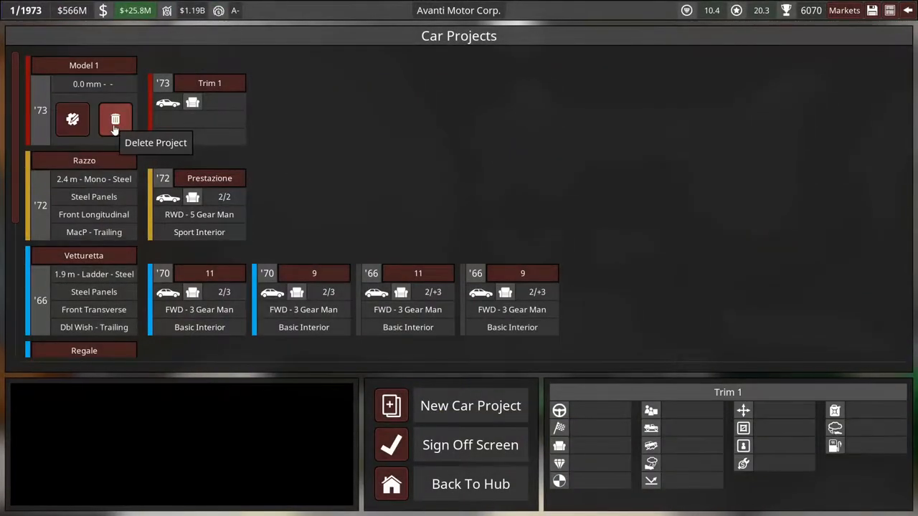
pyautogui.click(115, 119)
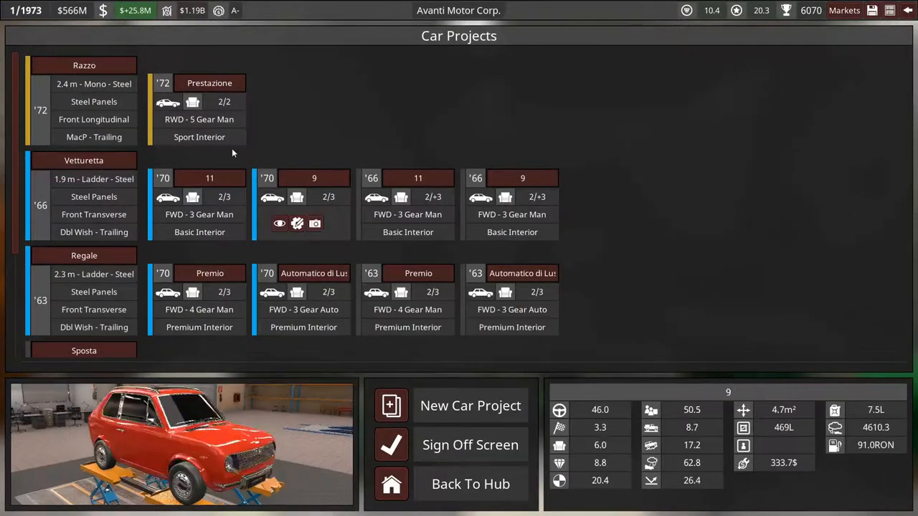
# Review the R&D car-body unlock timeline, grouped by year.
pyautogui.click(210, 82)
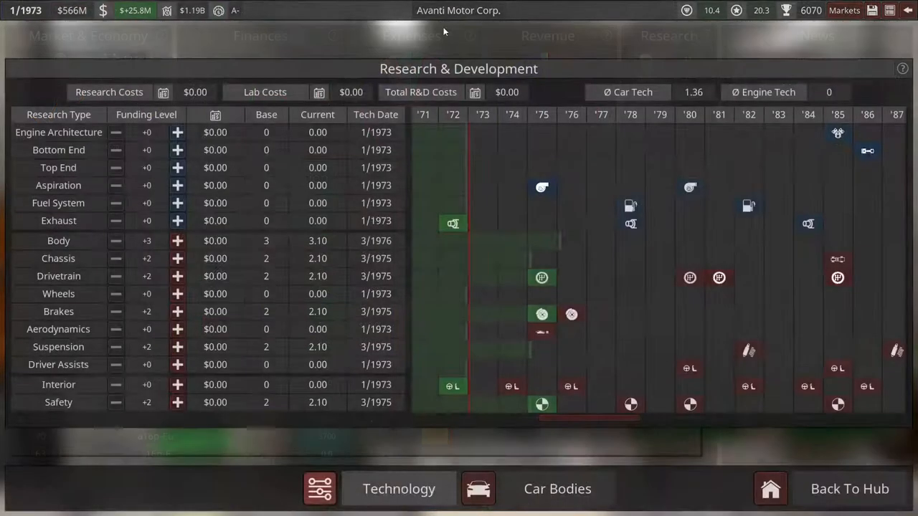
pyautogui.click(556, 489)
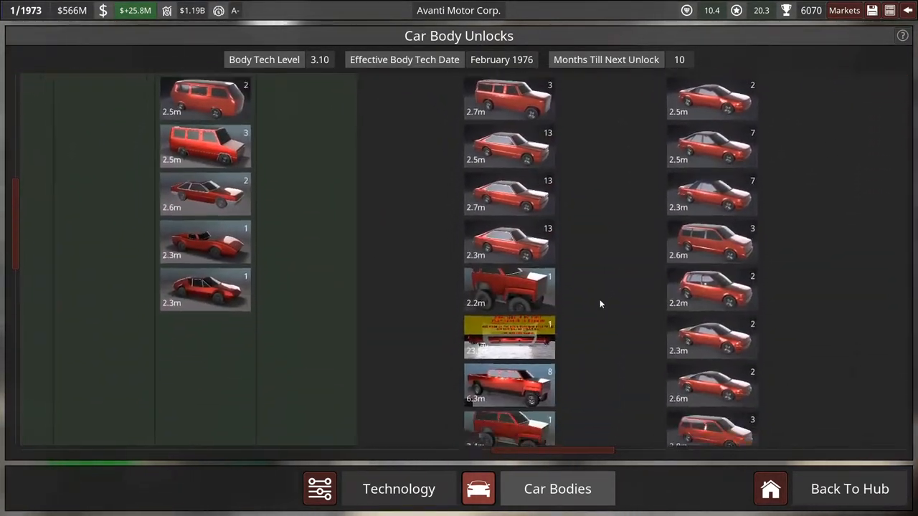
pyautogui.scroll(-3)
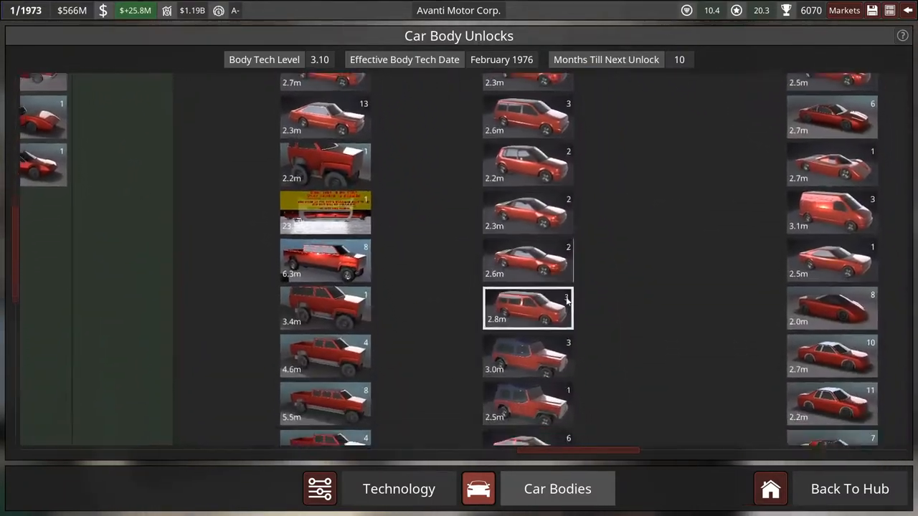
pyautogui.scroll(-3)
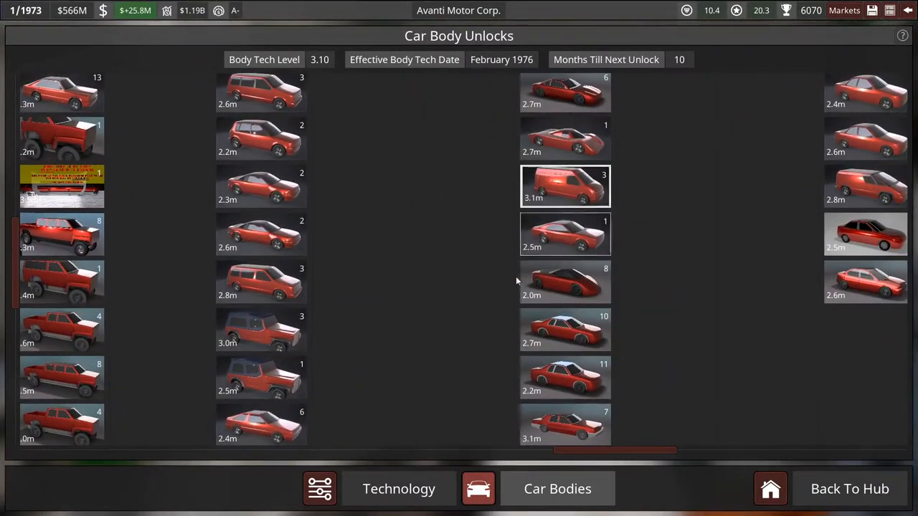
pyautogui.click(398, 487)
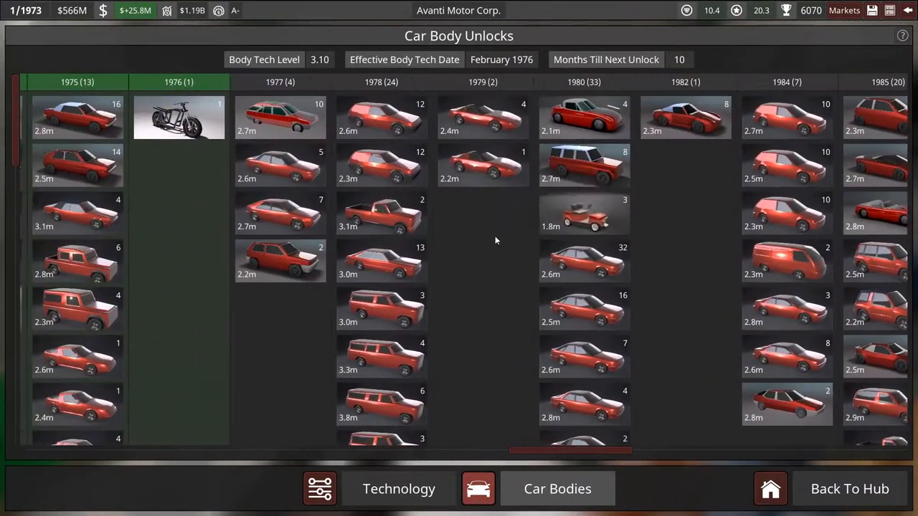
pyautogui.hscroll(-3)
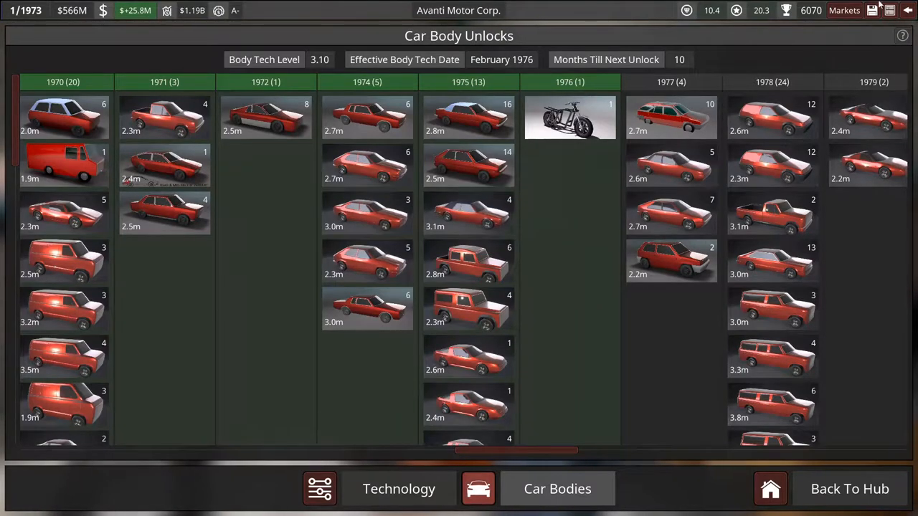
# Return to Car Projects and start a new car project showing the body gallery.
pyautogui.click(770, 488)
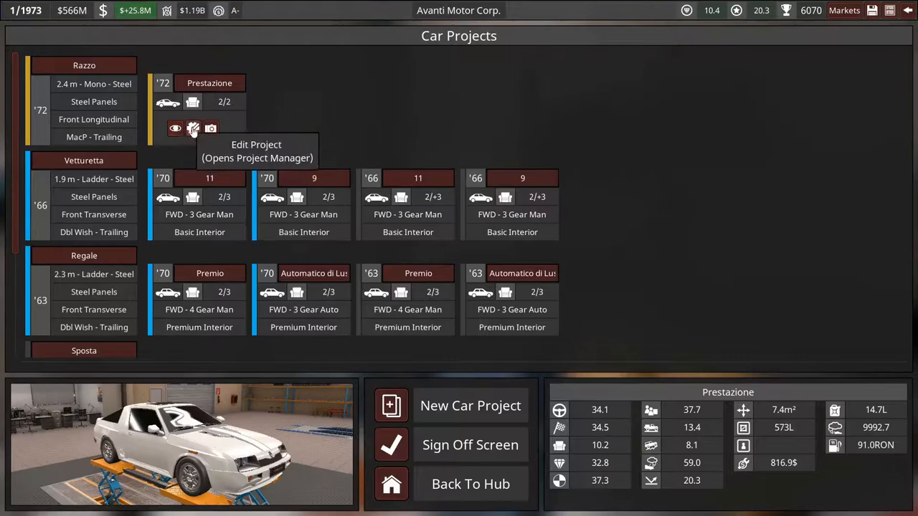
pyautogui.click(192, 127)
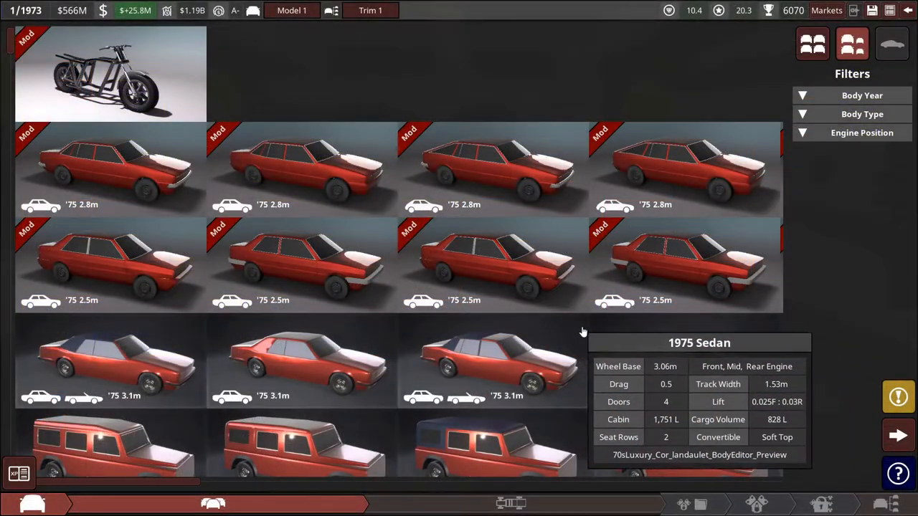
# Scroll past the 1975 sedans and wagons to the small 1970s hatchback body.
pyautogui.scroll(-3)
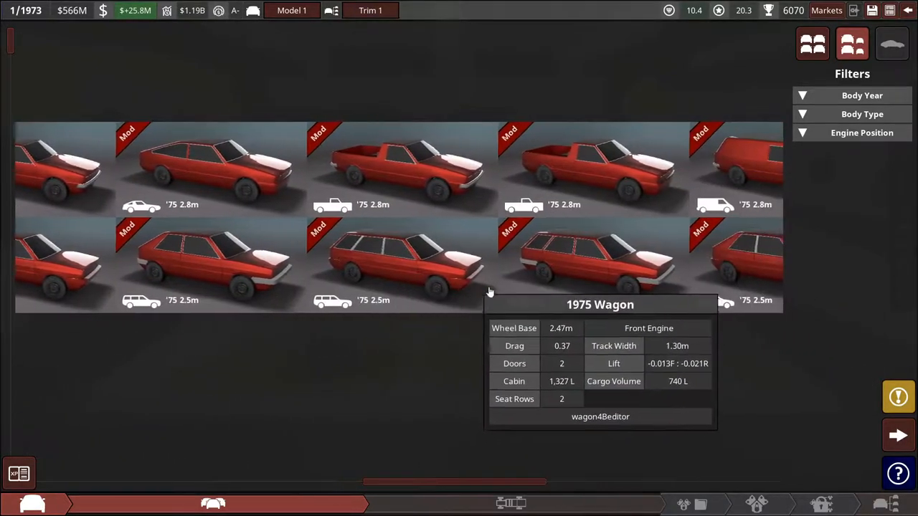
pyautogui.scroll(-3)
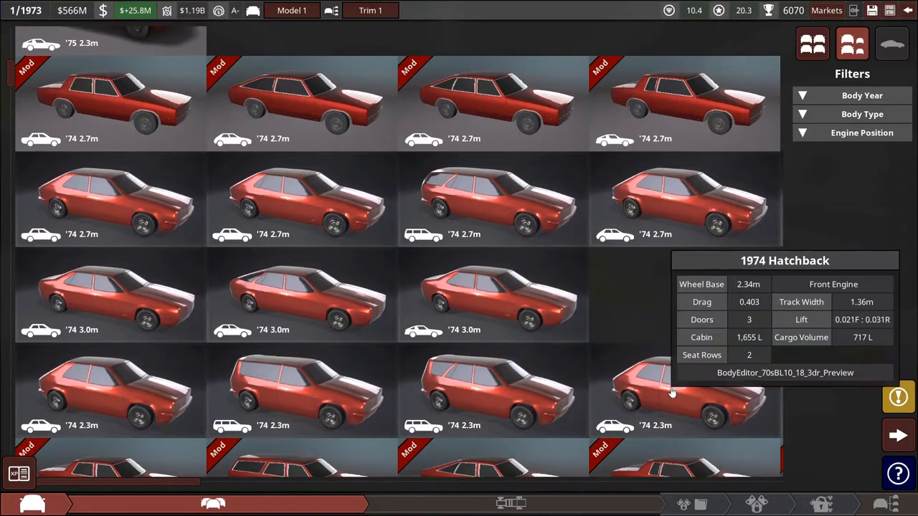
pyautogui.scroll(-3)
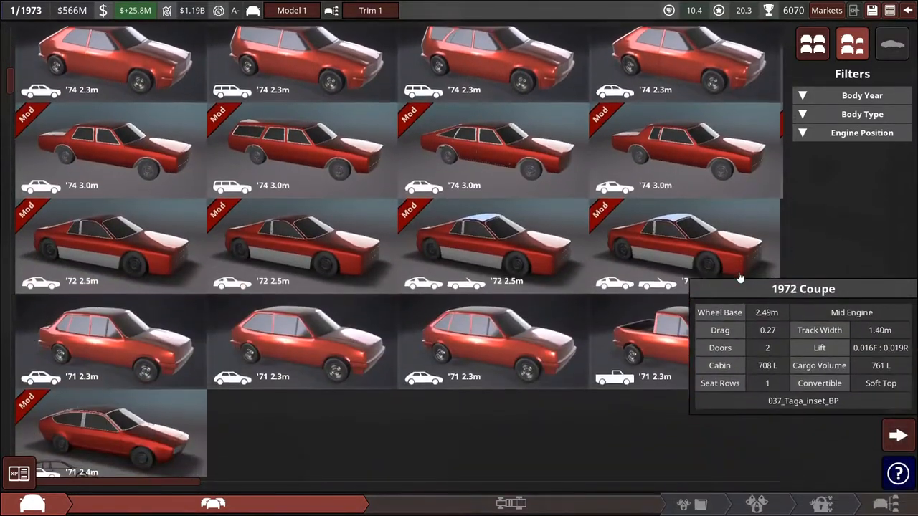
pyautogui.scroll(-3)
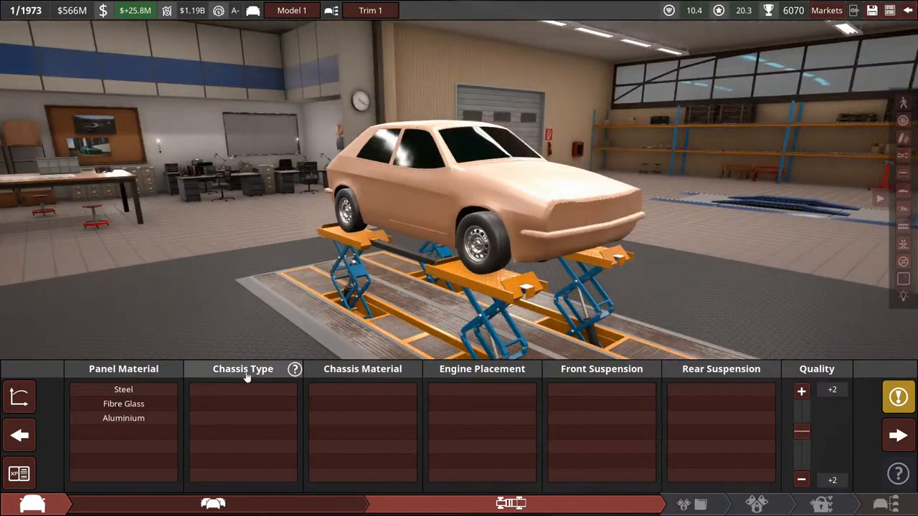
# Choose steel body panels and a monocoque chassis for the hatchback.
pyautogui.click(123, 390)
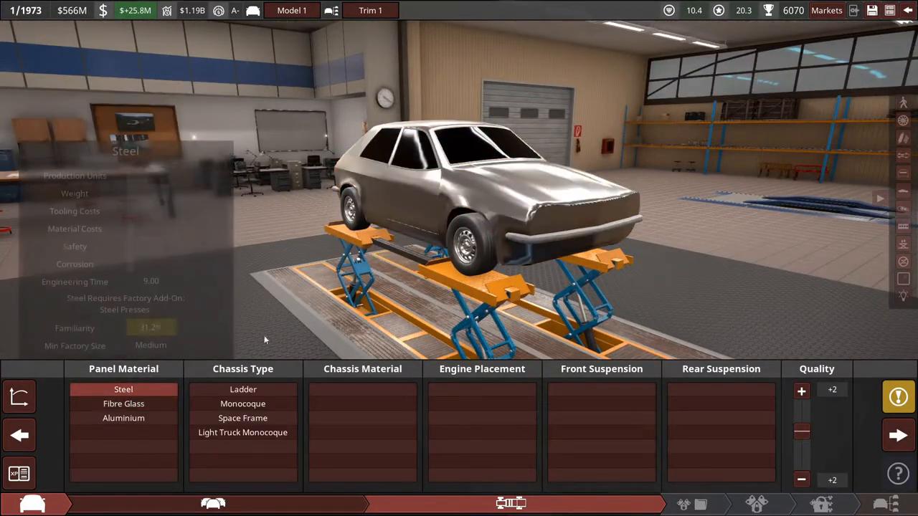
pyautogui.moveTo(242, 404)
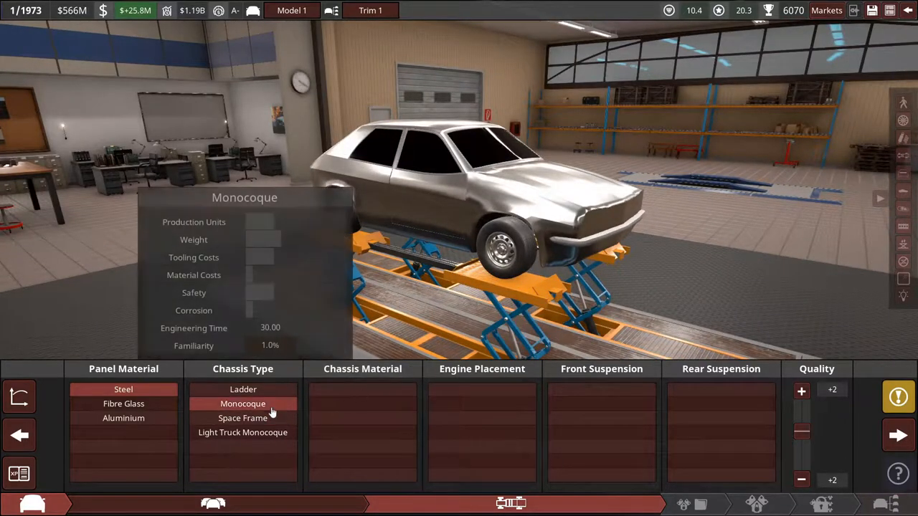
pyautogui.click(242, 404)
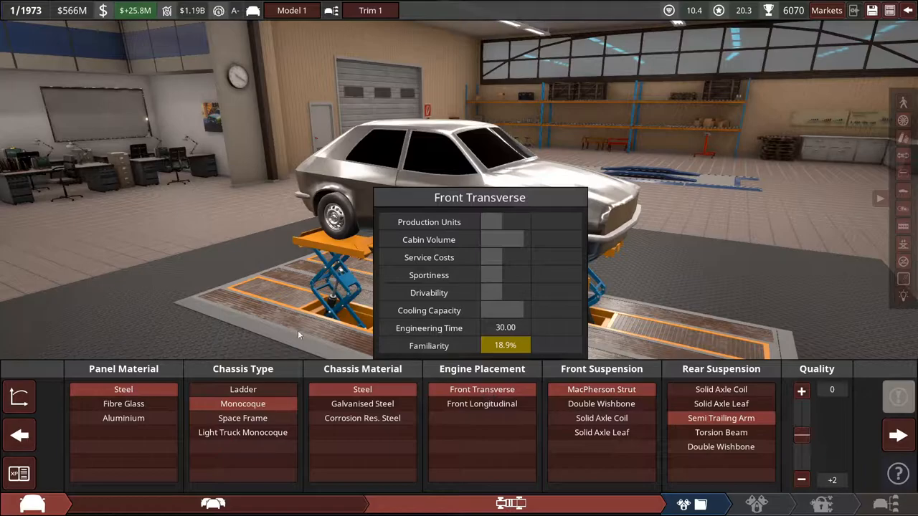
pyautogui.moveTo(361, 390)
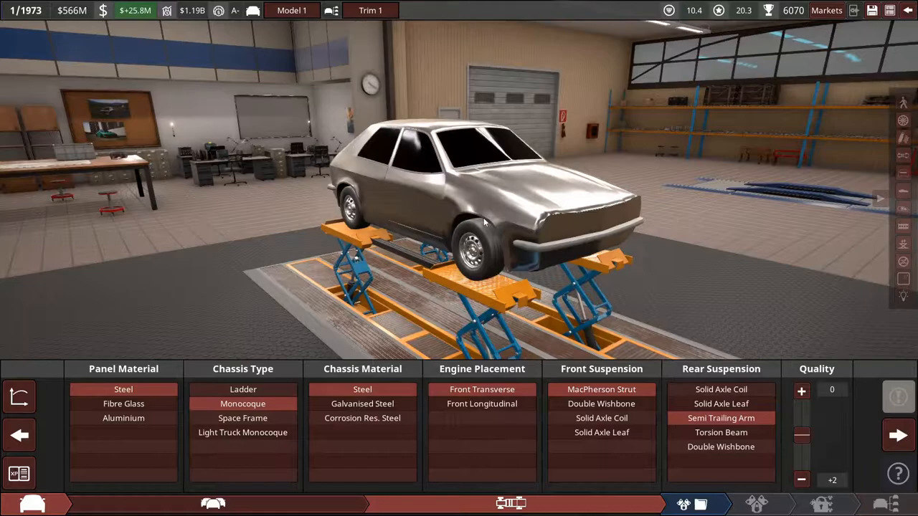
# Advance to engine sourcing, glance at the existing I3 variants, and close the list without installing one.
pyautogui.click(882, 435)
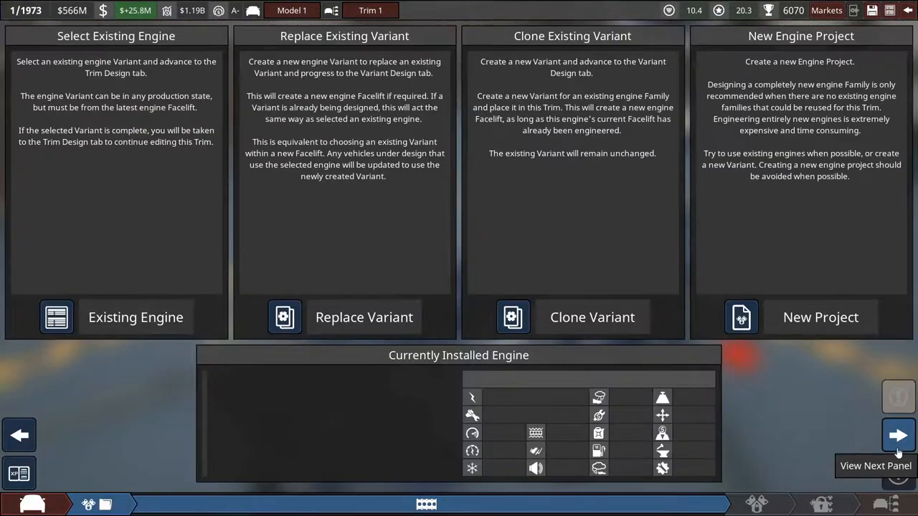
pyautogui.moveTo(190, 387)
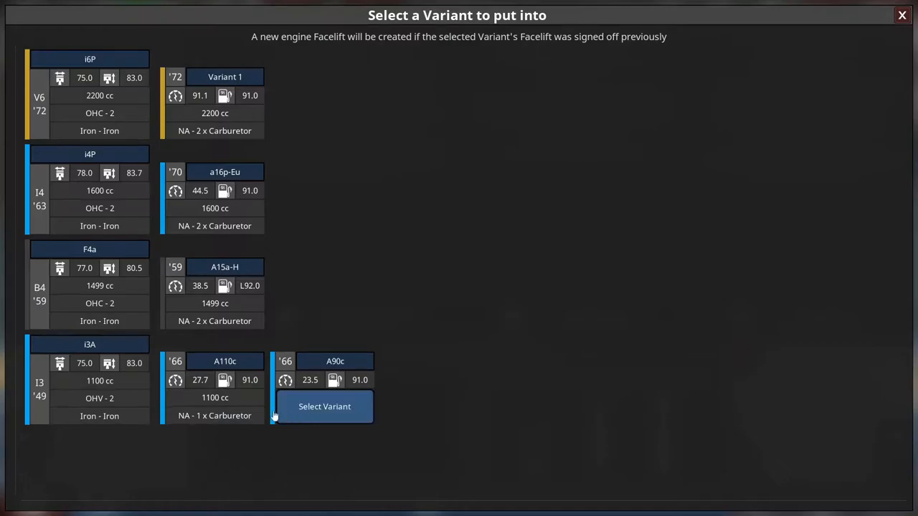
pyautogui.click(324, 407)
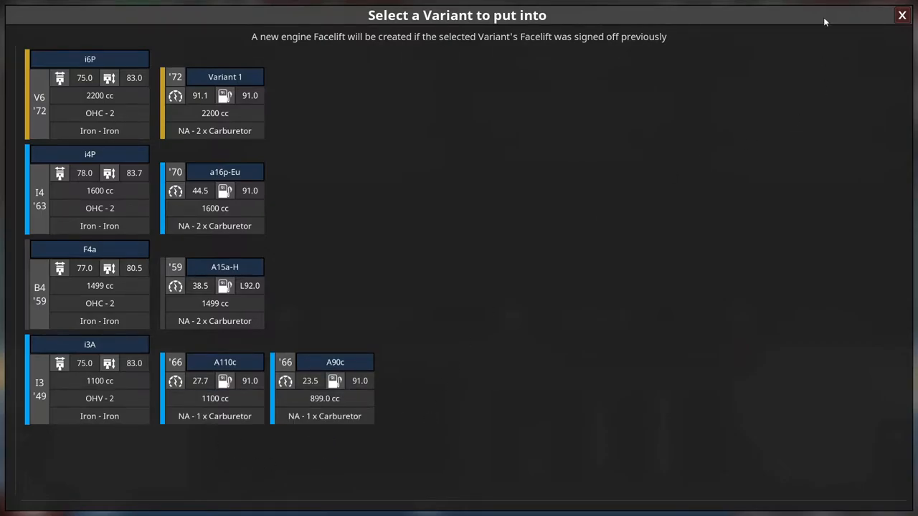
pyautogui.click(896, 14)
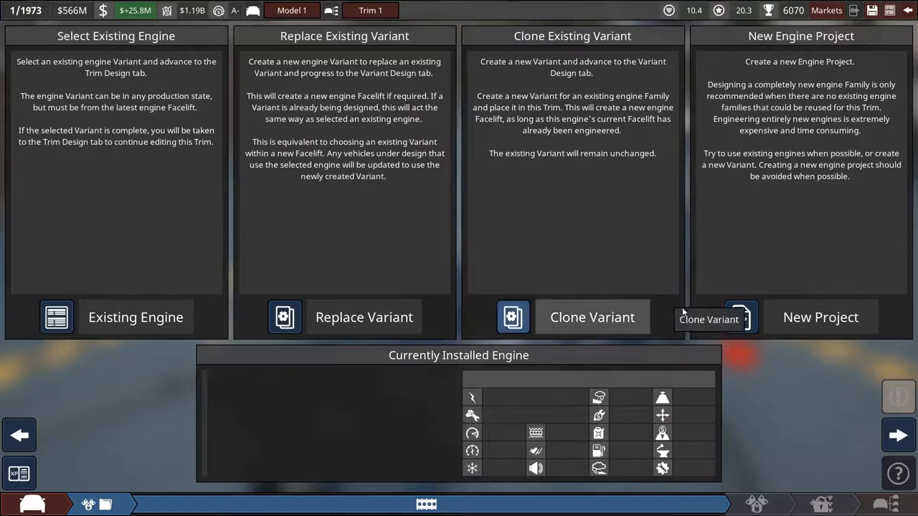
pyautogui.click(820, 316)
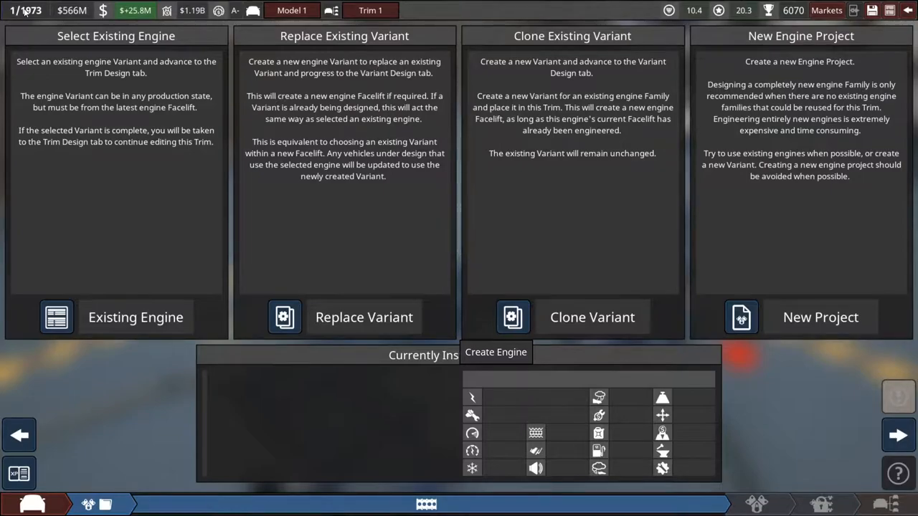
pyautogui.moveTo(106, 74)
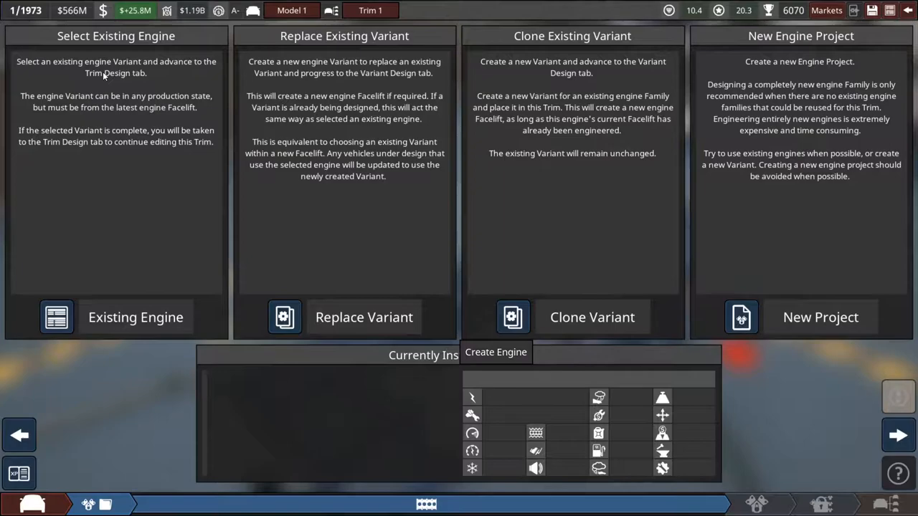
pyautogui.moveTo(116, 80)
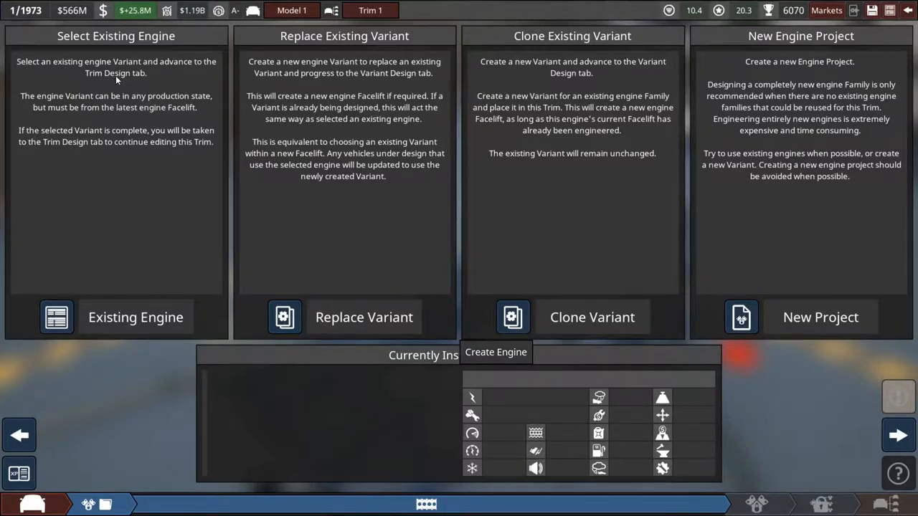
pyautogui.moveTo(451, 139)
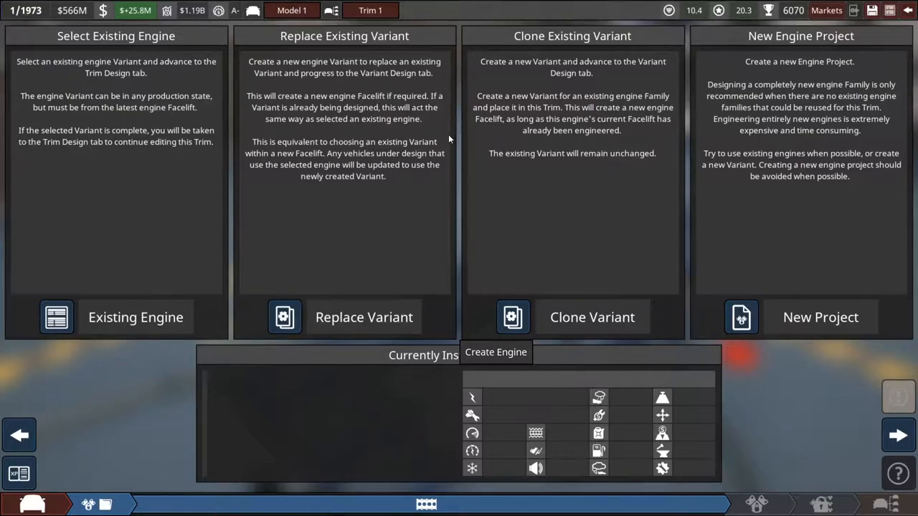
pyautogui.moveTo(459, 142)
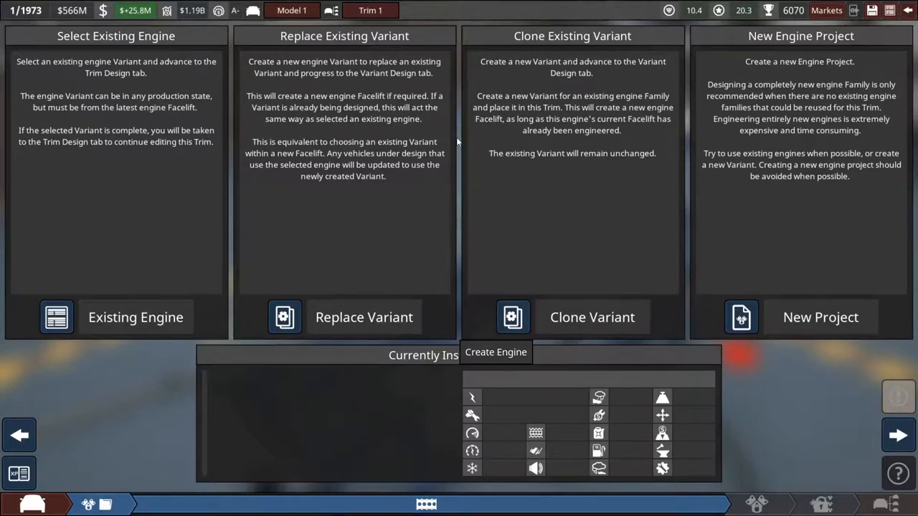
# Start a new engine family as a cast-iron inline-4 with overhead cam and adjust its bore.
pyautogui.click(820, 317)
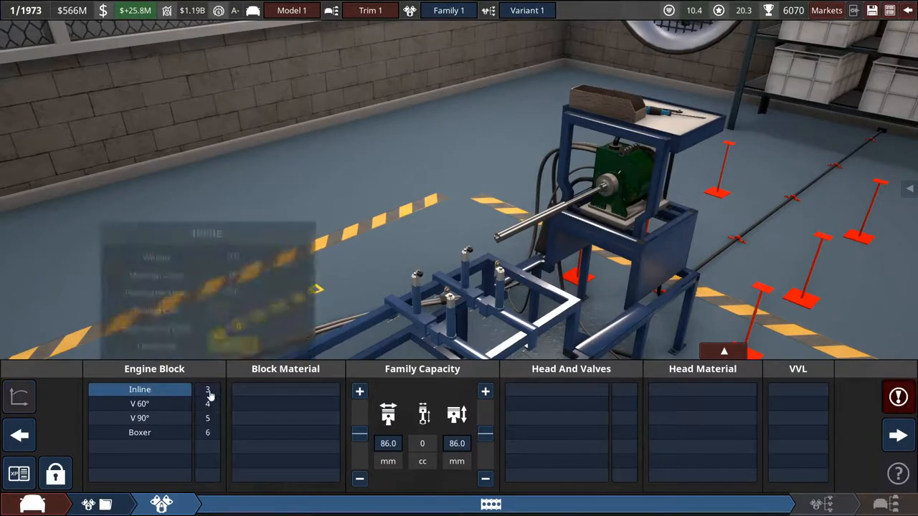
pyautogui.click(141, 390)
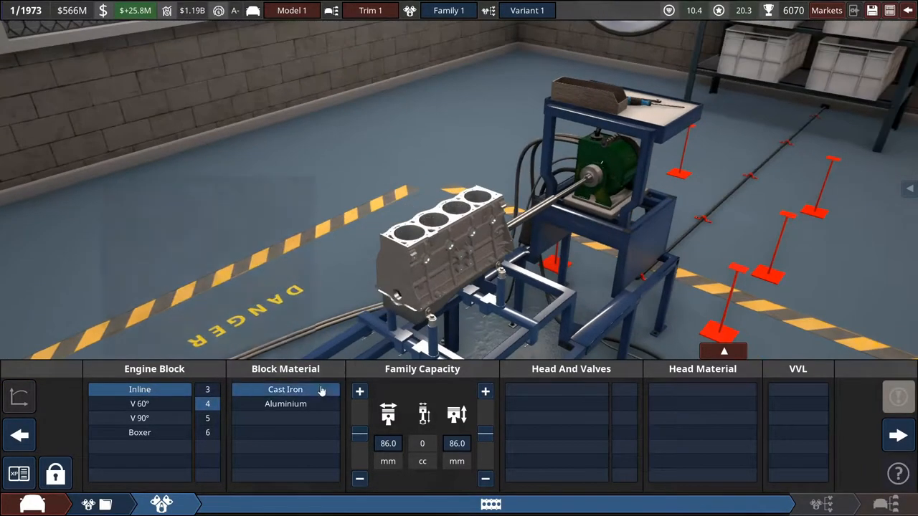
pyautogui.click(284, 390)
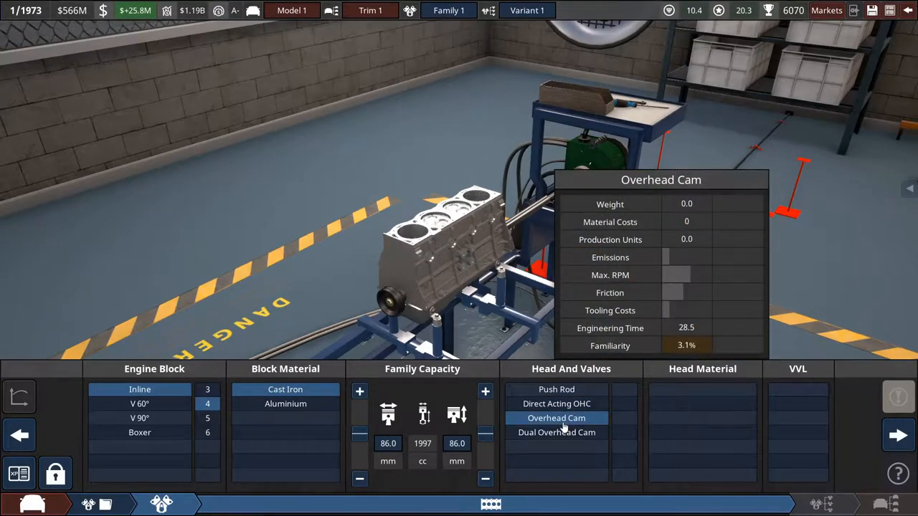
pyautogui.click(557, 433)
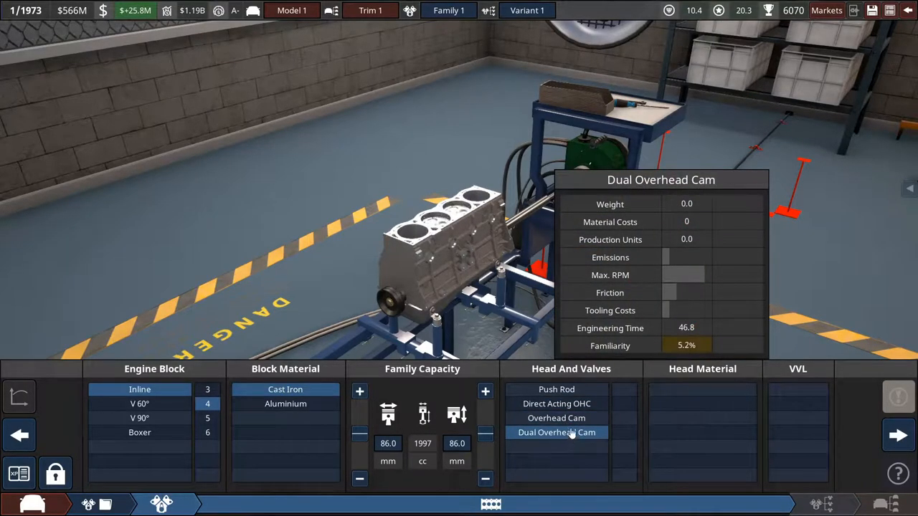
pyautogui.click(555, 419)
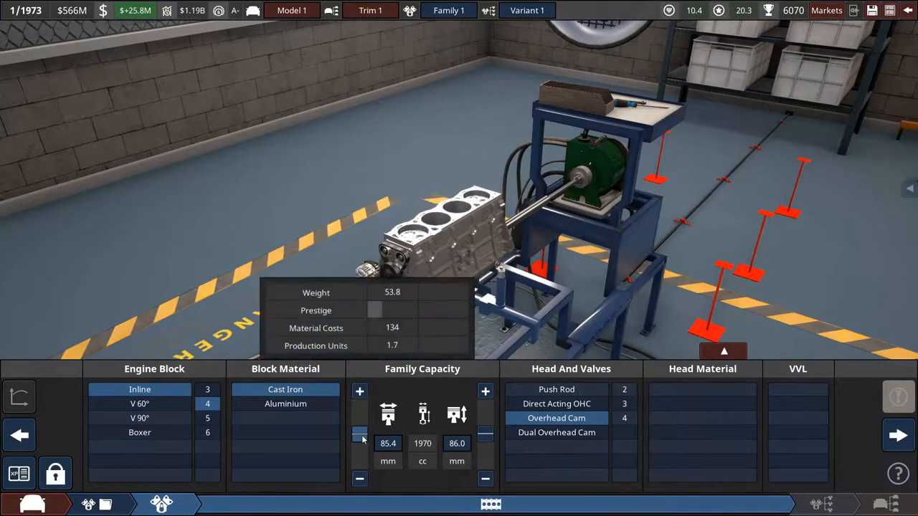
pyautogui.moveTo(358, 436); pyautogui.dragTo(358, 448)
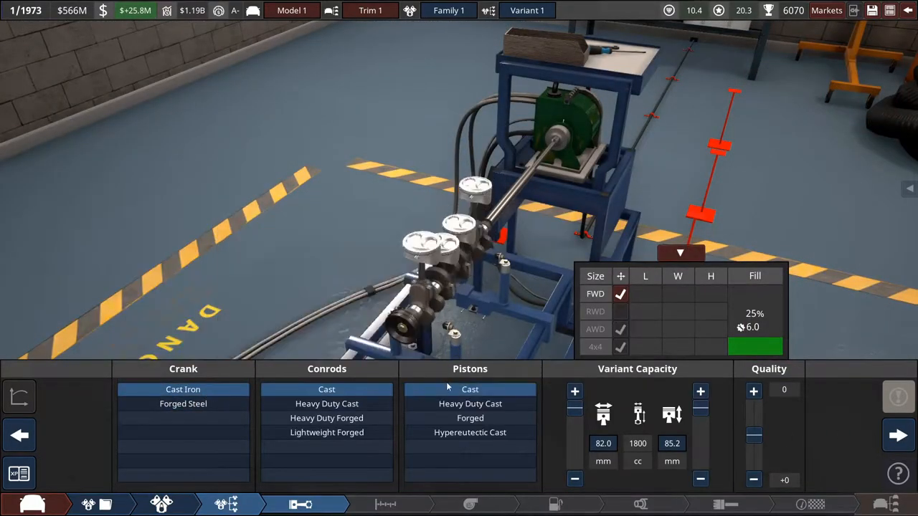
# Choose cast pistons, tweak the cam profile, and fit a carburettor fuel system with standard intake.
pyautogui.click(895, 436)
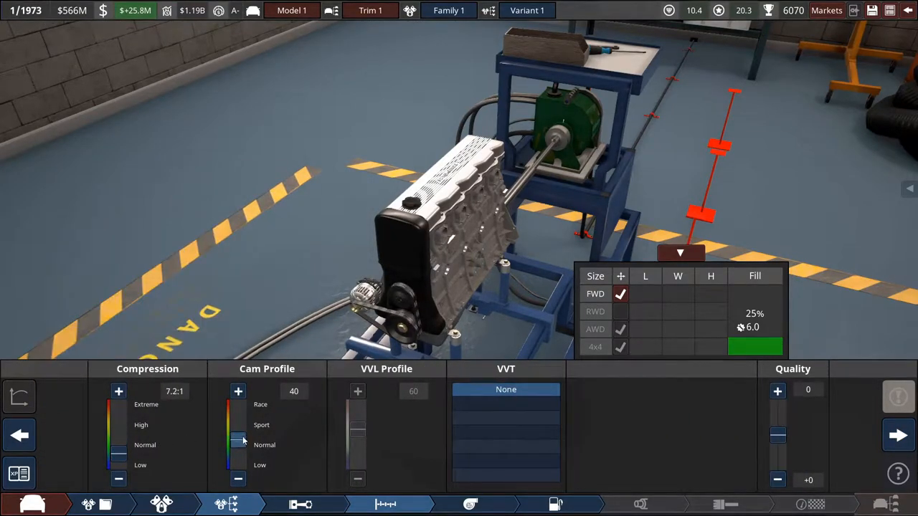
pyautogui.moveTo(238, 442); pyautogui.dragTo(238, 447)
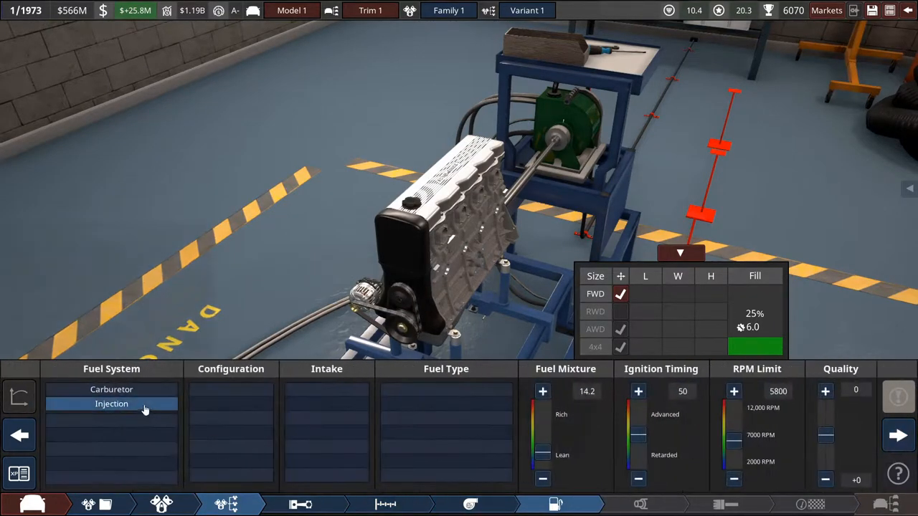
pyautogui.click(112, 390)
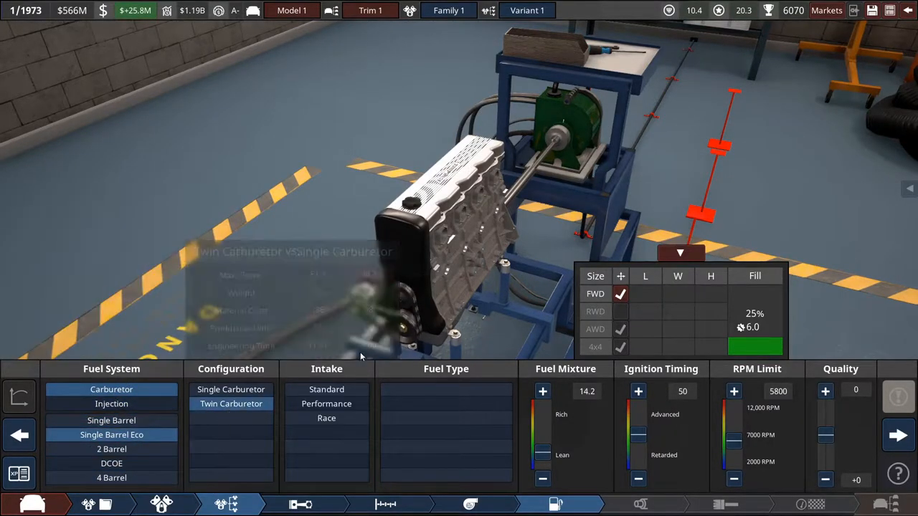
pyautogui.click(327, 390)
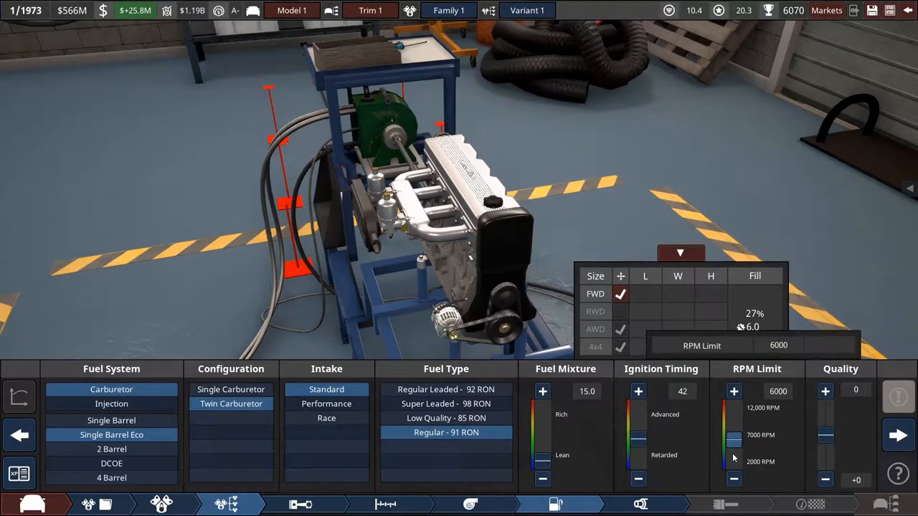
# Set the exhaust to short cast headers with a two-way catalytic converter.
pyautogui.click(637, 505)
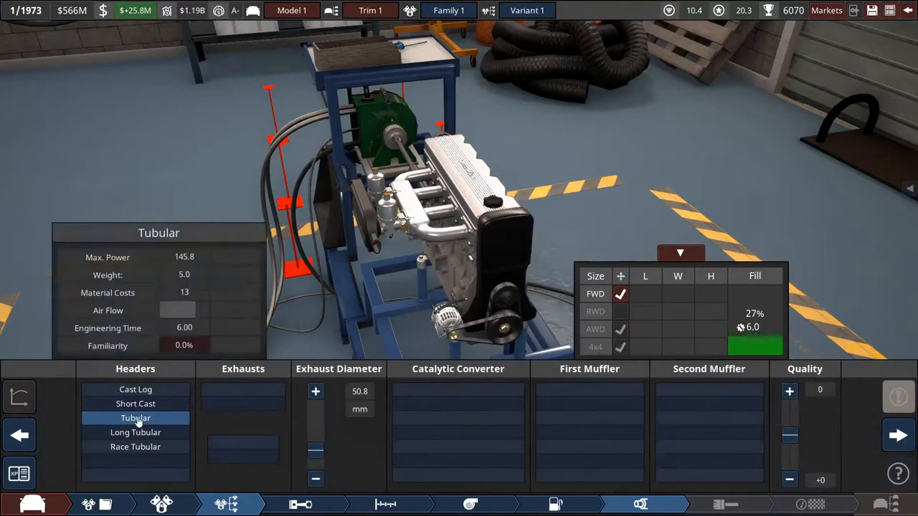
pyautogui.click(457, 404)
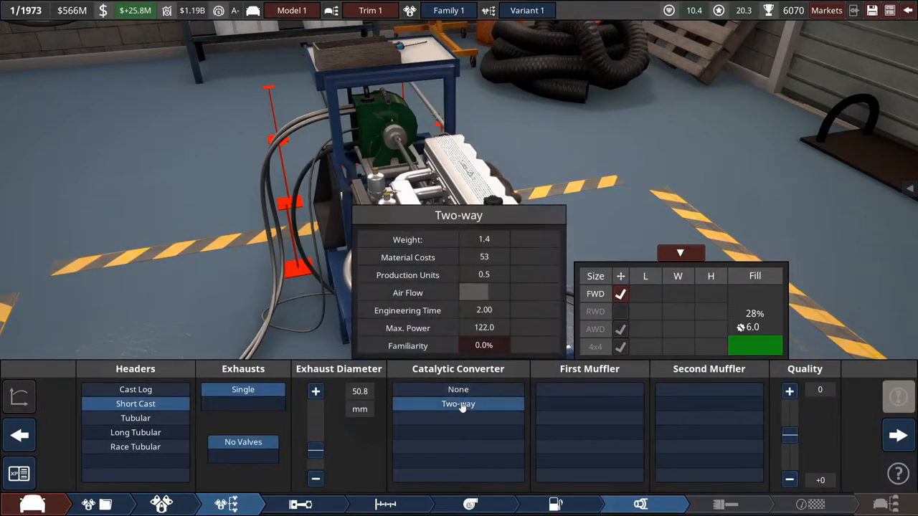
pyautogui.click(588, 419)
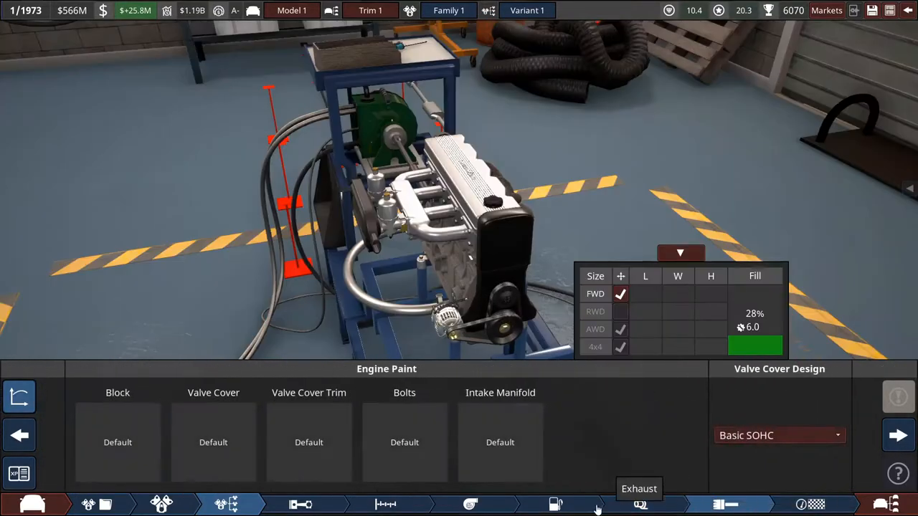
# Narrow the exhaust and fit reverse-flow and straight-through mufflers while watching the power curves.
pyautogui.click(382, 505)
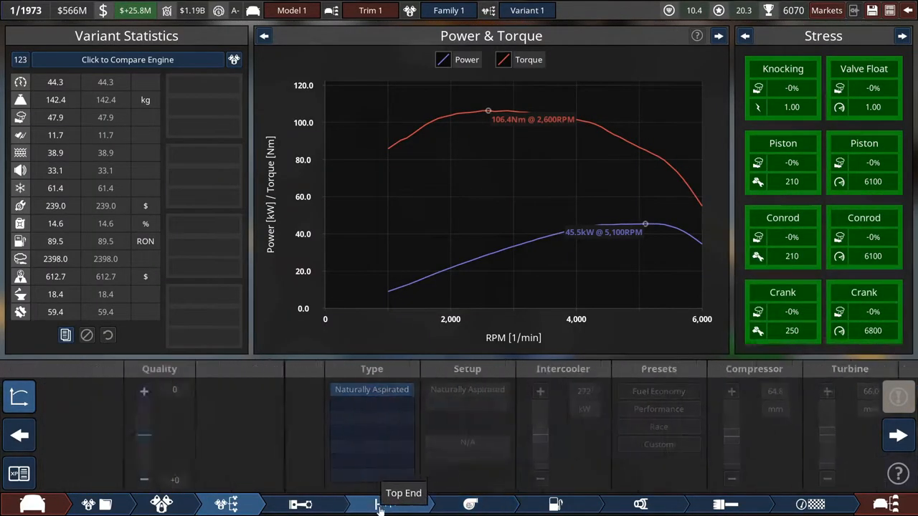
pyautogui.click(403, 503)
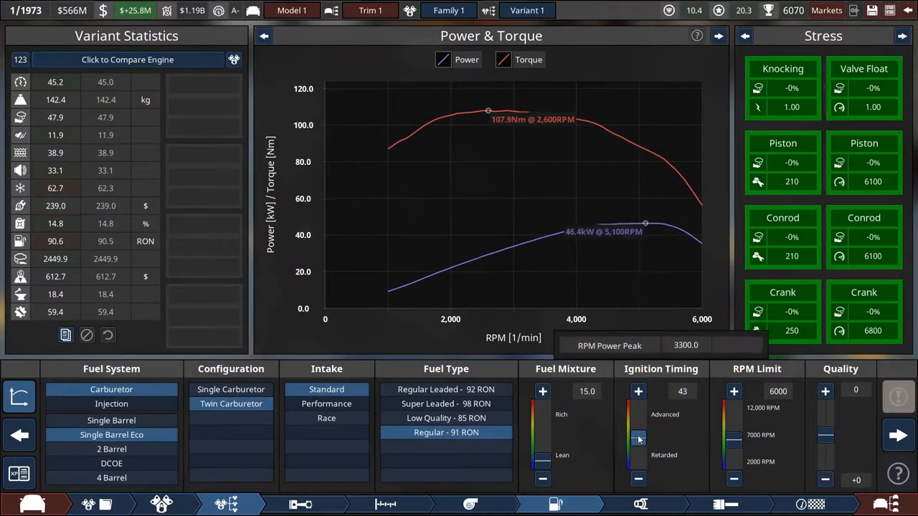
pyautogui.click(636, 390)
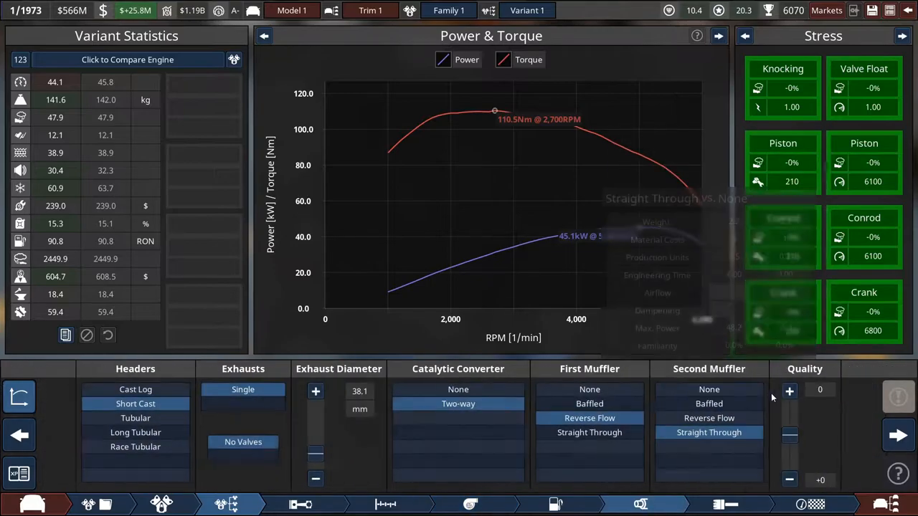
pyautogui.click(708, 419)
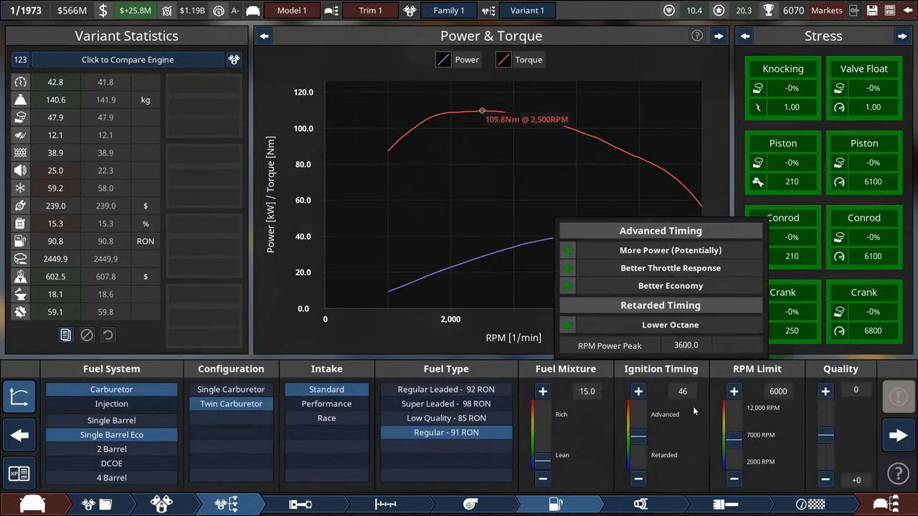
# Set cam profile to 32, advance ignition timing to 49, then begin cloning the engine variant.
pyautogui.click(385, 503)
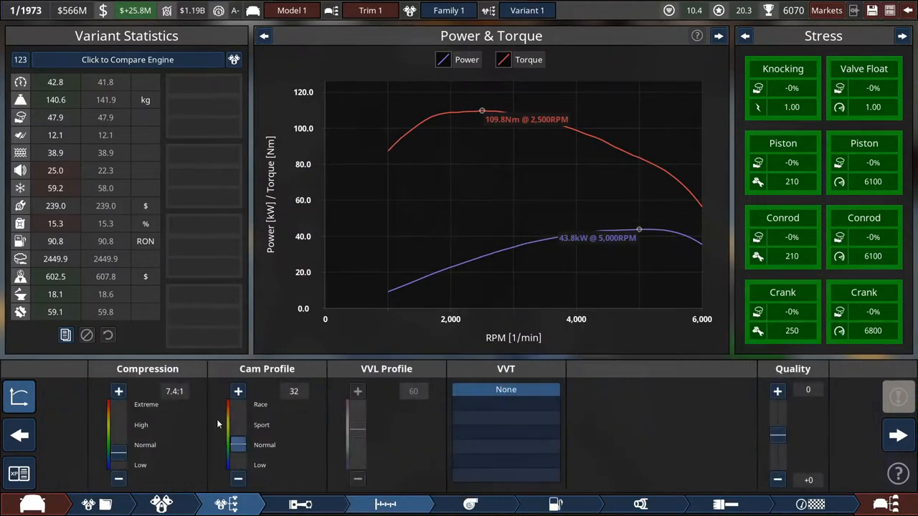
pyautogui.moveTo(238, 424); pyautogui.dragTo(238, 452)
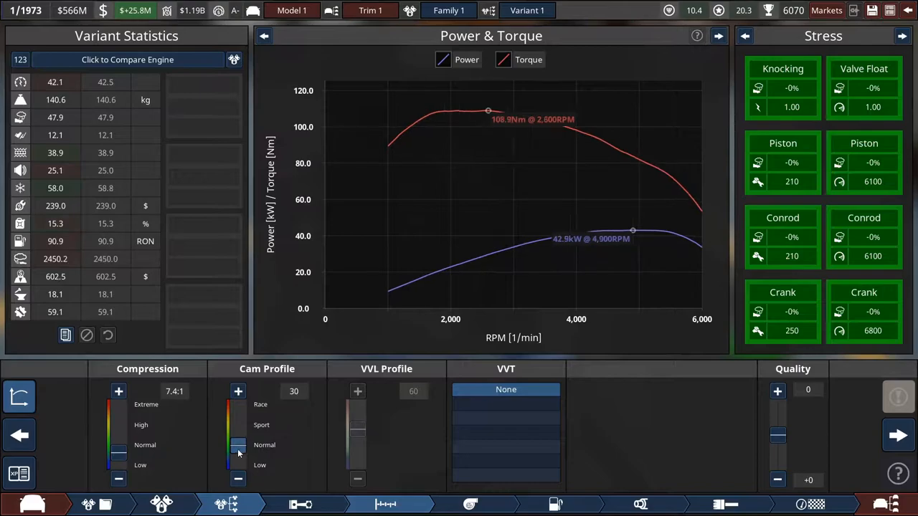
pyautogui.click(238, 390)
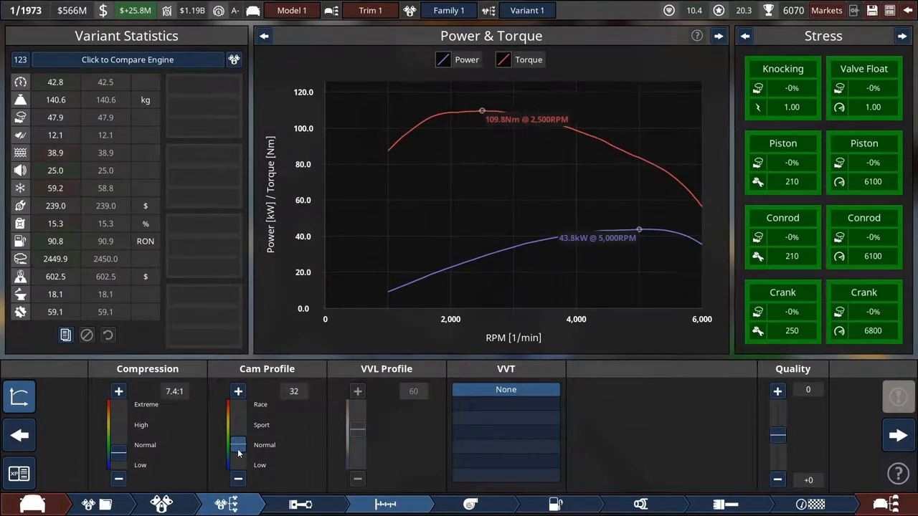
pyautogui.click(553, 503)
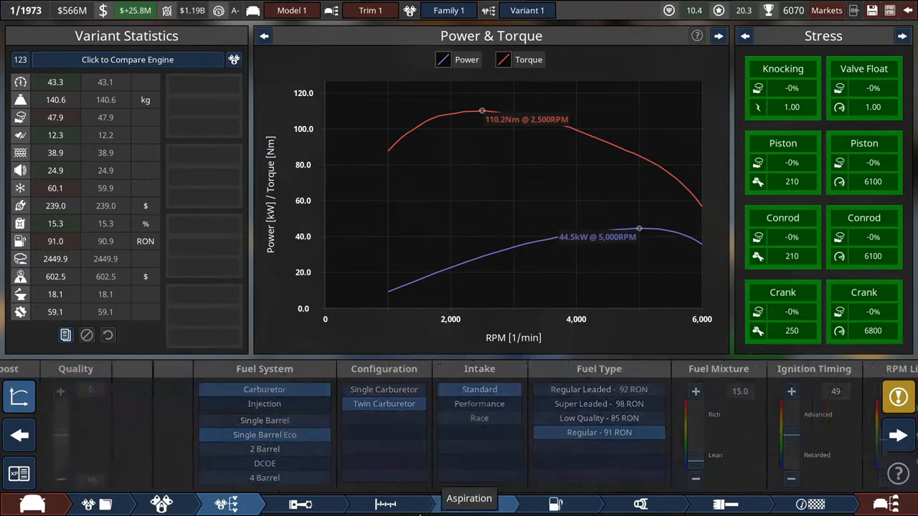
pyautogui.click(381, 505)
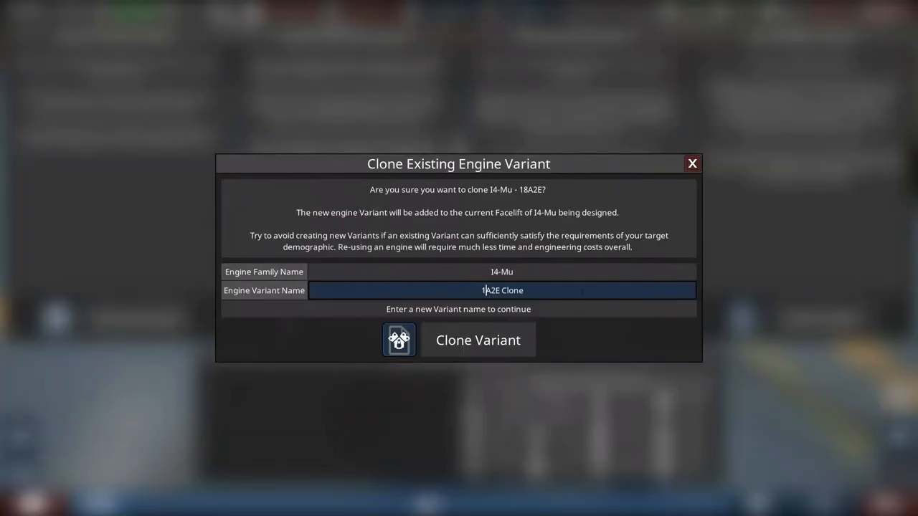
# Confirm cloning the 13A2E variant and bring up the Select a Variant list for the trim.
pyautogui.click(476, 338)
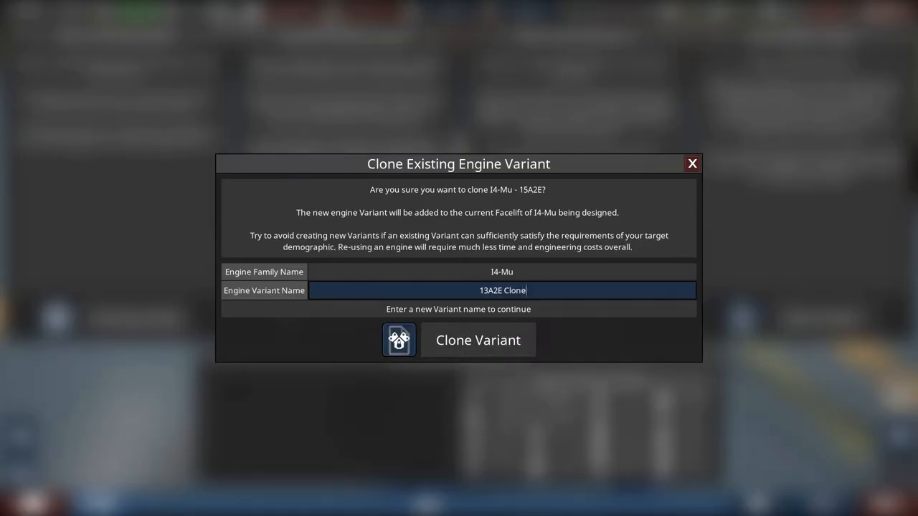
pyautogui.click(478, 340)
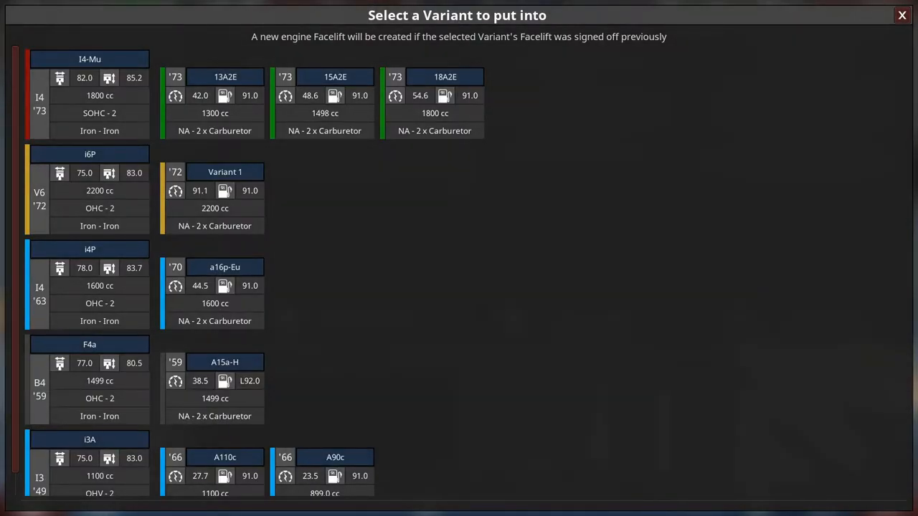
pyautogui.moveTo(215, 122)
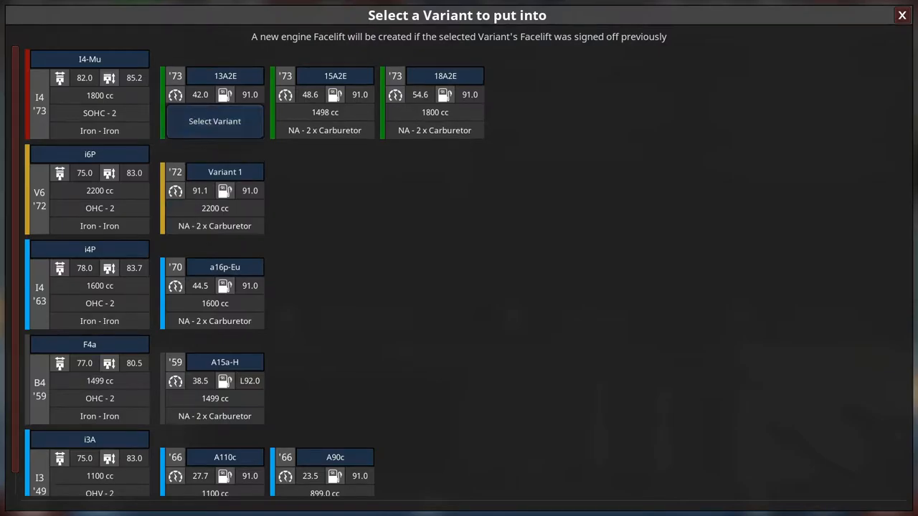
pyautogui.moveTo(433, 121)
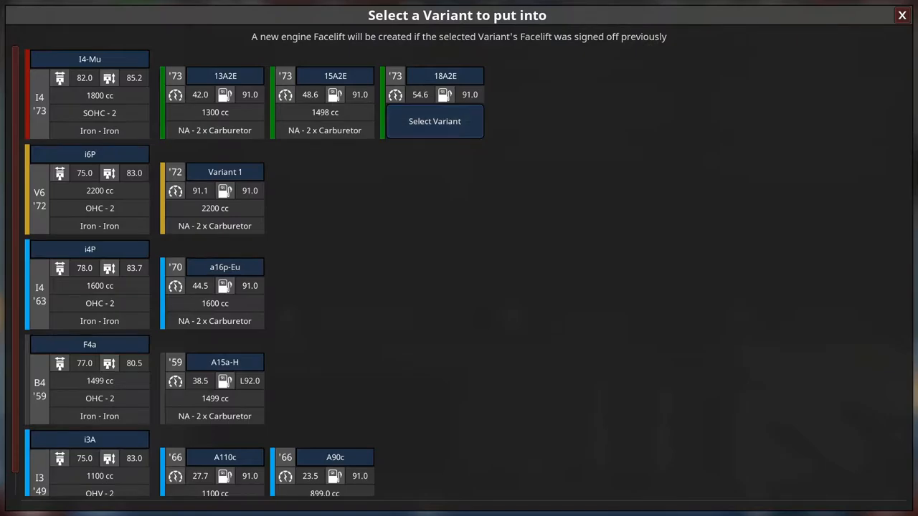
pyautogui.click(433, 121)
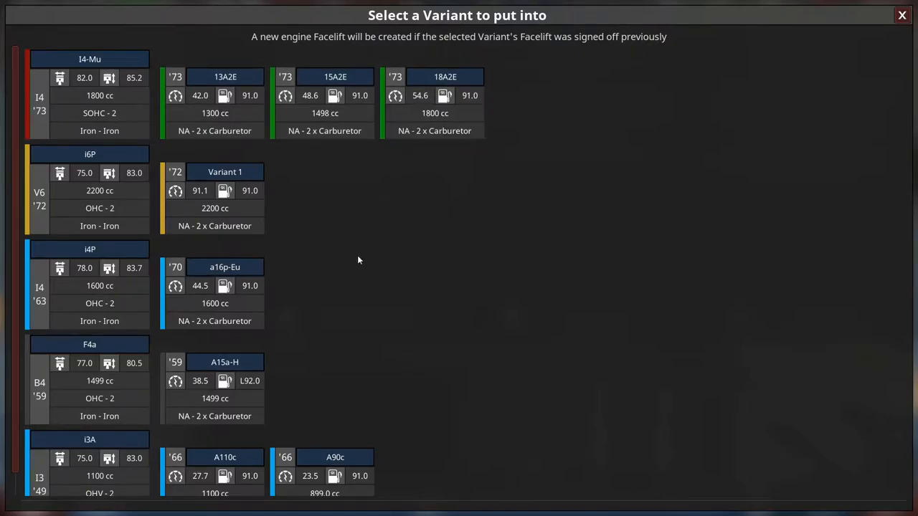
pyautogui.moveTo(324, 120)
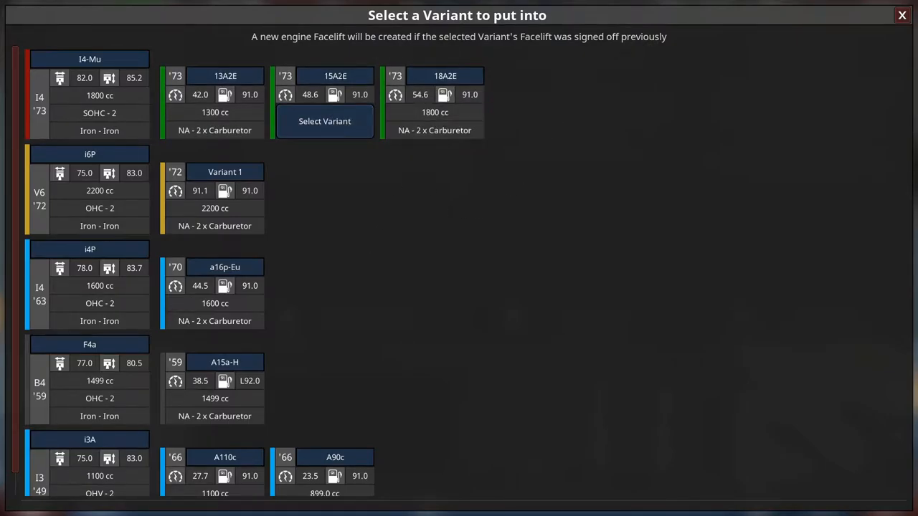
pyautogui.moveTo(336, 132)
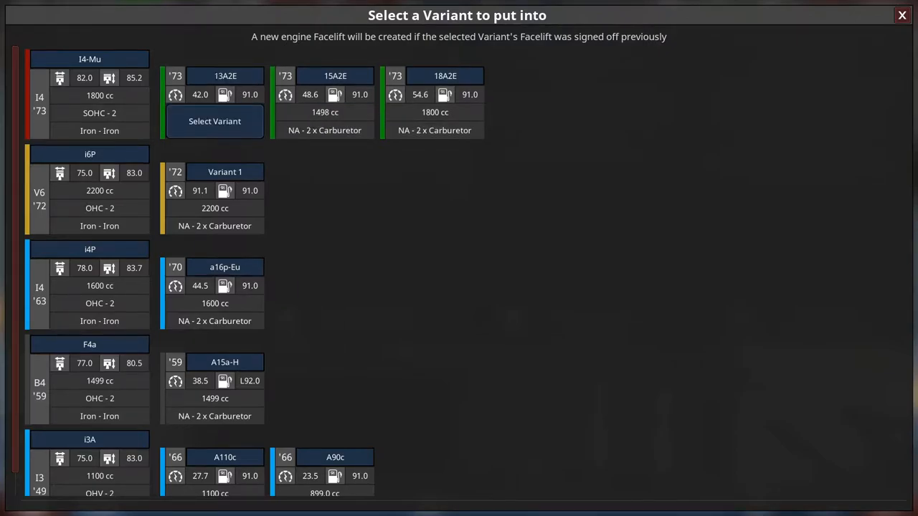
pyautogui.moveTo(338, 121)
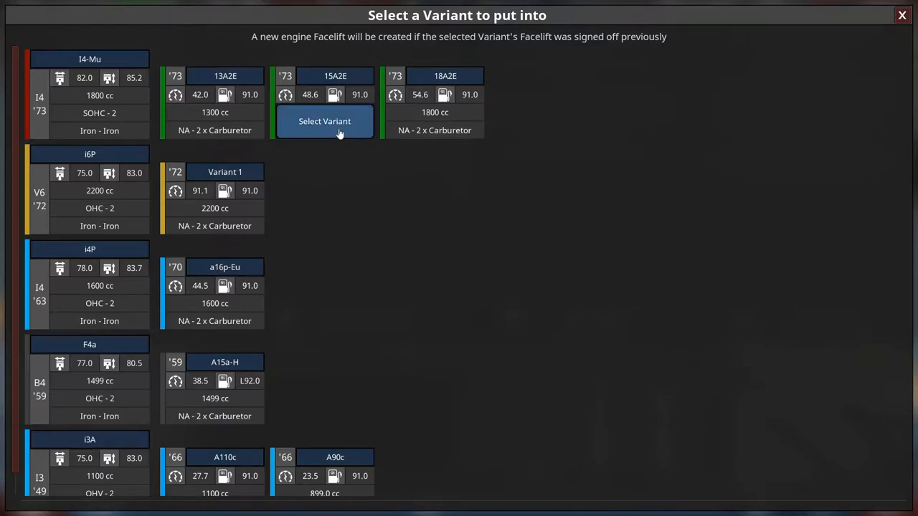
pyautogui.click(324, 121)
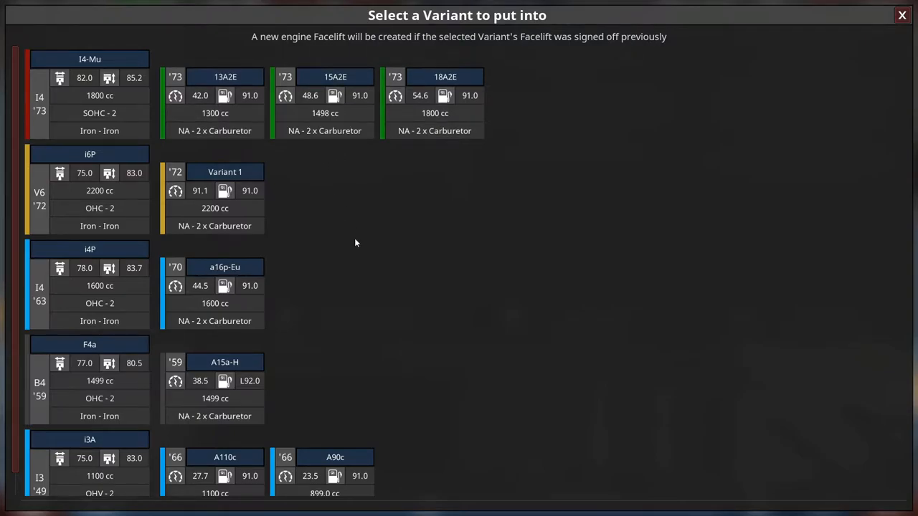
pyautogui.moveTo(324, 112)
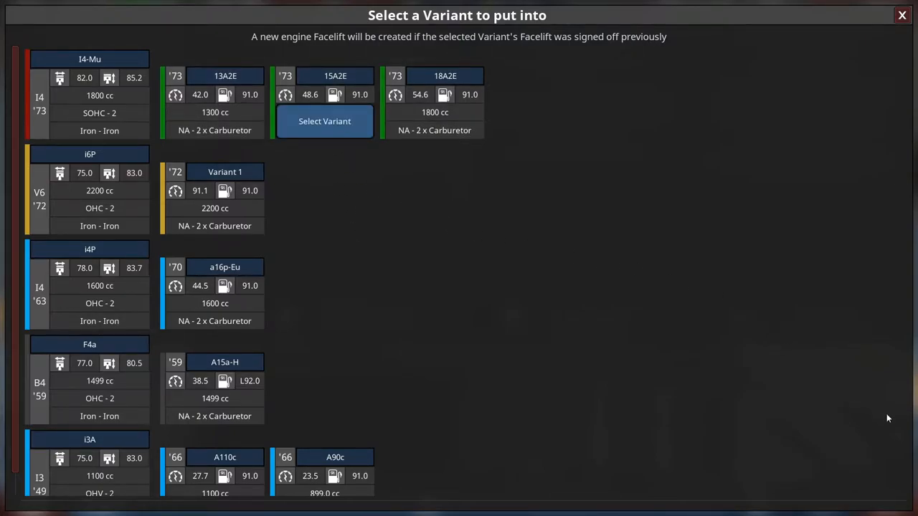
pyautogui.moveTo(873, 412)
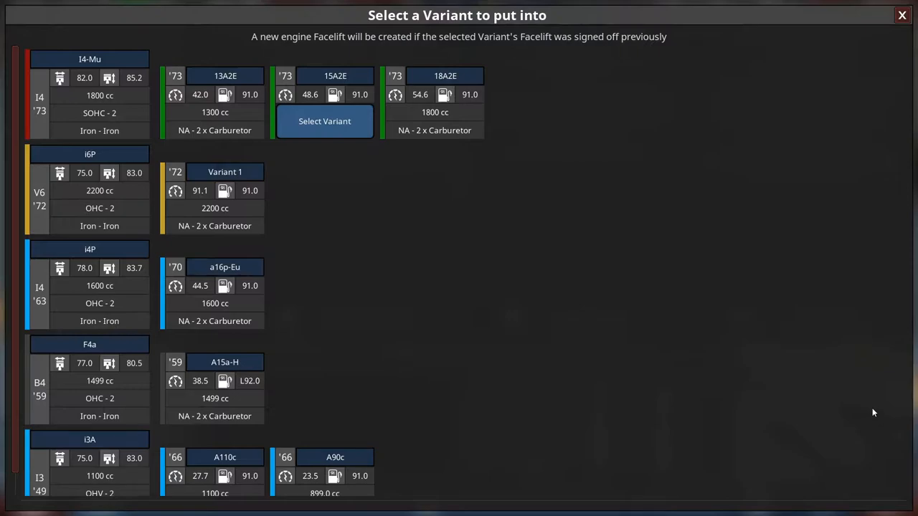
# Put the 15A2E engine into the trim and choose its 1974 hatchback body, reaching transverse FWD.
pyautogui.click(324, 120)
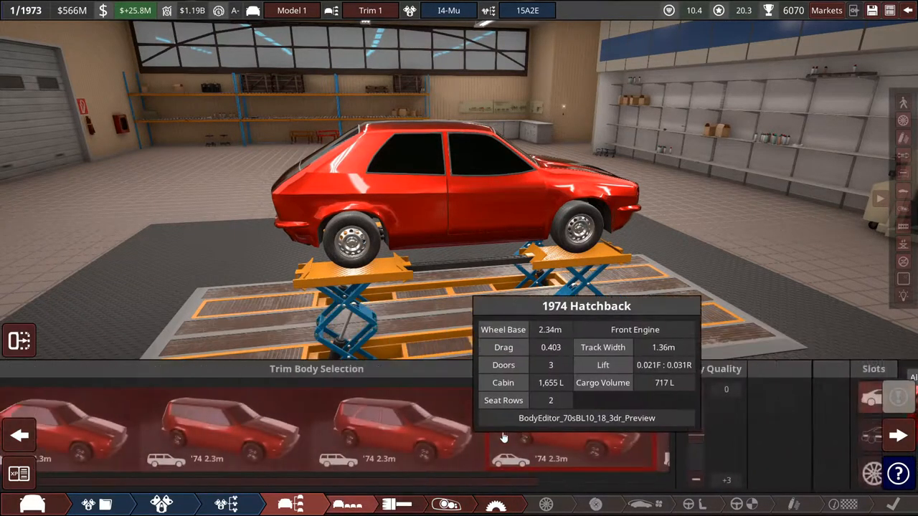
pyautogui.click(513, 441)
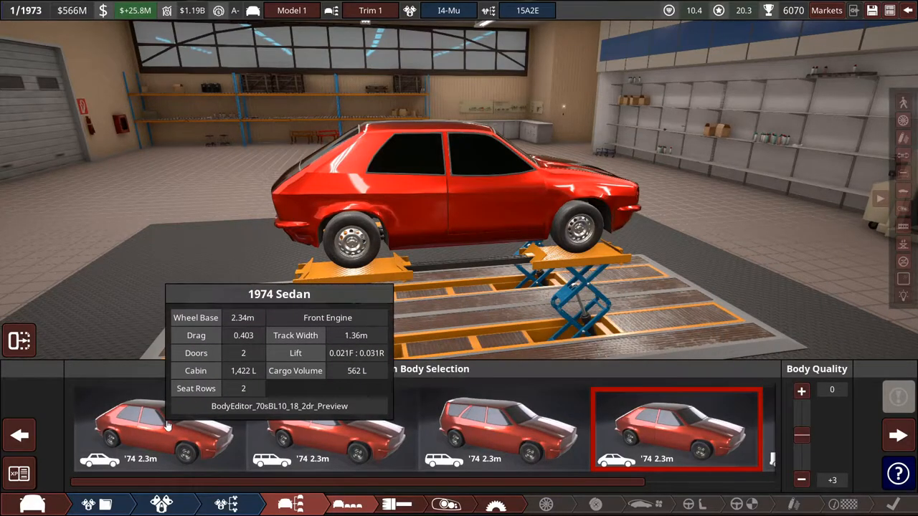
pyautogui.click(675, 431)
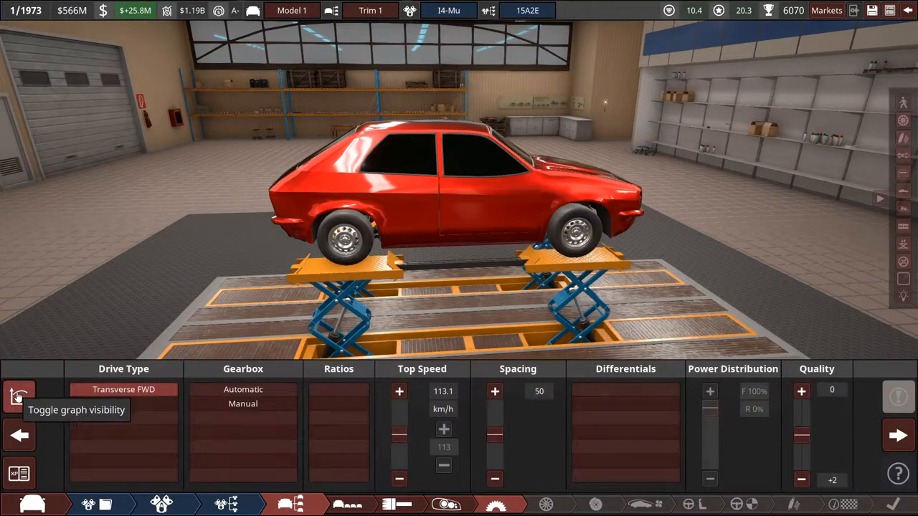
# Set a 4-speed manual gearbox with open differential and hard long-life radial tyres.
pyautogui.click(20, 396)
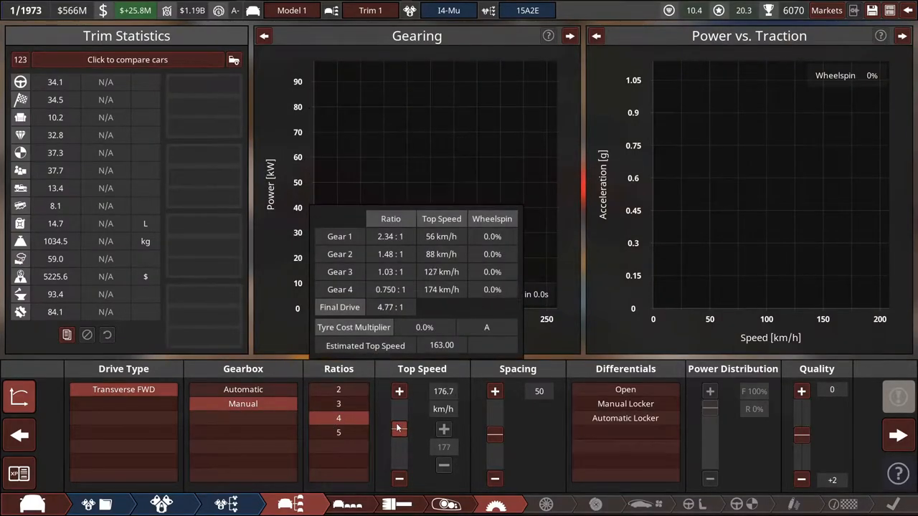
pyautogui.click(399, 476)
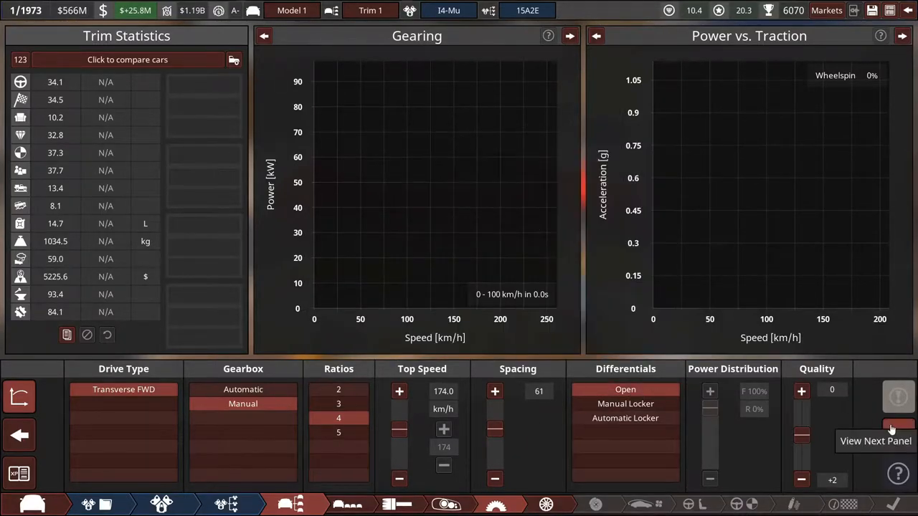
pyautogui.click(895, 427)
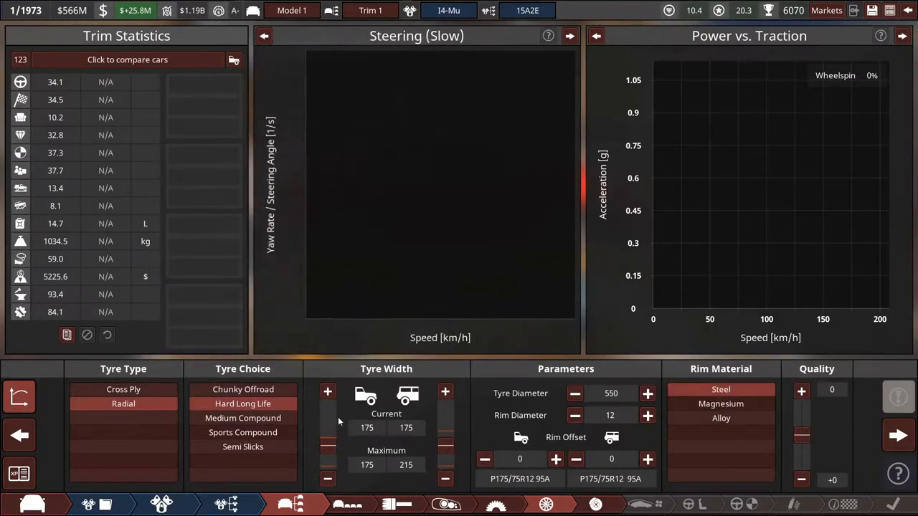
pyautogui.moveTo(427, 442)
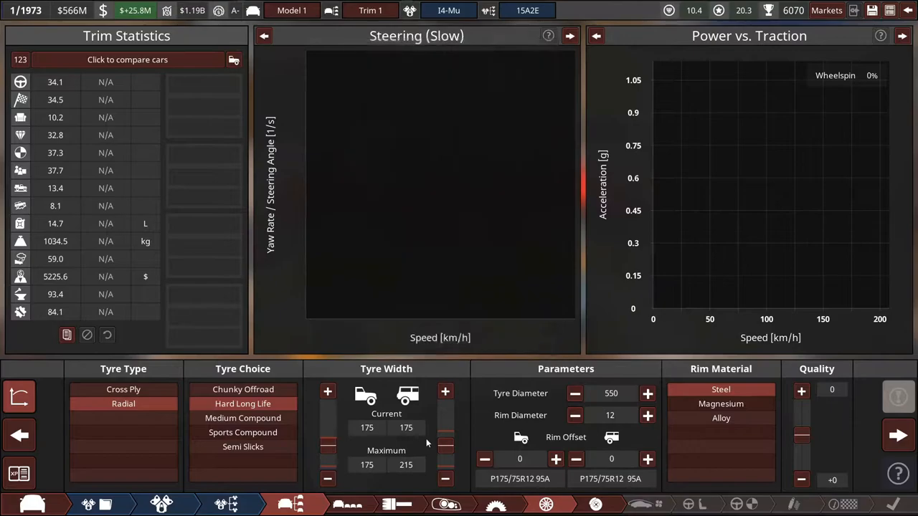
pyautogui.moveTo(41, 425)
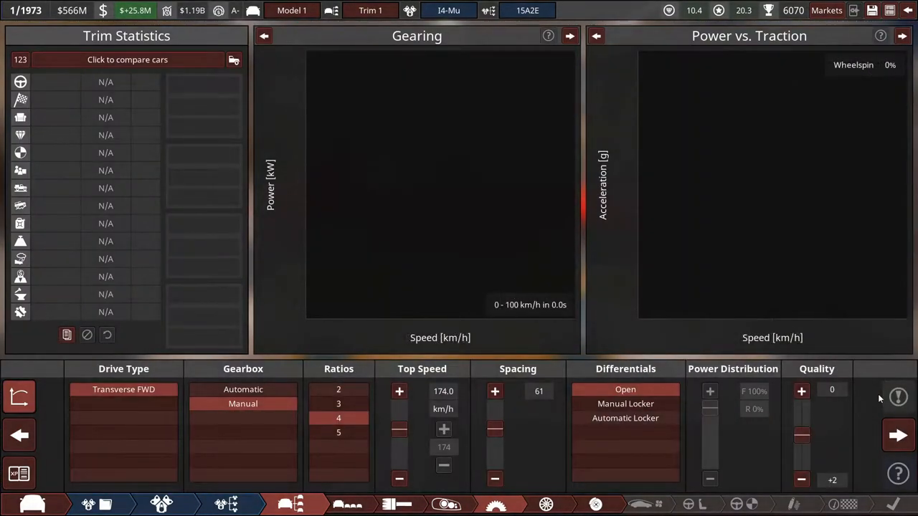
pyautogui.moveTo(896, 433)
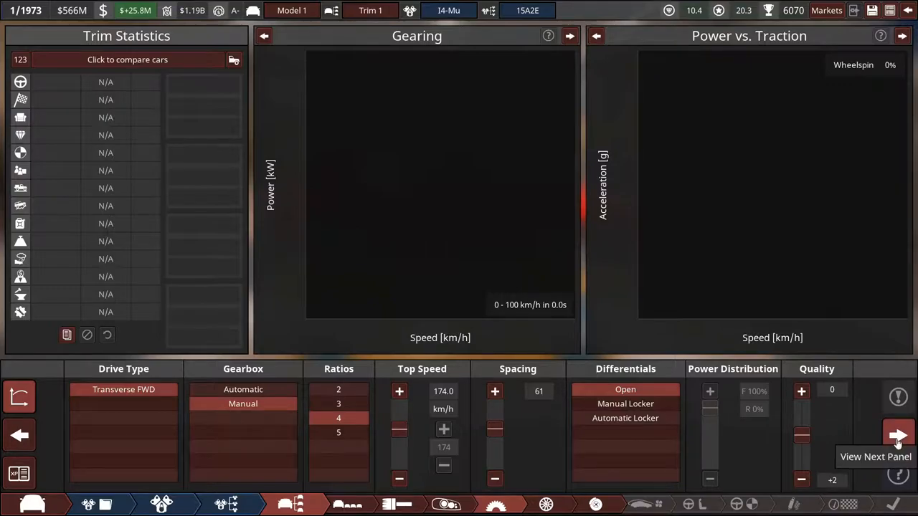
pyautogui.click(891, 433)
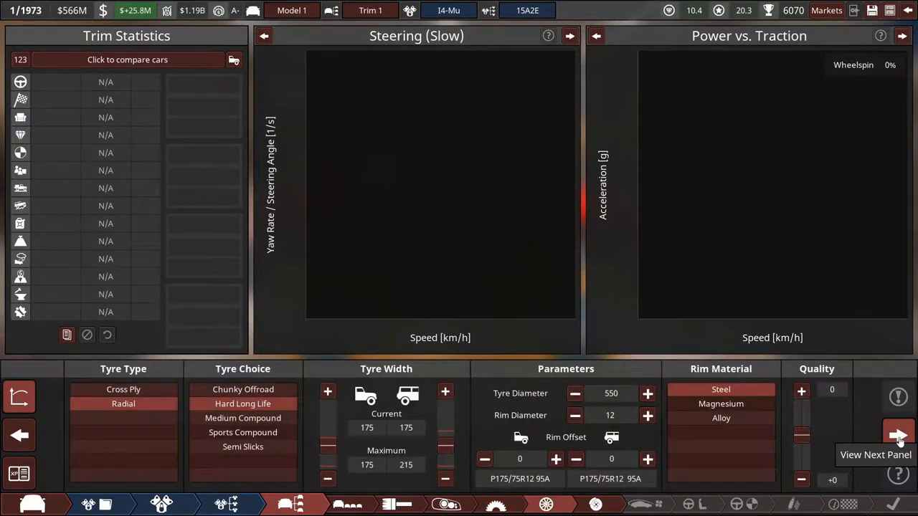
# Fit solid front discs with rear drums, pass aero, and choose progressive springs with gas mono-tube dampers.
pyautogui.click(886, 430)
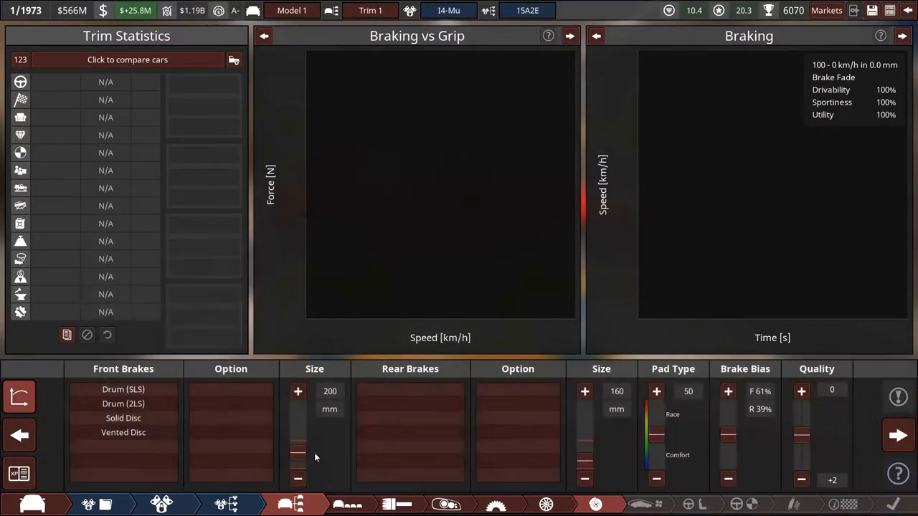
pyautogui.moveTo(150, 419)
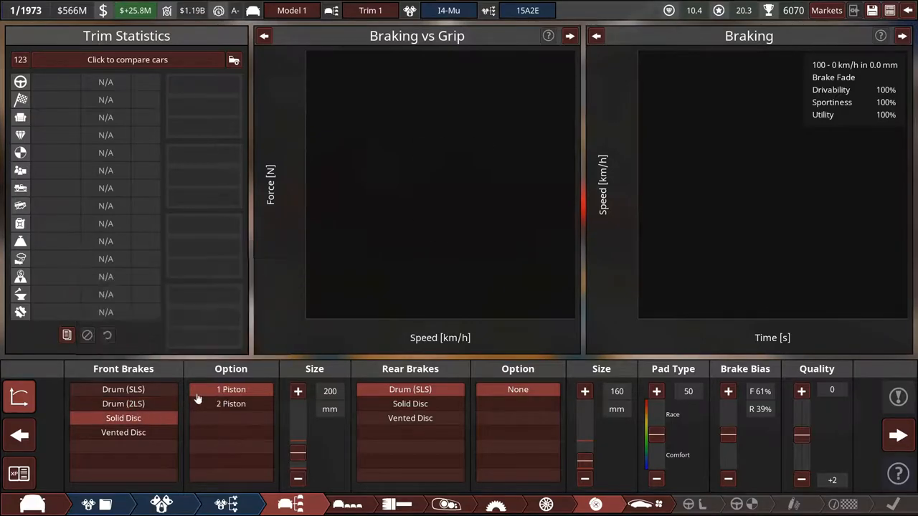
pyautogui.moveTo(898, 432)
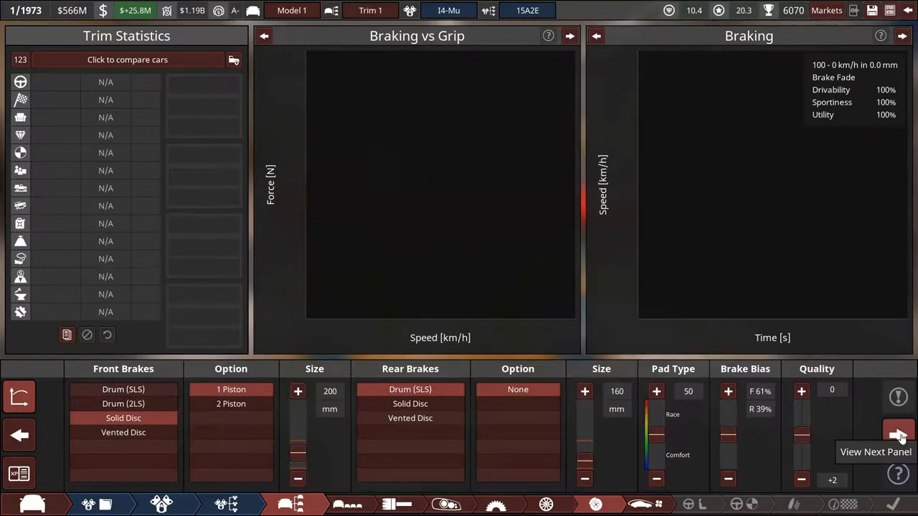
pyautogui.click(890, 433)
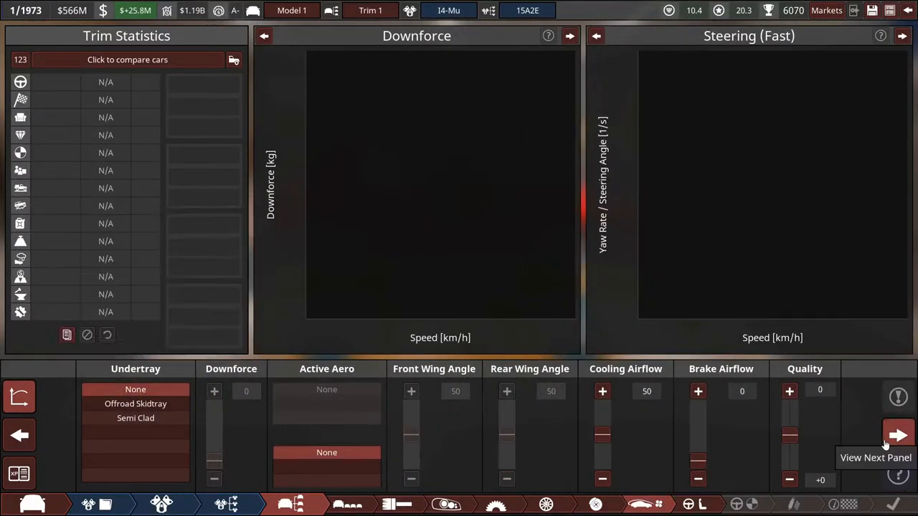
pyautogui.click(889, 438)
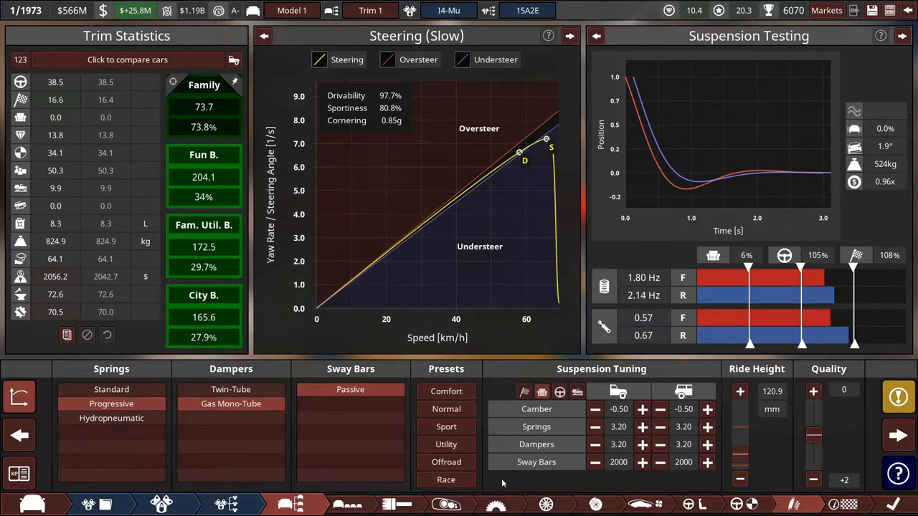
pyautogui.click(444, 409)
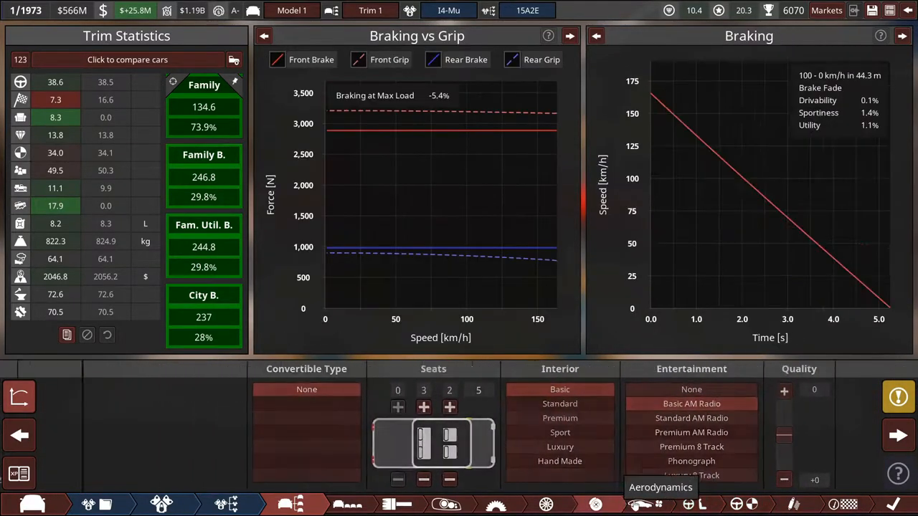
# Enlarge the front discs to 220 mm and shift the brake bias toward the front.
pyautogui.click(593, 505)
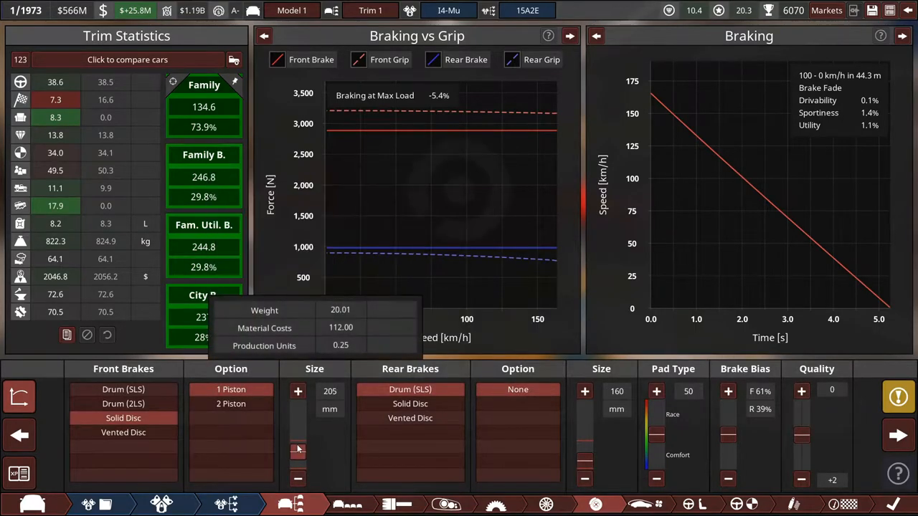
pyautogui.click(297, 390)
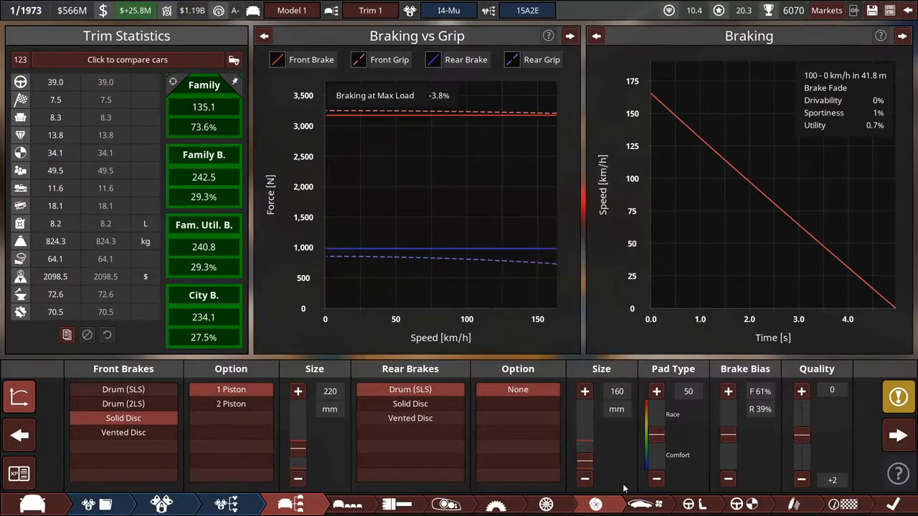
pyautogui.moveTo(729, 430); pyautogui.dragTo(728, 441)
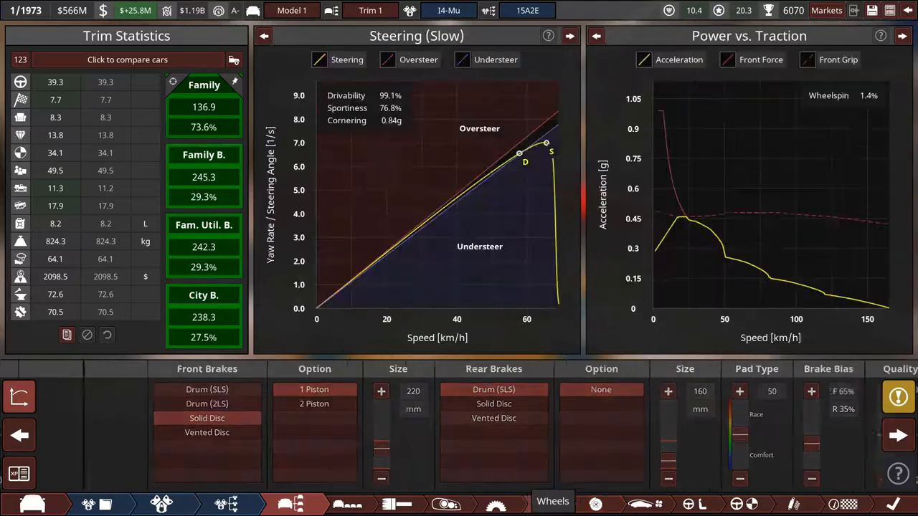
pyautogui.click(551, 503)
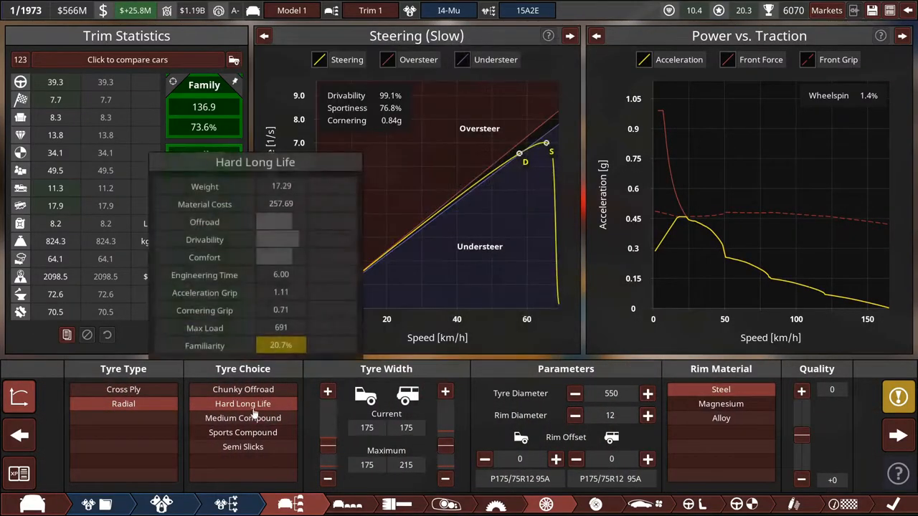
pyautogui.moveTo(20, 395)
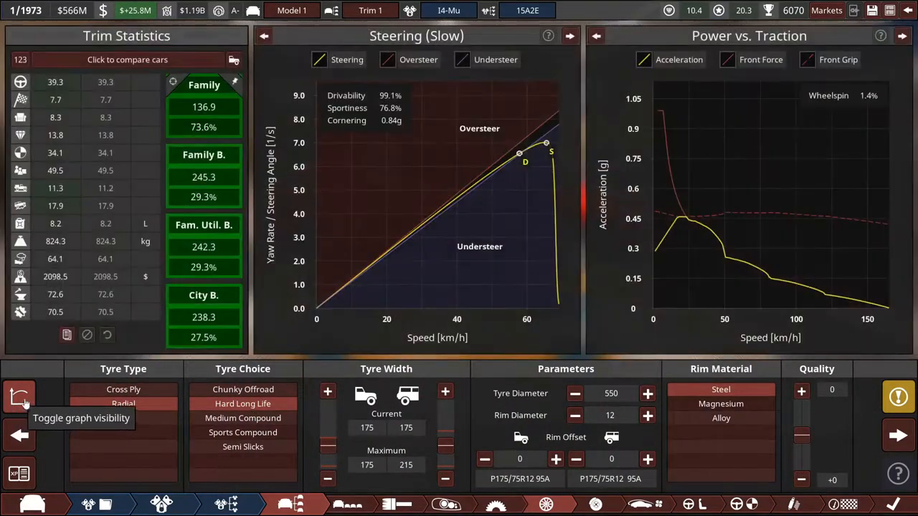
# Try a 15-inch rim and revert to 14, then tighten the gear spacing to finish the Gente-15 spec.
pyautogui.click(20, 397)
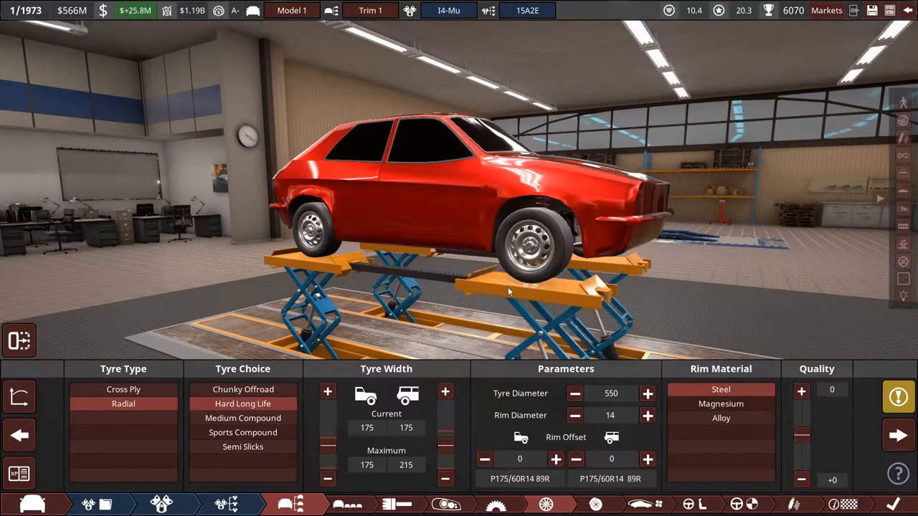
pyautogui.click(648, 416)
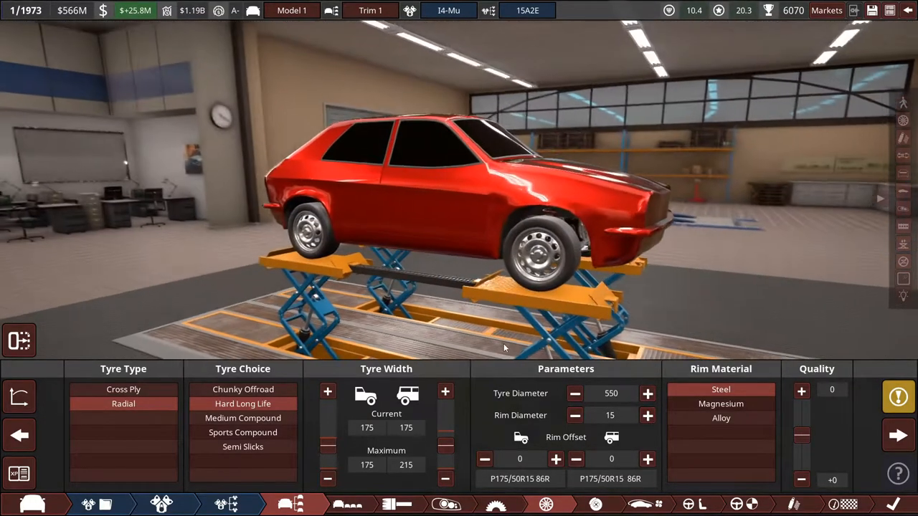
pyautogui.click(20, 399)
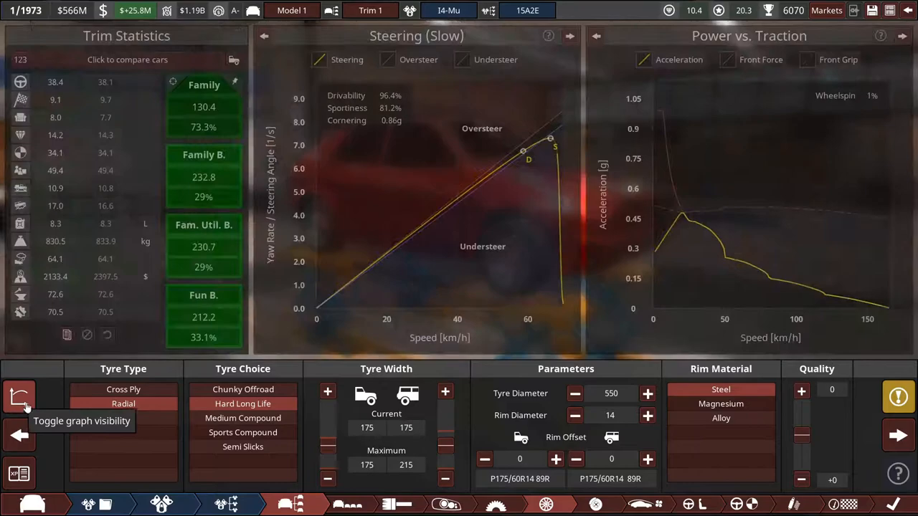
pyautogui.click(21, 395)
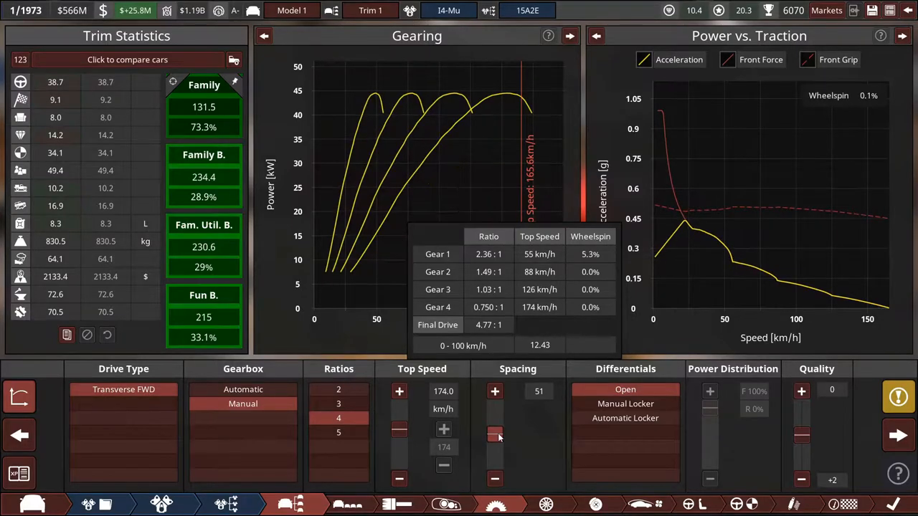
pyautogui.click(493, 479)
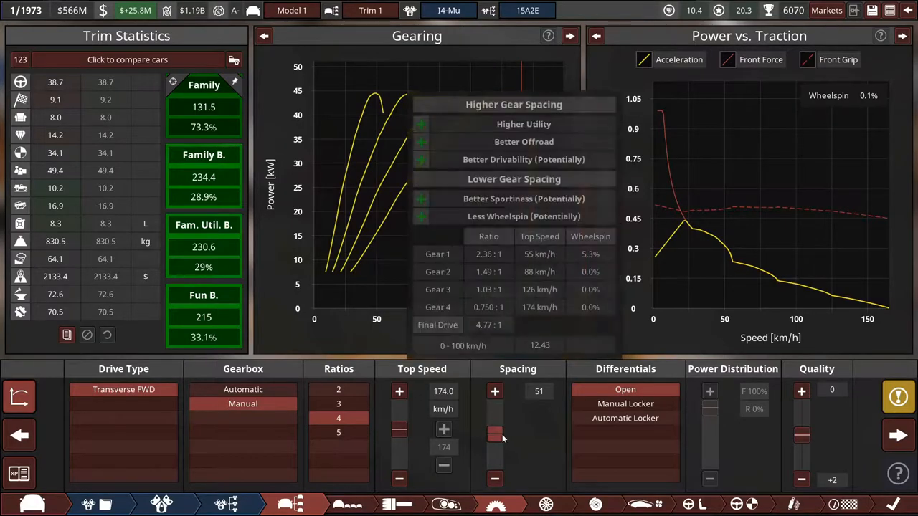
pyautogui.click(740, 502)
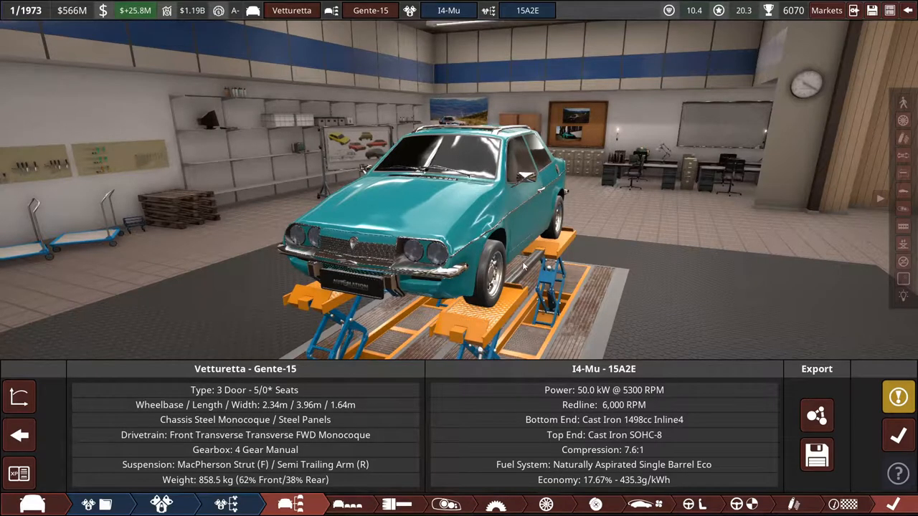
pyautogui.moveTo(377, 12)
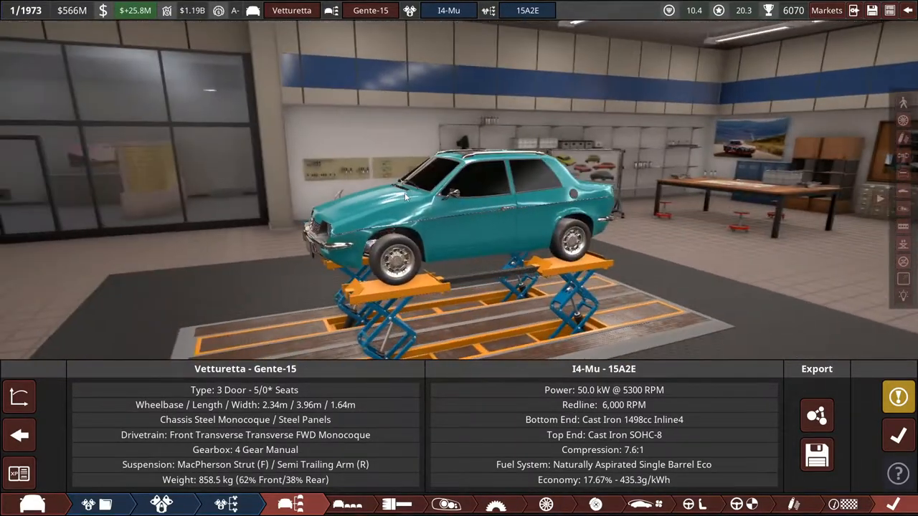
pyautogui.moveTo(405, 198); pyautogui.dragTo(528, 221)
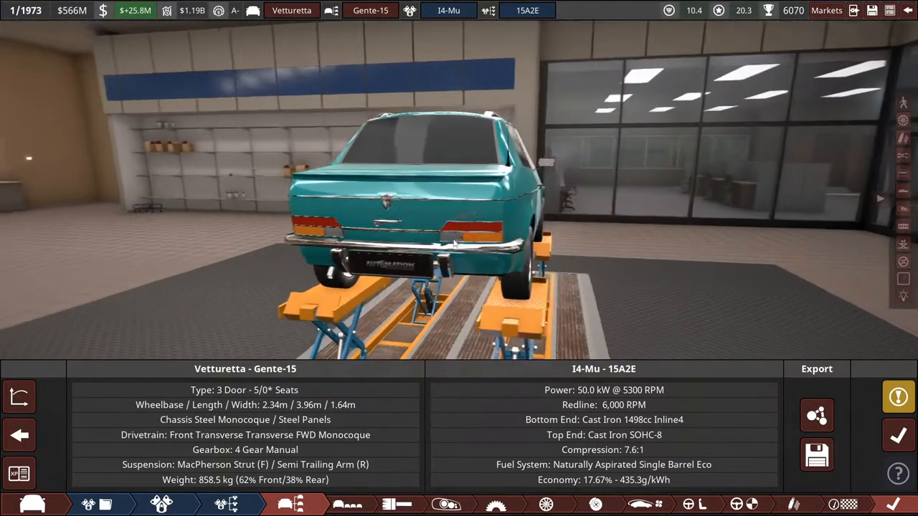
pyautogui.moveTo(456, 242); pyautogui.dragTo(571, 261)
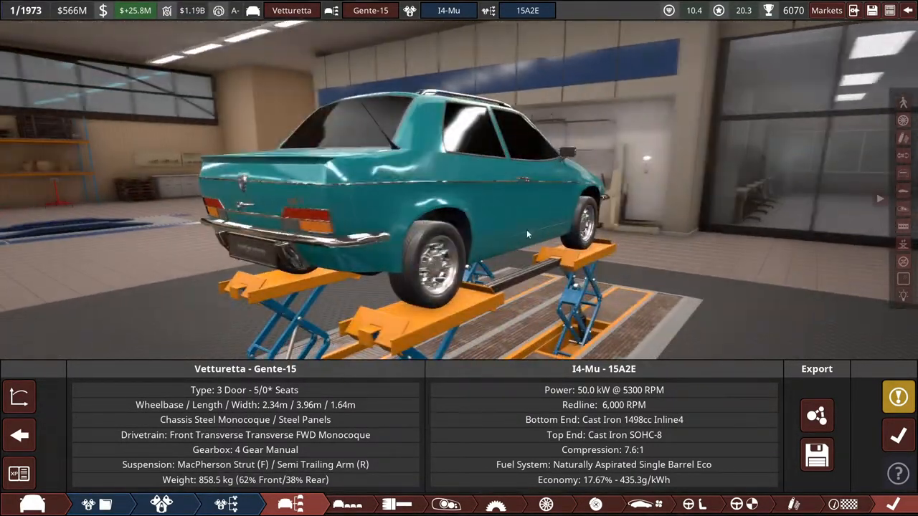
pyautogui.moveTo(527, 235); pyautogui.dragTo(270, 217)
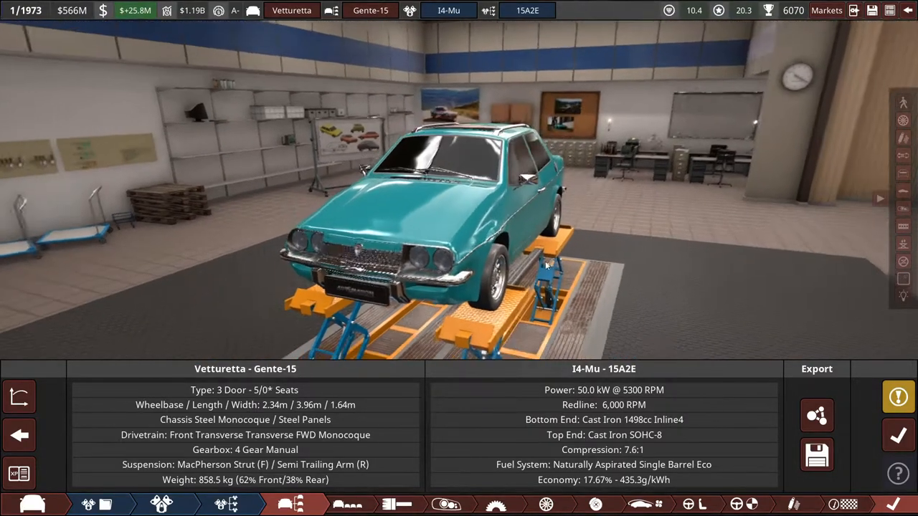
# Review the Gente-15 trim's suggestions and its steering and suspension test graphs.
pyautogui.click(18, 396)
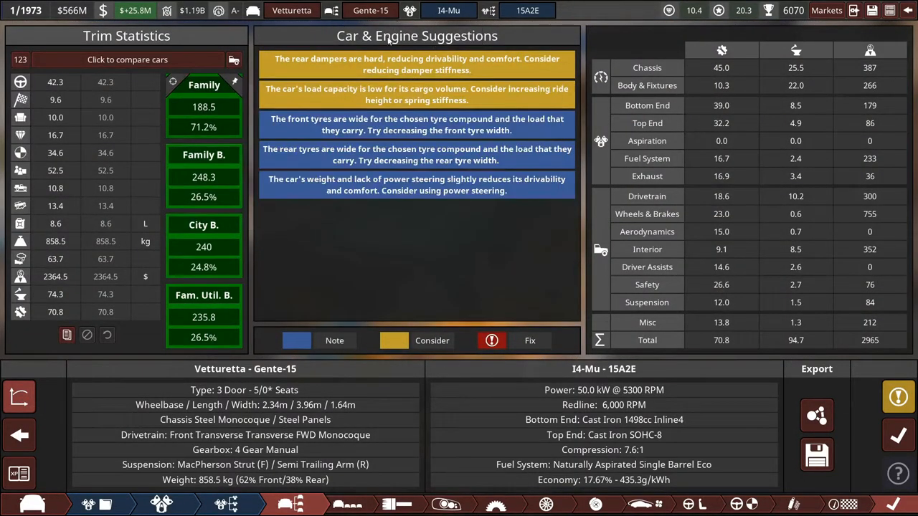
pyautogui.click(373, 10)
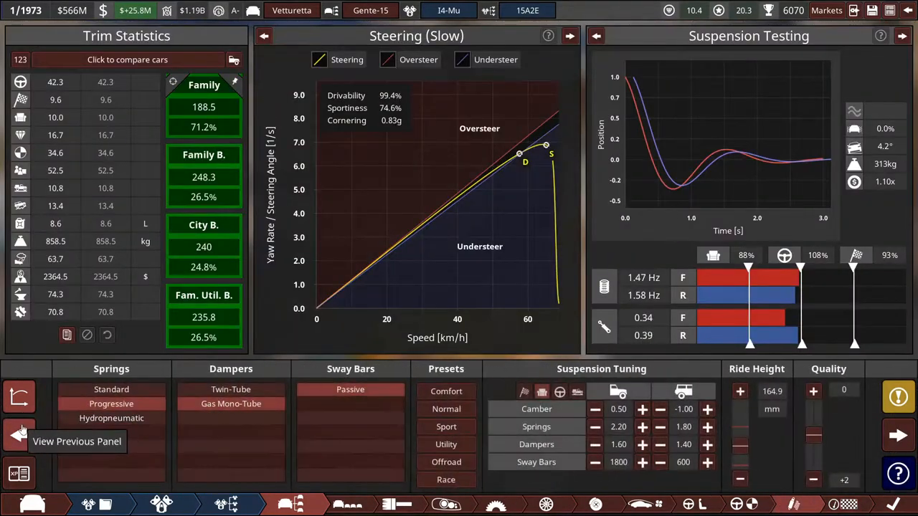
pyautogui.moveTo(20, 436)
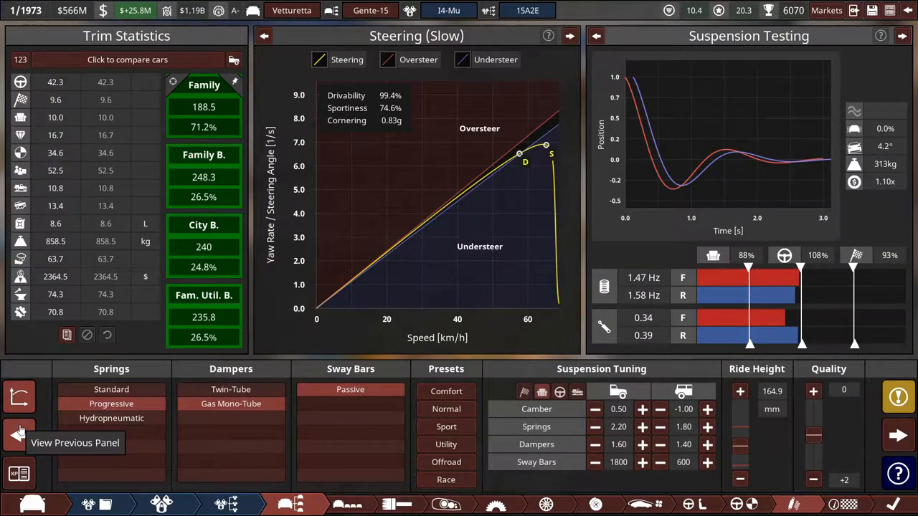
pyautogui.moveTo(230, 405)
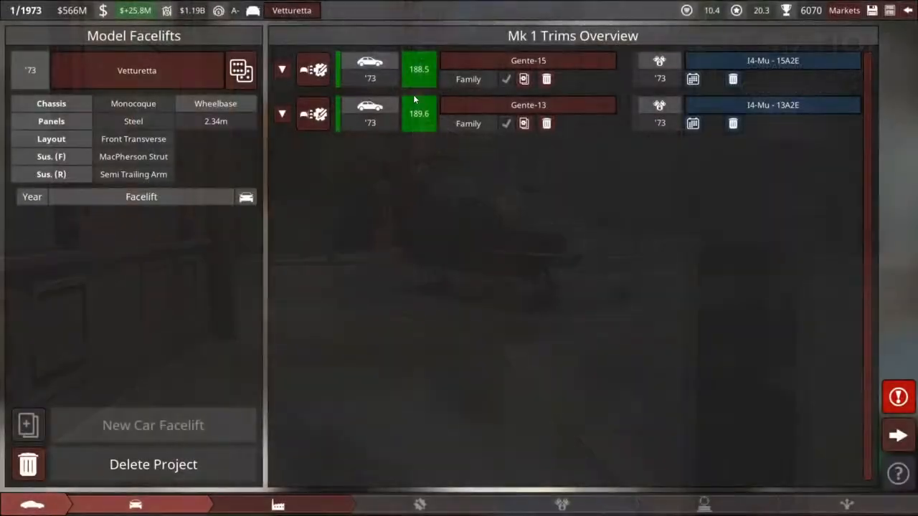
pyautogui.moveTo(430, 114)
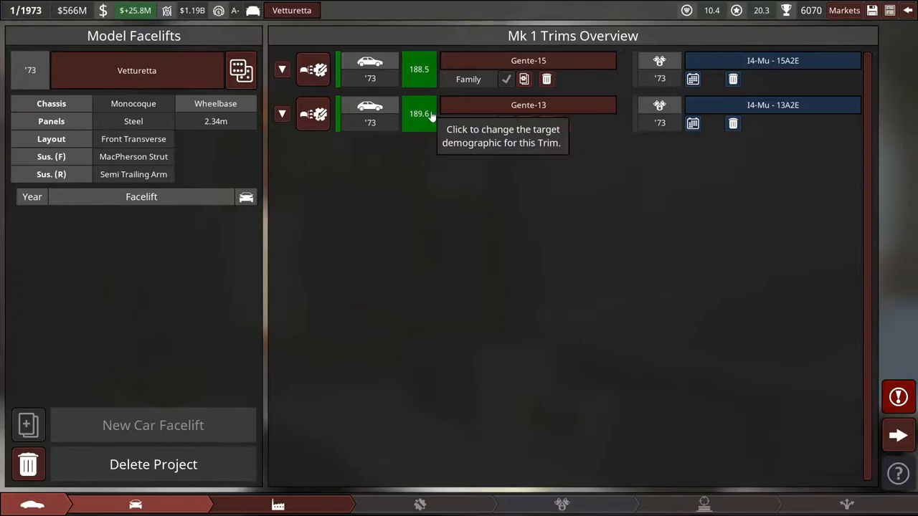
# Preview the Gente-15 trim and proceed to Factory Selection & Building for the Vetturetta.
pyautogui.click(367, 64)
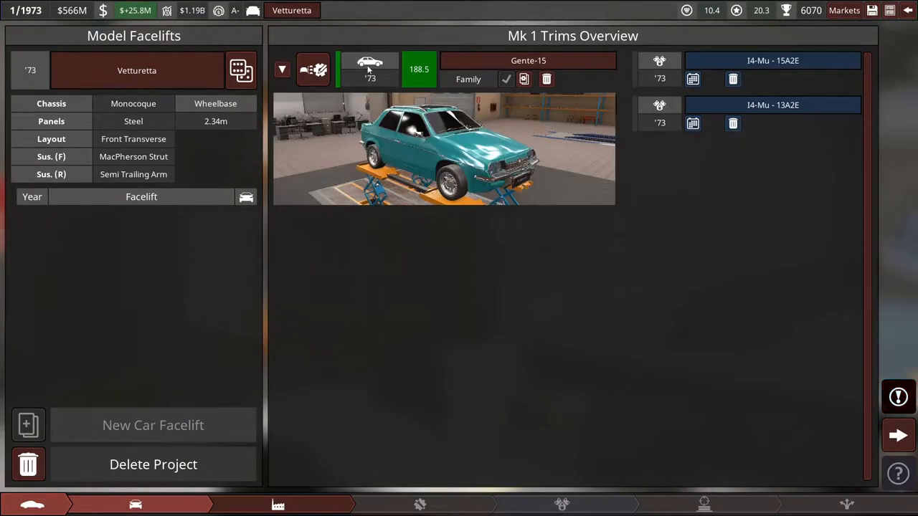
pyautogui.click(898, 444)
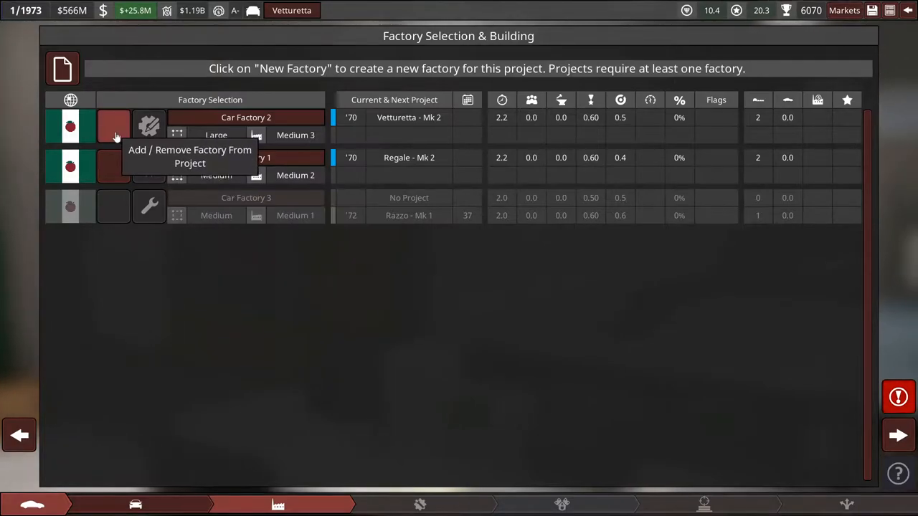
# Assign Car Factory 2 to the Vetturetta and have it produce both Gente trims.
pyautogui.click(114, 126)
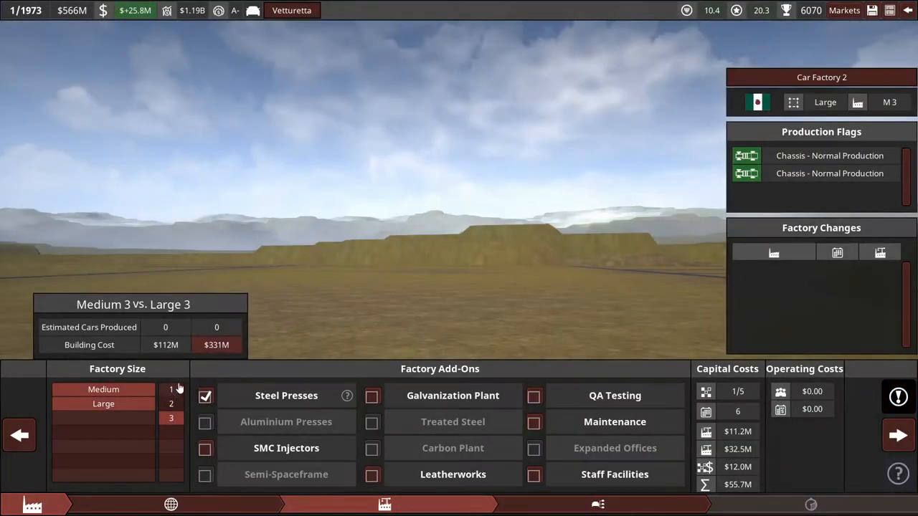
pyautogui.moveTo(462, 259)
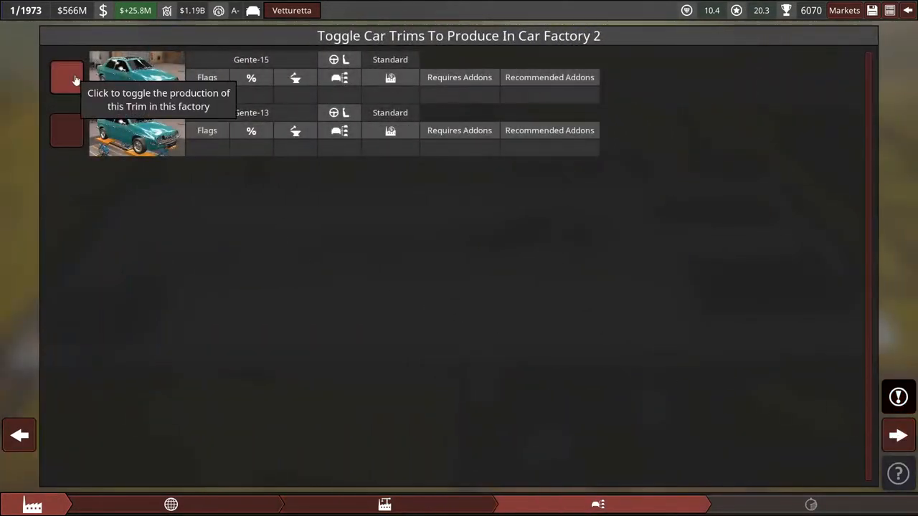
pyautogui.click(66, 77)
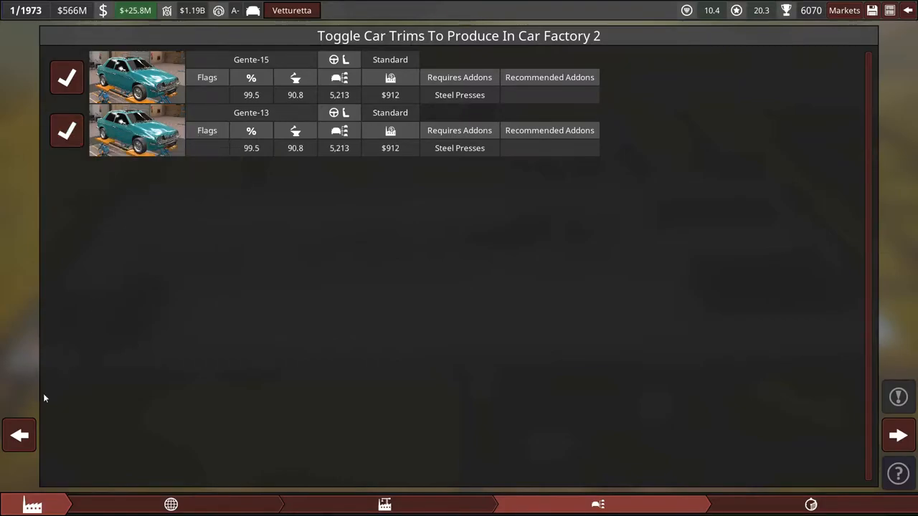
pyautogui.click(896, 440)
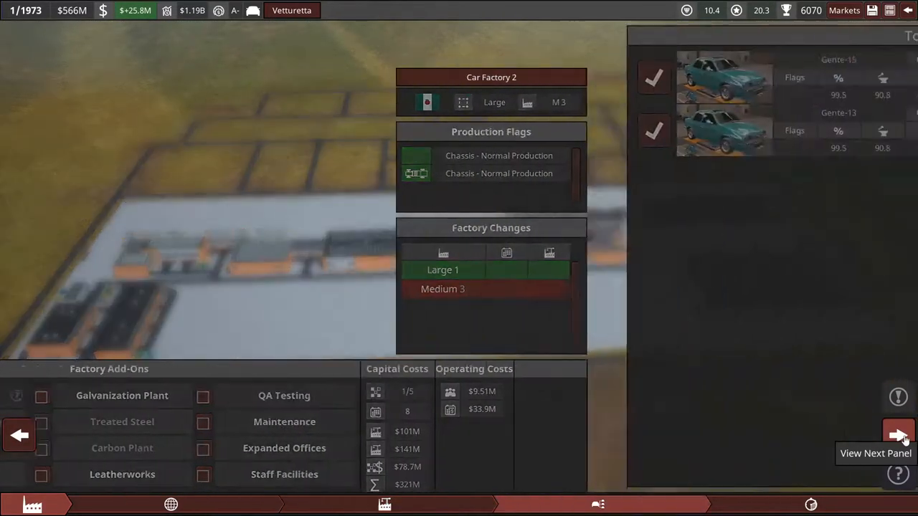
pyautogui.click(894, 435)
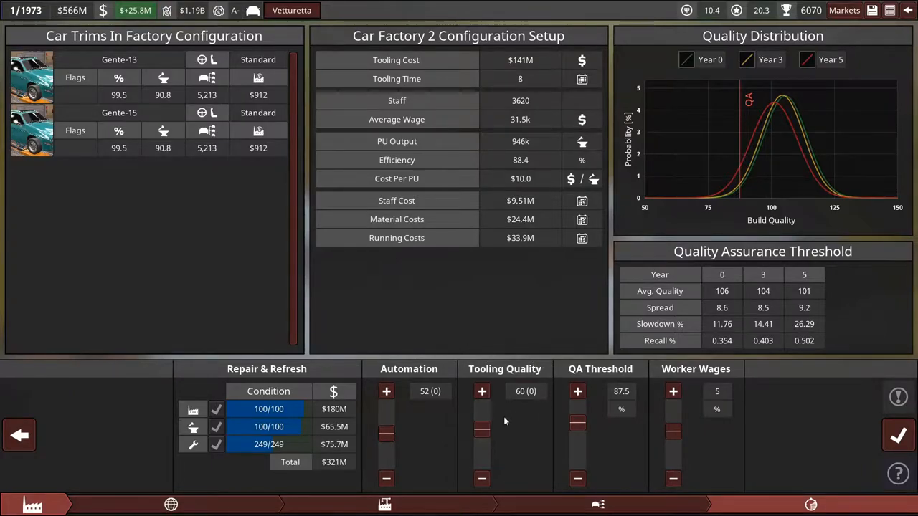
# Raise Car Factory 2's tooling quality to 69 and complete the factory setup.
pyautogui.click(482, 390)
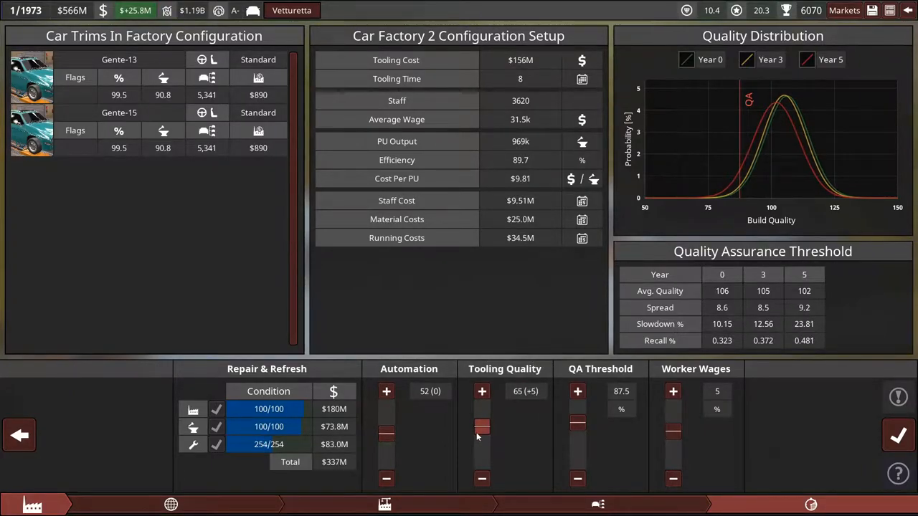
pyautogui.click(482, 390)
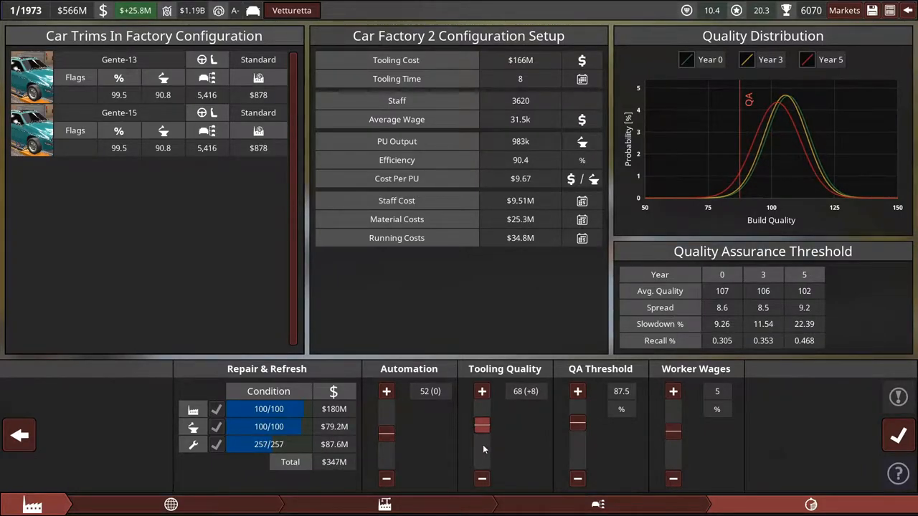
pyautogui.click(482, 390)
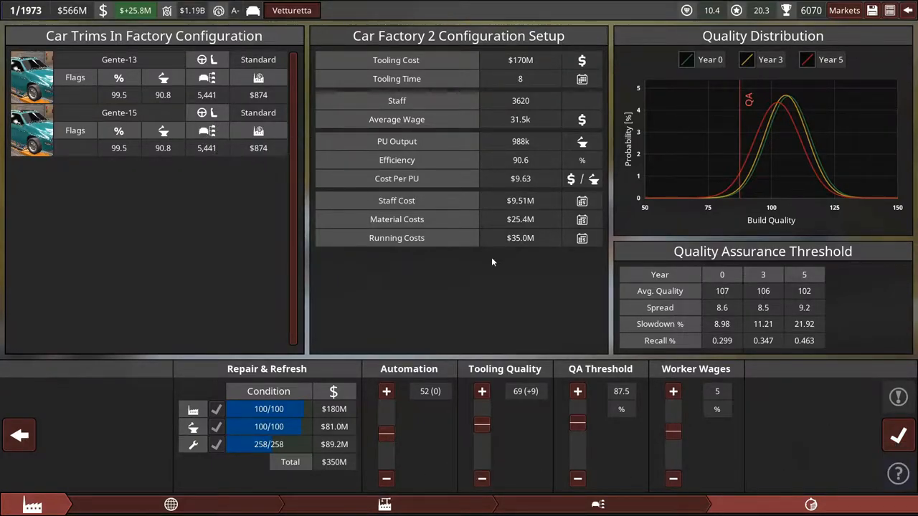
pyautogui.moveTo(897, 436)
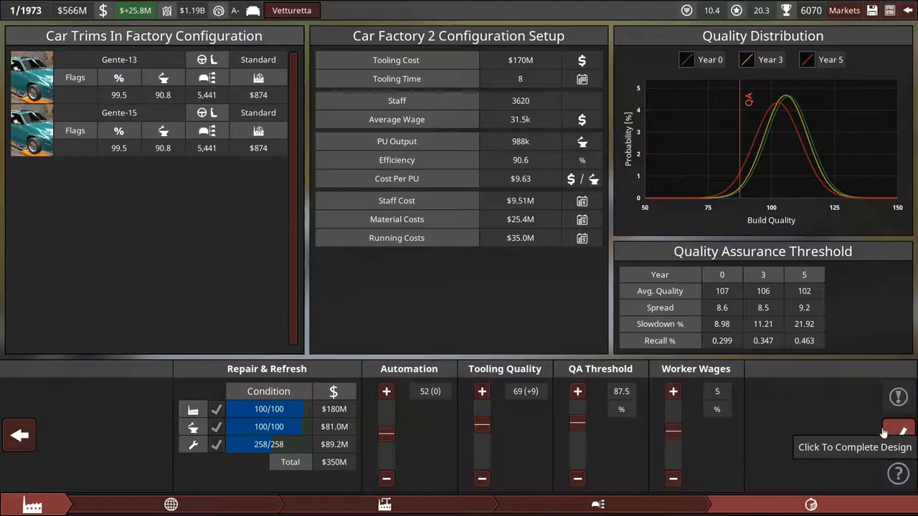
pyautogui.click(897, 427)
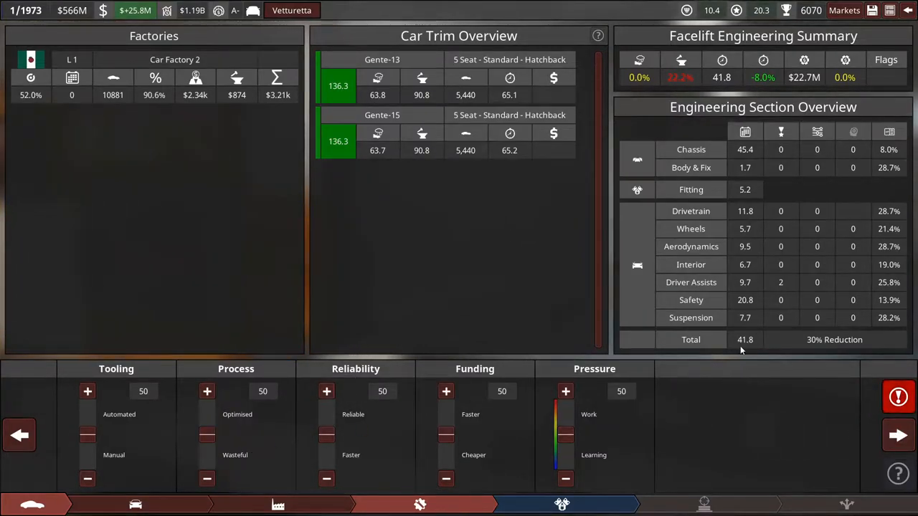
pyautogui.moveTo(356, 395)
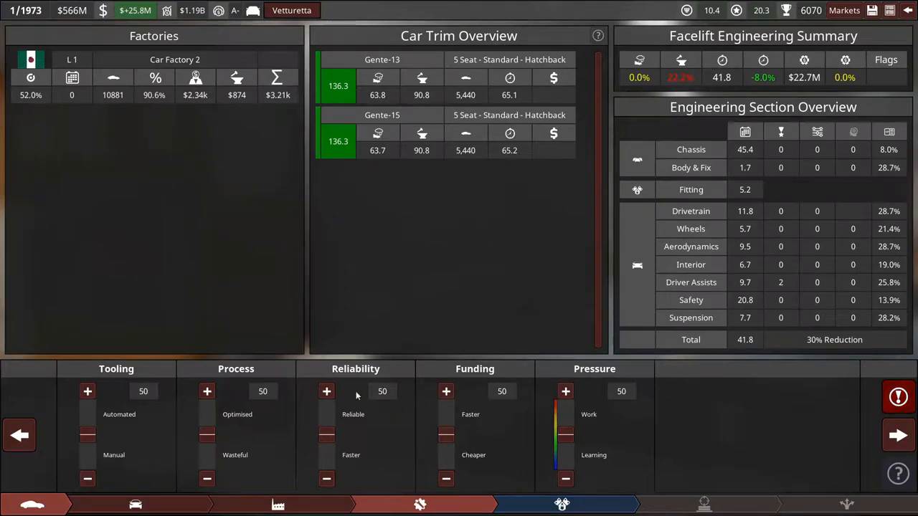
# Raise the facelift engineering reliability slider from 50 to about 78.
pyautogui.click(326, 390)
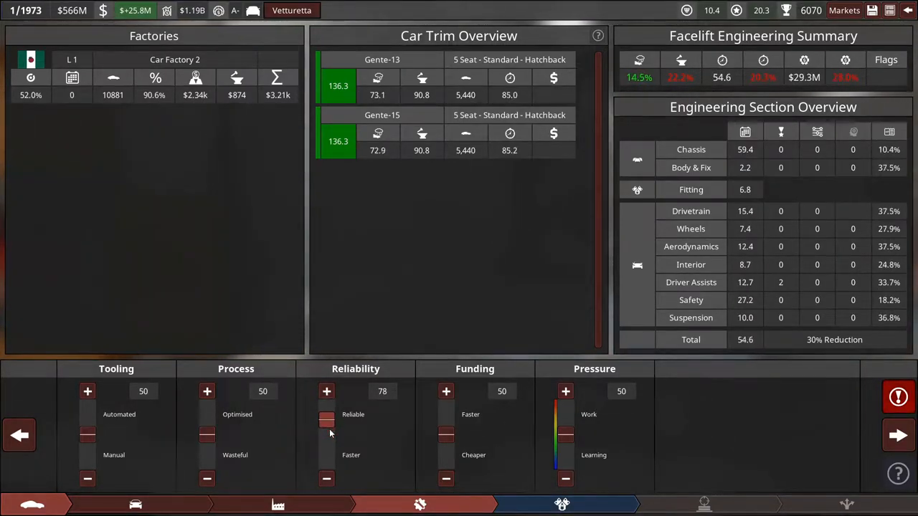
pyautogui.click(327, 390)
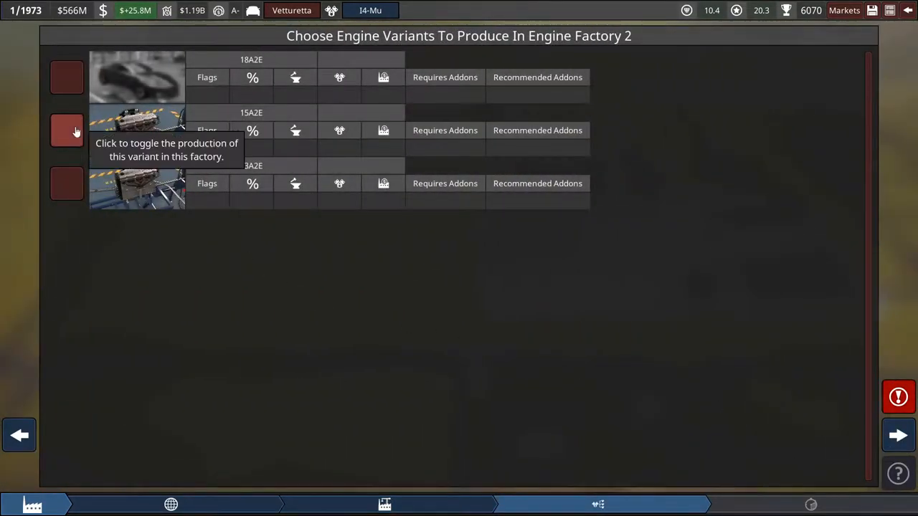
# Mark the 15A2E variant for production in Engine Factory 2.
pyautogui.click(66, 130)
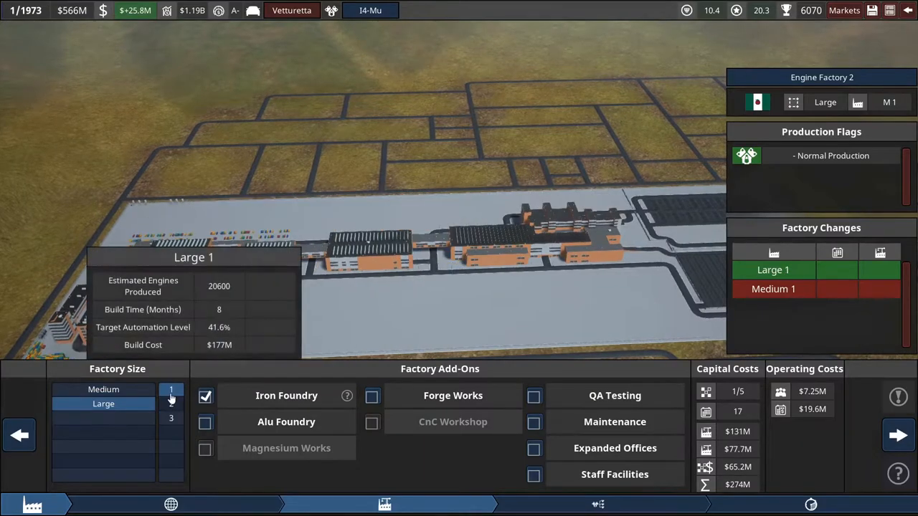
# Continue past the factory size screen to Engine Factory 2's add-ons panel.
pyautogui.click(889, 429)
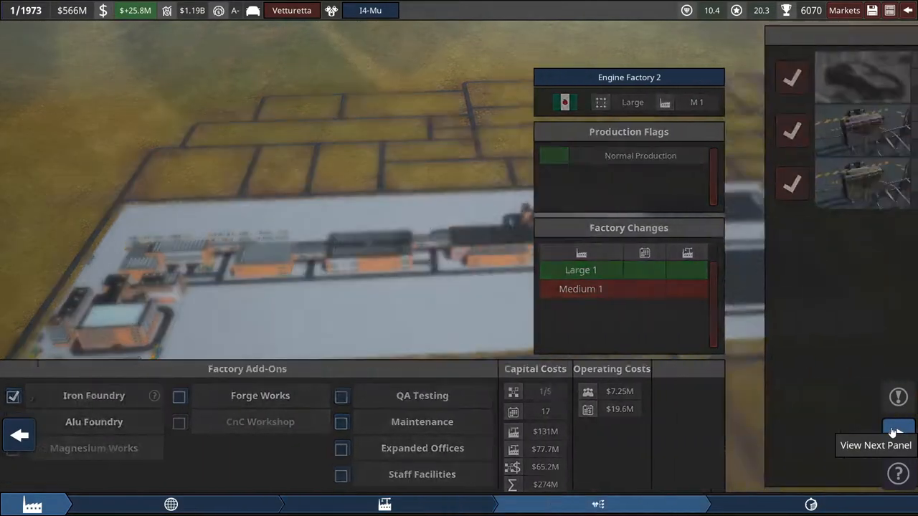
# Raise Engine Factory 2's tooling quality to 69 and complete the factory configuration.
pyautogui.click(903, 430)
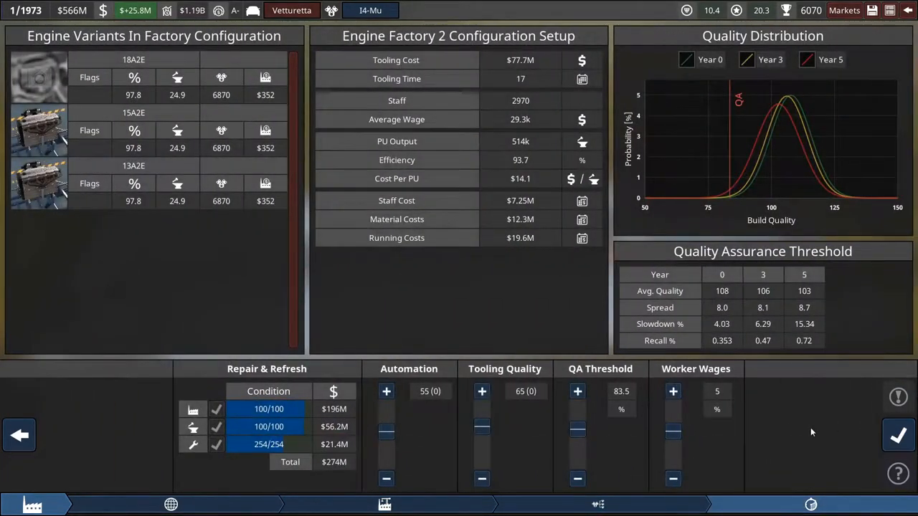
pyautogui.moveTo(228, 189)
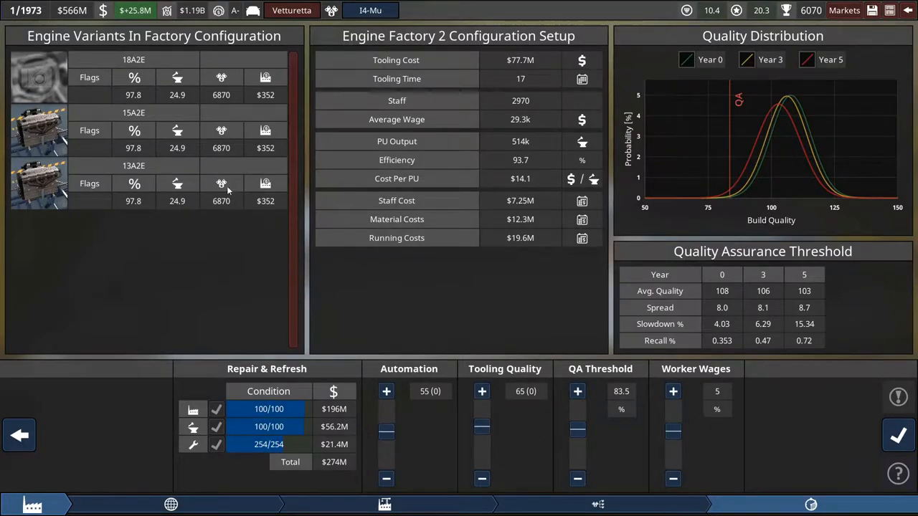
pyautogui.moveTo(170, 147)
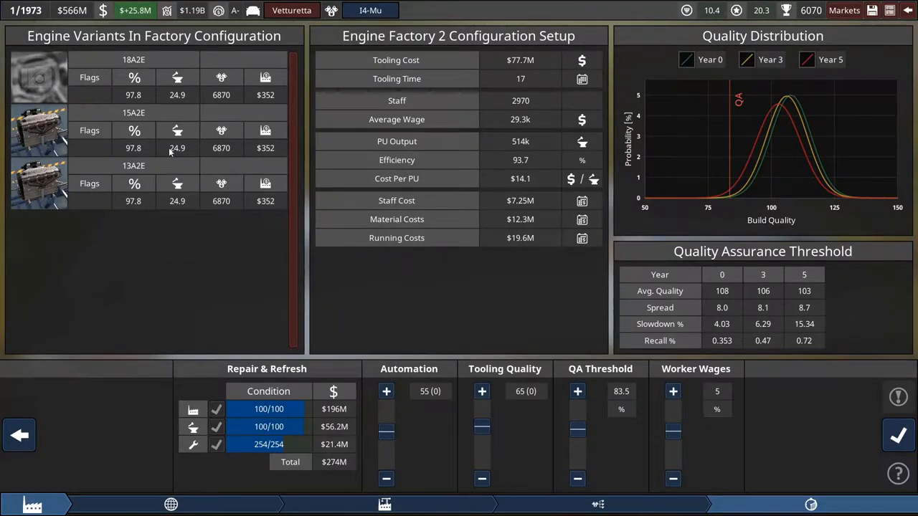
pyautogui.click(482, 390)
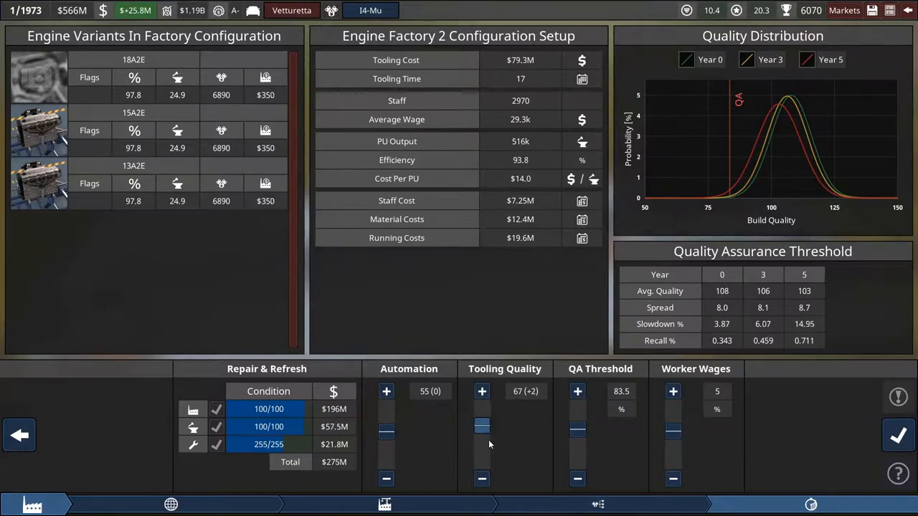
pyautogui.click(482, 390)
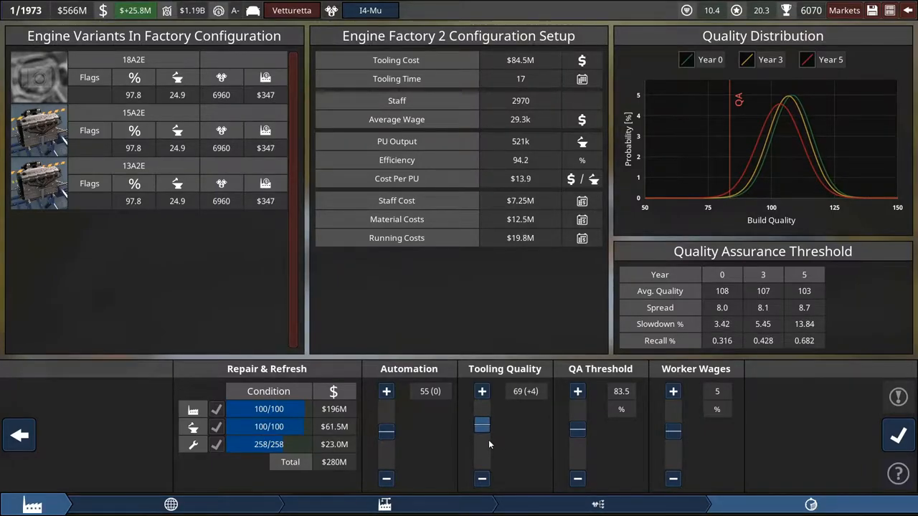
pyautogui.moveTo(903, 442)
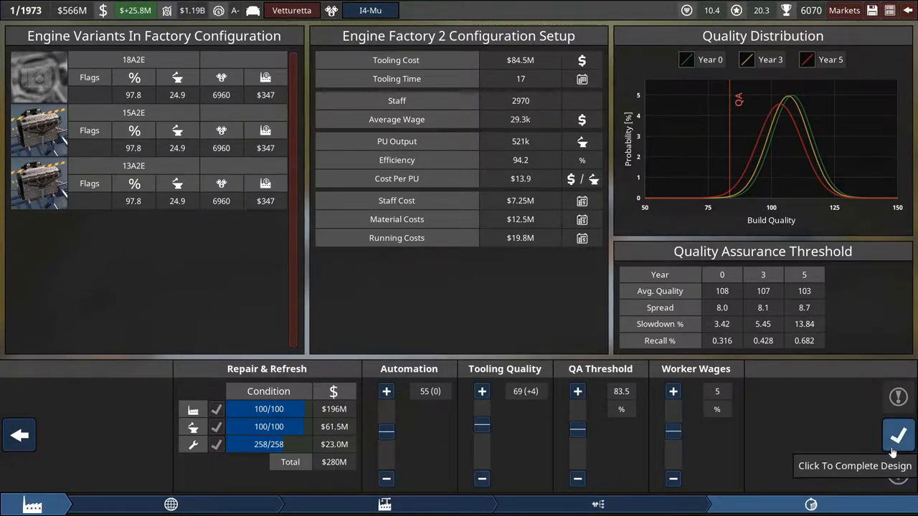
pyautogui.click(892, 433)
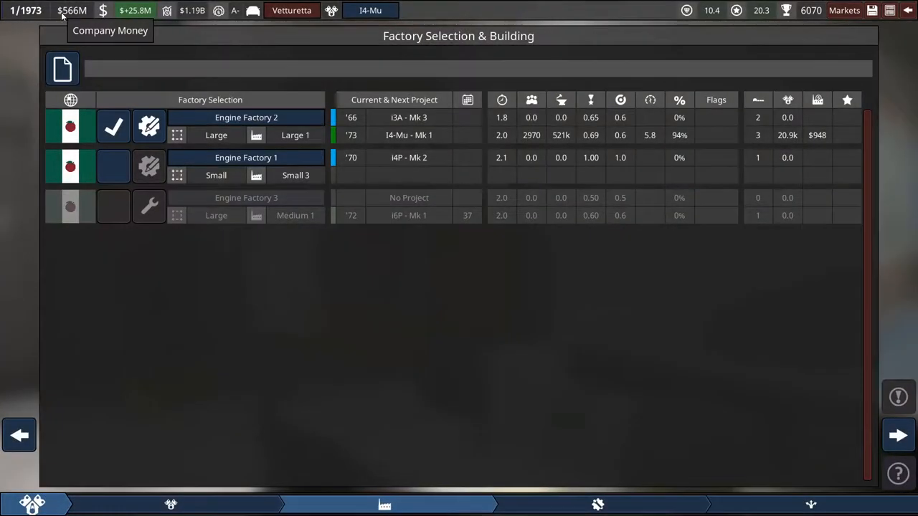
pyautogui.moveTo(611, 506)
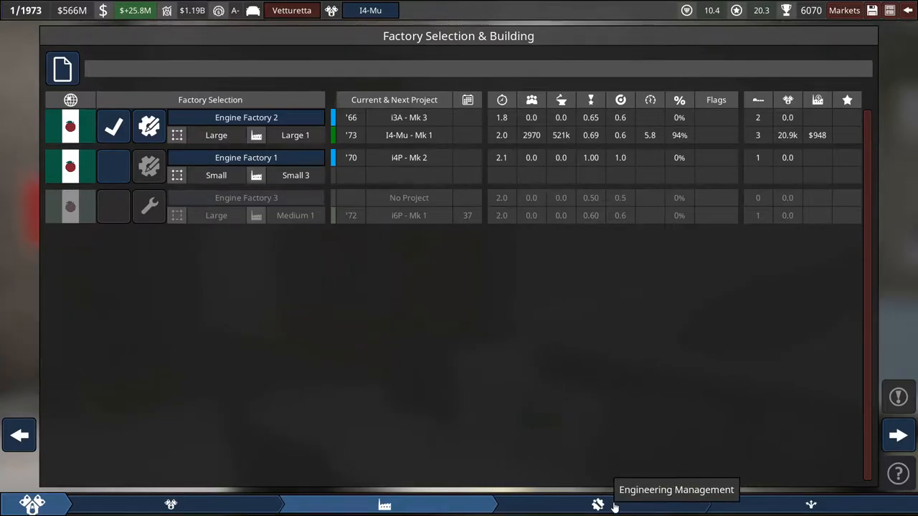
# Set I4-Mu engineering reliability to 80 and pressure to 40, then proceed to the production summary.
pyautogui.click(596, 505)
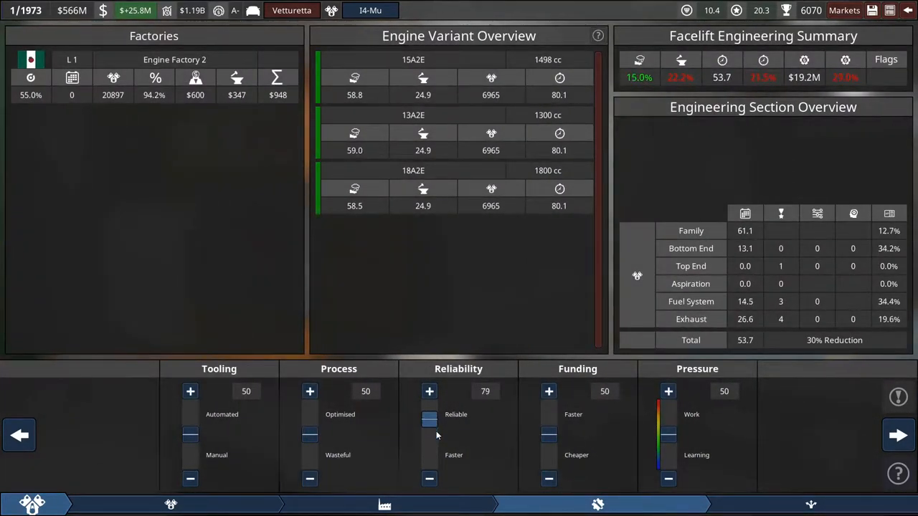
pyautogui.moveTo(189, 418); pyautogui.dragTo(189, 438)
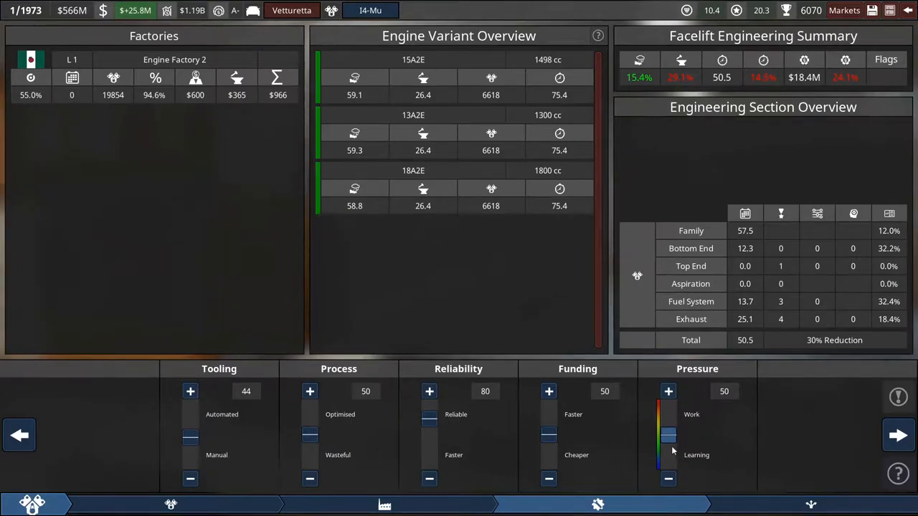
pyautogui.moveTo(668, 433); pyautogui.dragTo(668, 444)
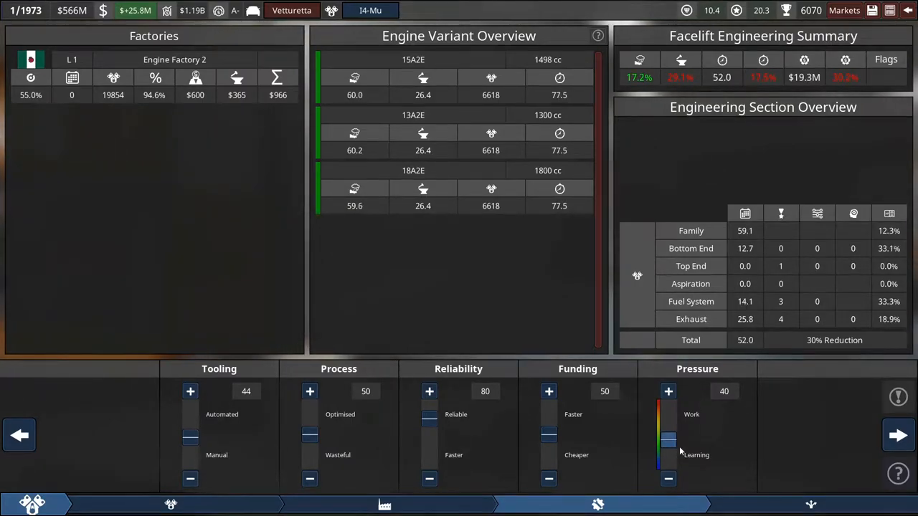
pyautogui.click(887, 433)
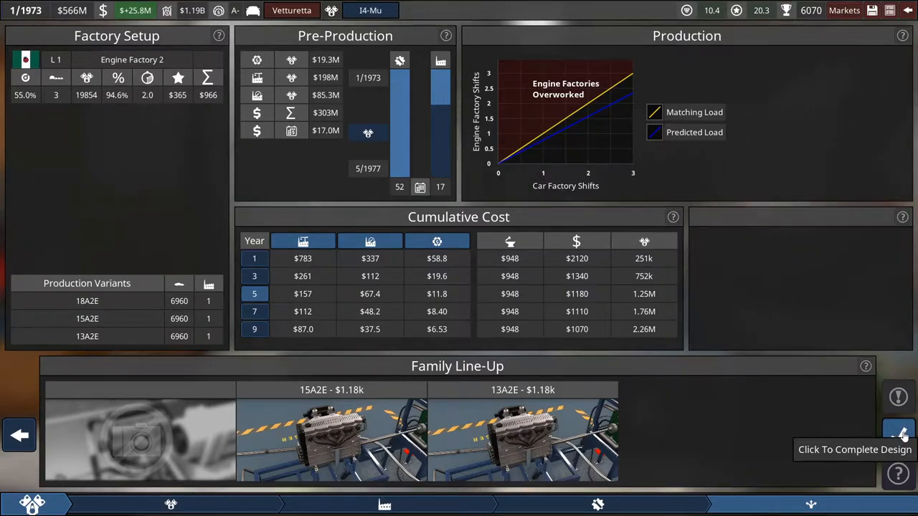
pyautogui.moveTo(451, 378)
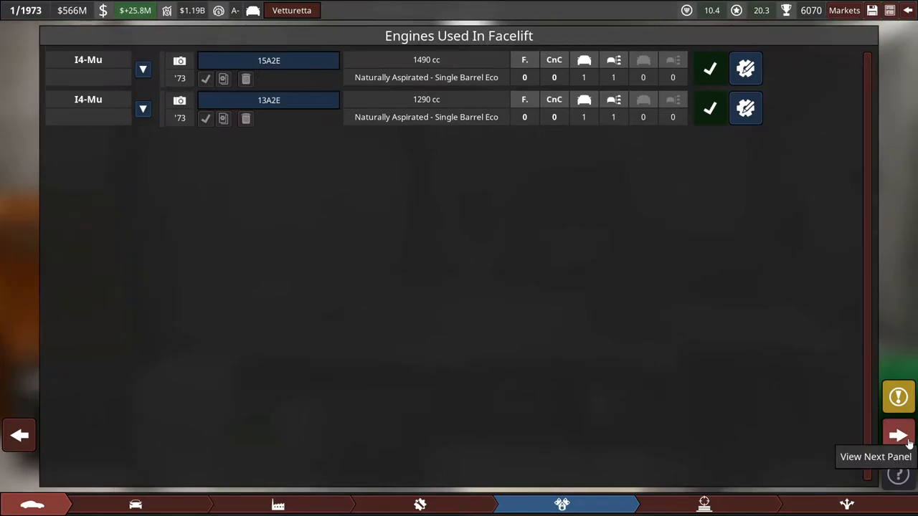
# Advance past the facelift engine list and production parameters to the car factory pre-production overview.
pyautogui.click(898, 433)
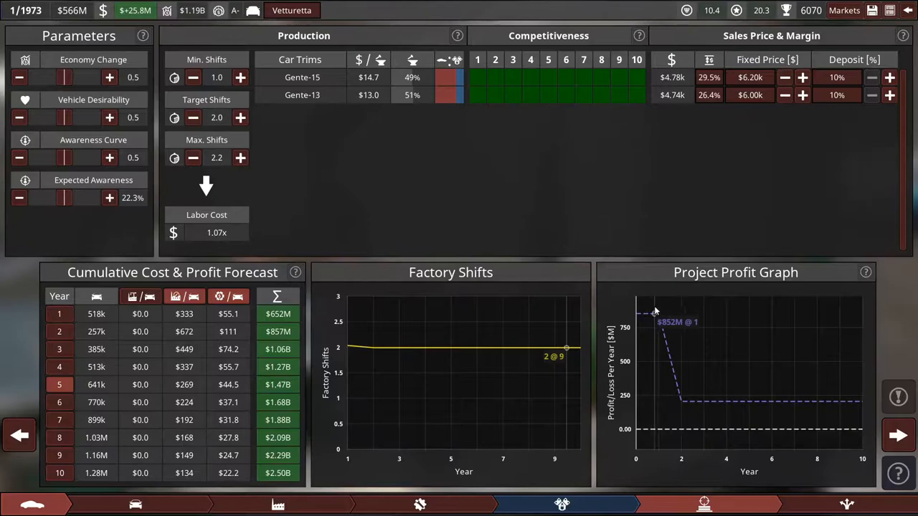
pyautogui.moveTo(218, 164)
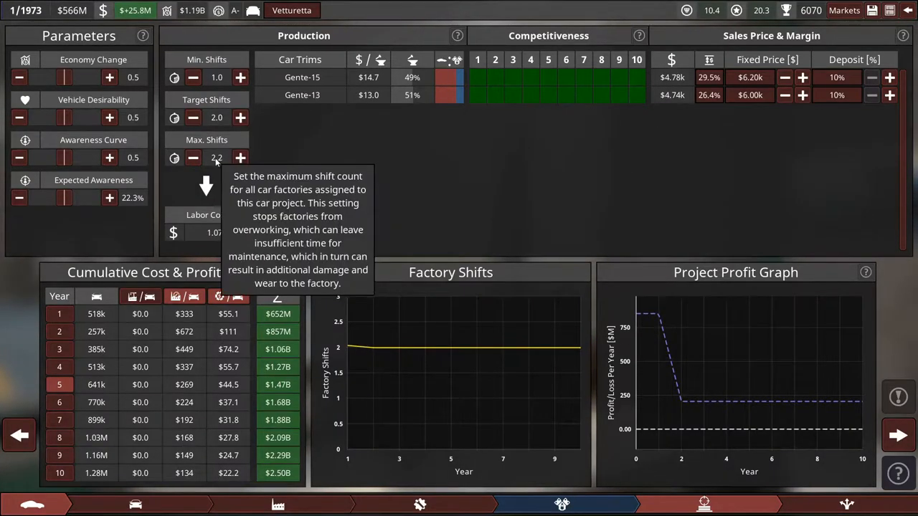
pyautogui.moveTo(897, 433)
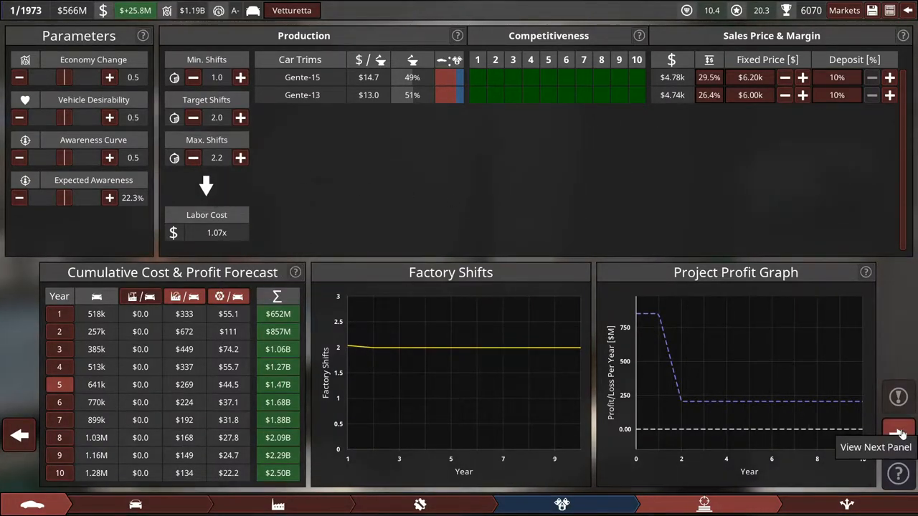
pyautogui.click(898, 429)
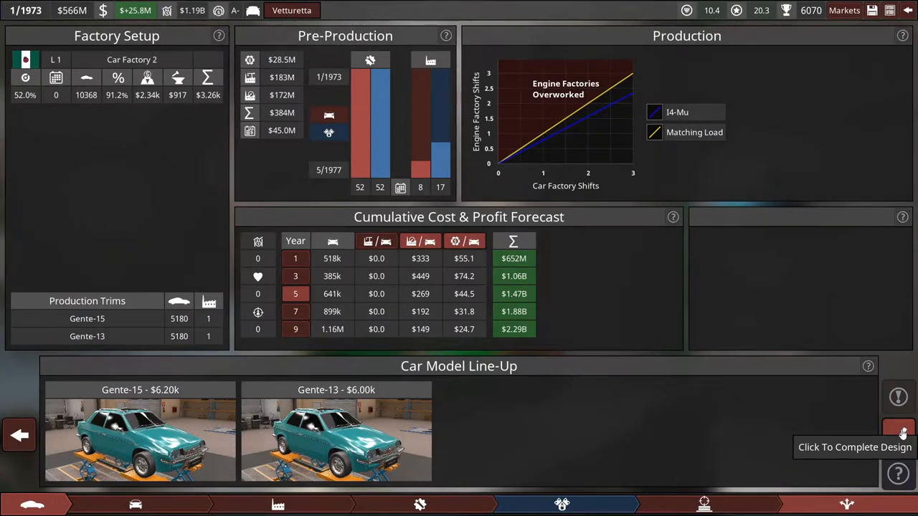
pyautogui.moveTo(892, 433)
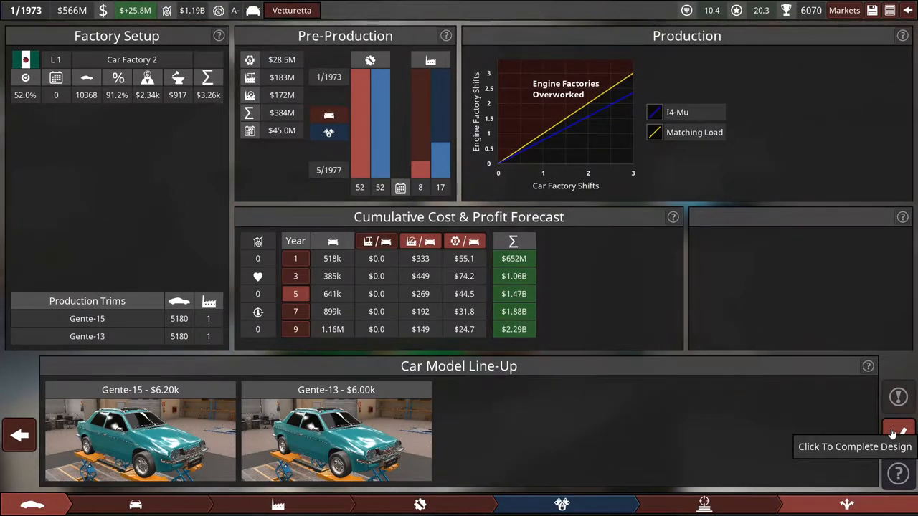
# Complete the design and cut loan coverage from 97% down to 33%.
pyautogui.click(899, 427)
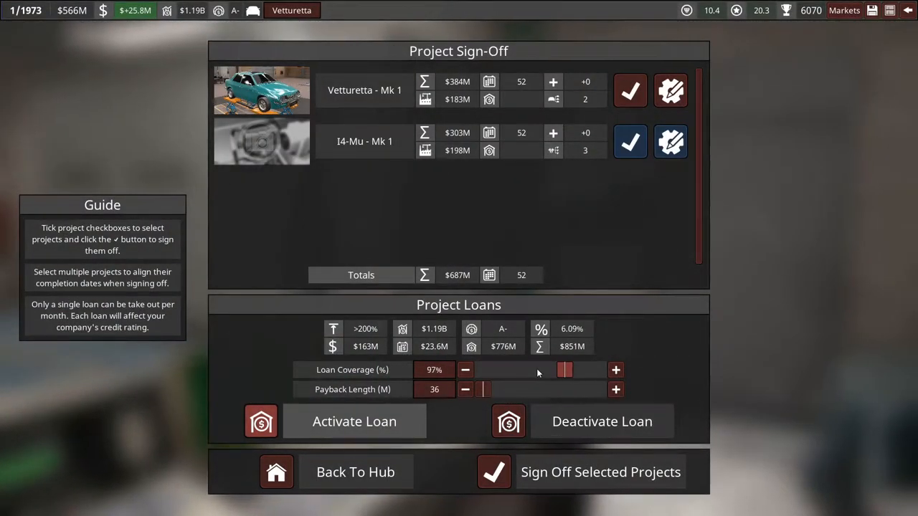
pyautogui.moveTo(565, 370); pyautogui.dragTo(519, 370)
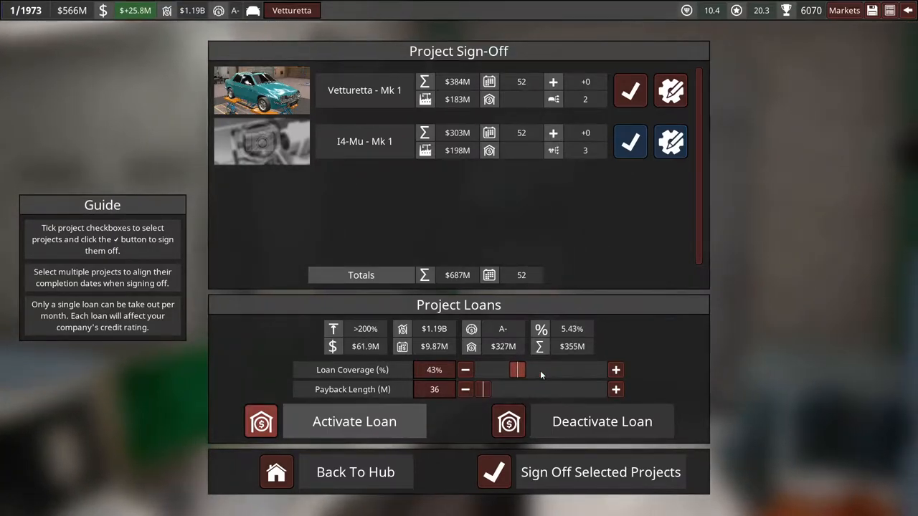
pyautogui.moveTo(516, 370); pyautogui.dragTo(510, 370)
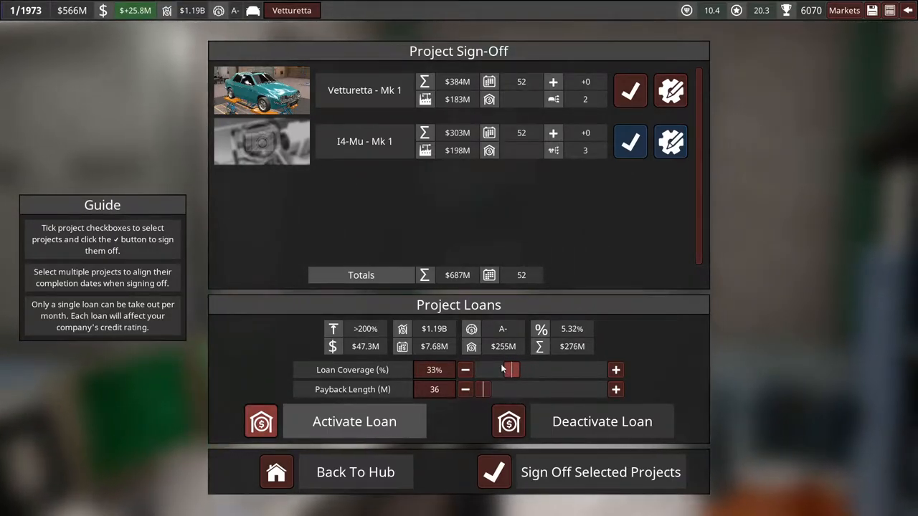
pyautogui.click(464, 370)
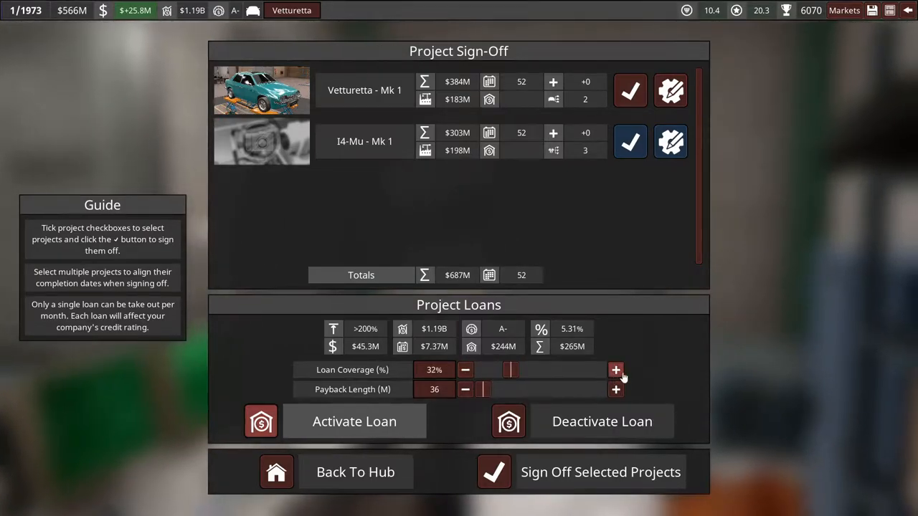
pyautogui.click(615, 369)
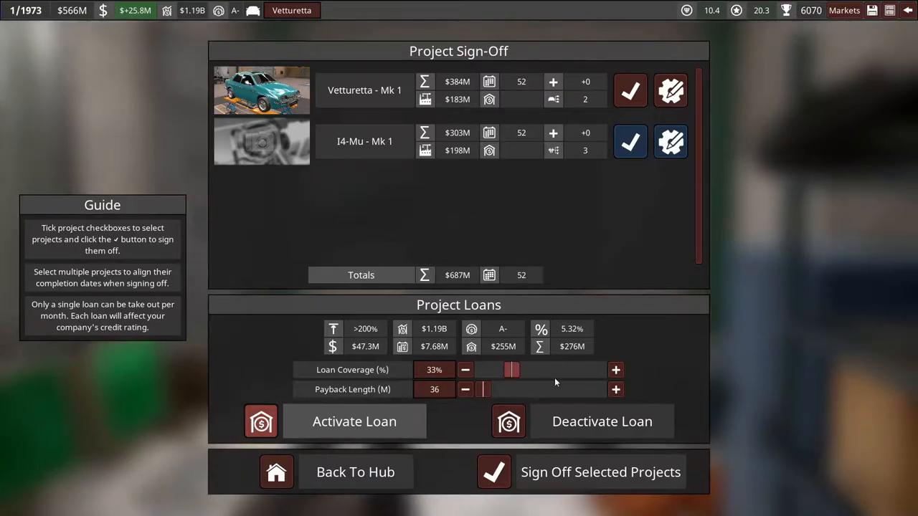
# Extend the loan payback to 80 months and sign off the Vetturetta and I4-Mu projects.
pyautogui.moveTo(485, 390); pyautogui.dragTo(537, 390)
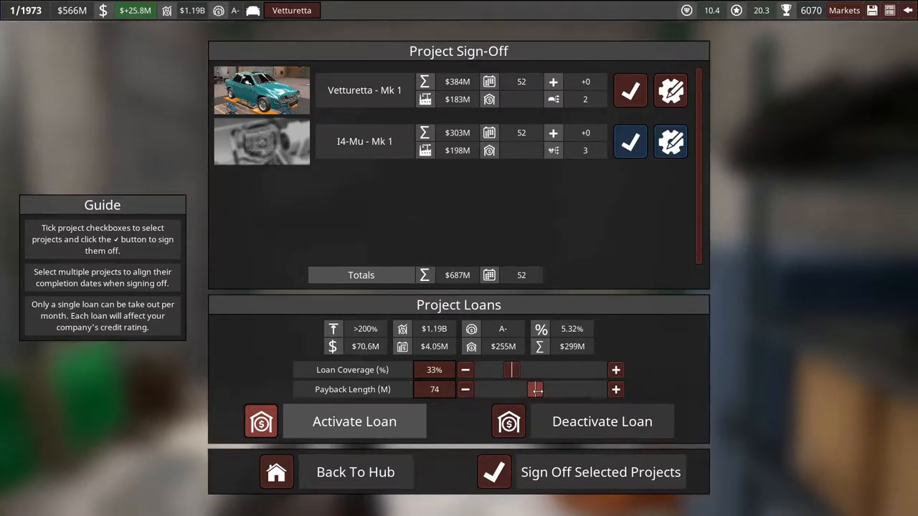
pyautogui.click(615, 390)
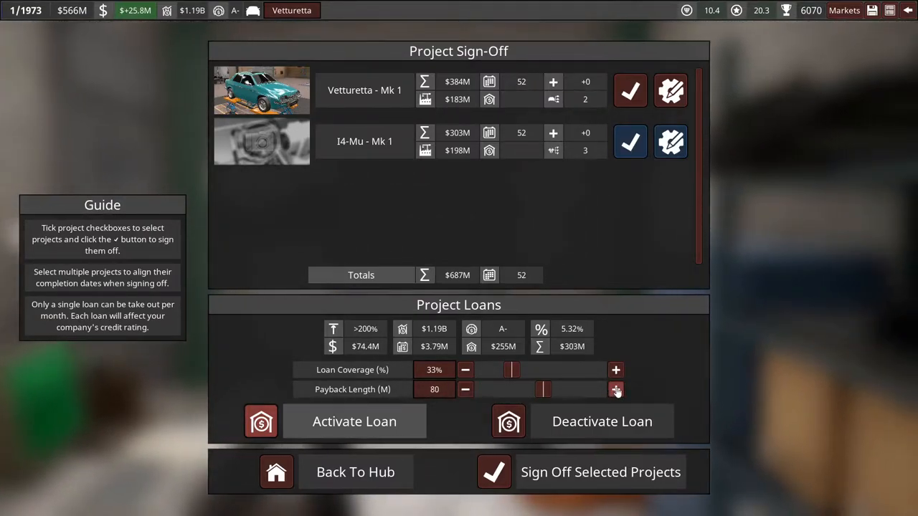
pyautogui.moveTo(495, 471)
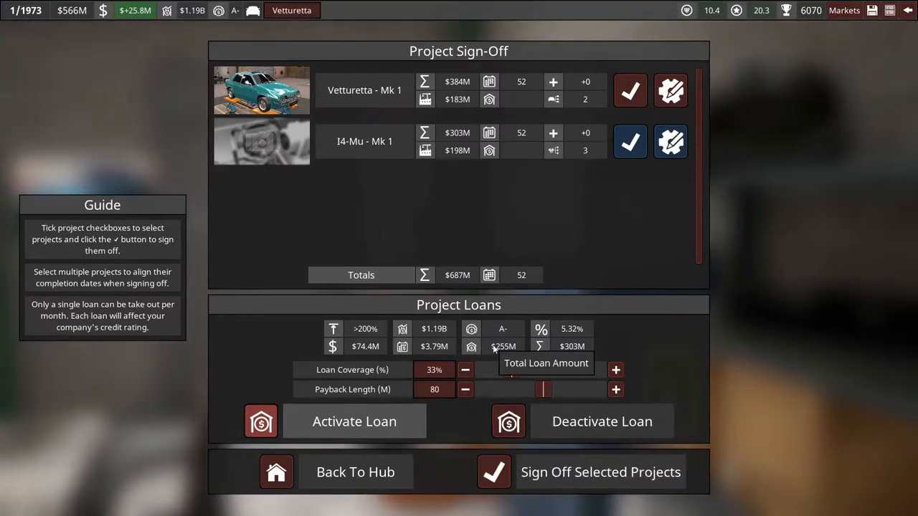
pyautogui.moveTo(26, 12)
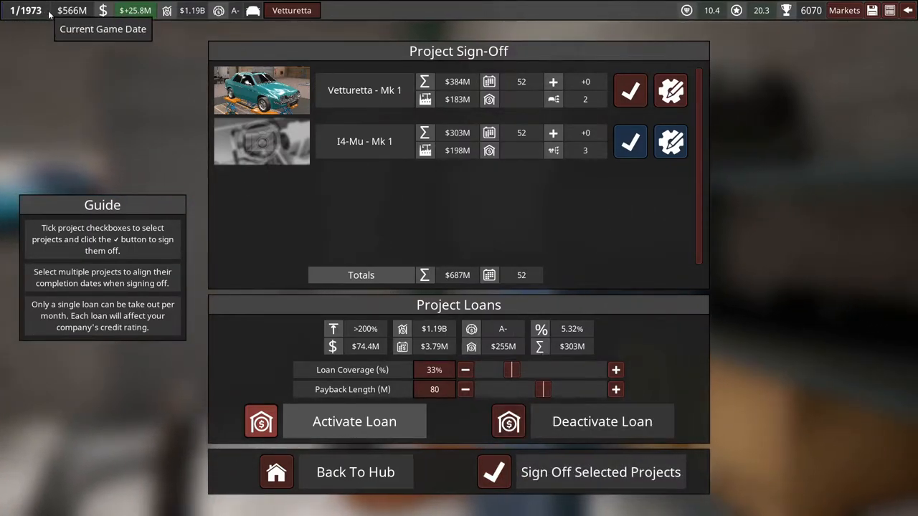
pyautogui.moveTo(493, 472)
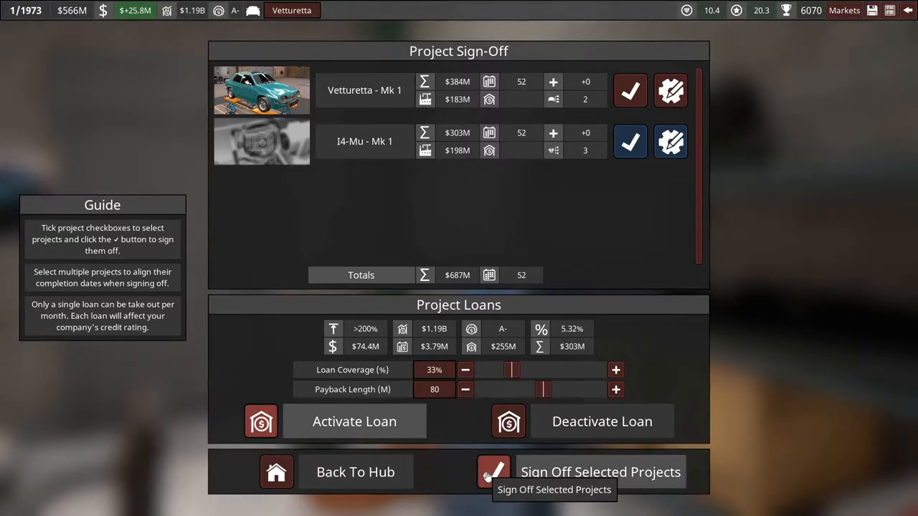
pyautogui.click(490, 470)
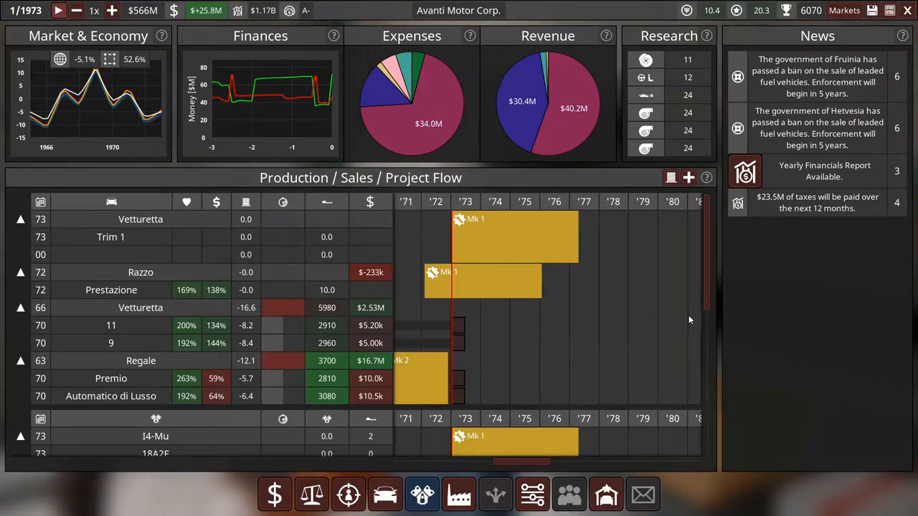
pyautogui.moveTo(705, 283)
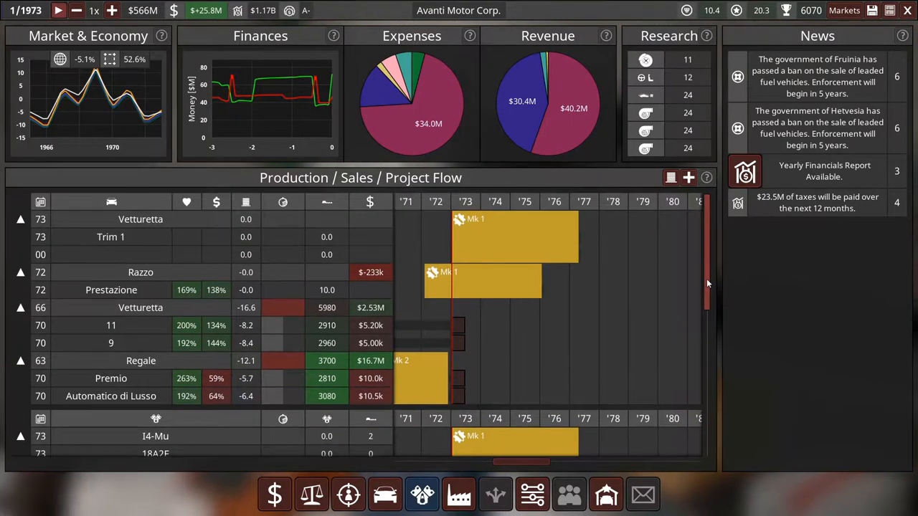
pyautogui.moveTo(157, 222)
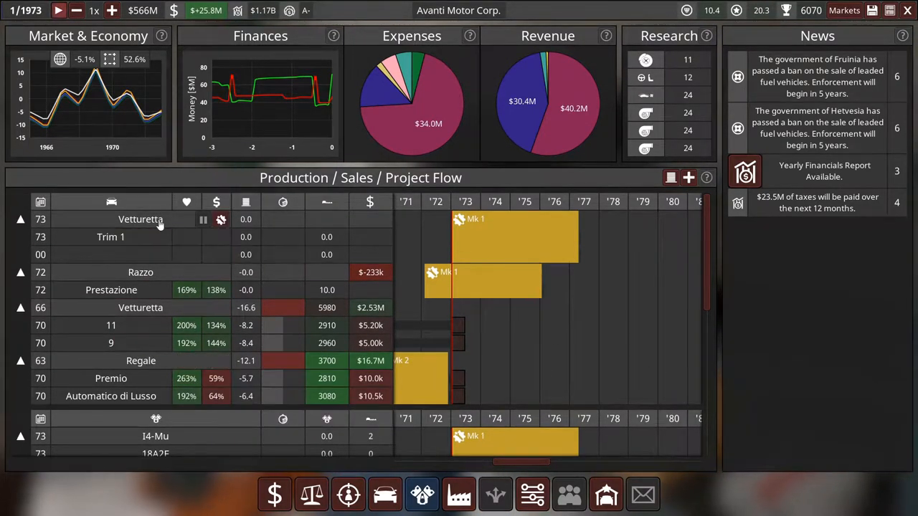
pyautogui.moveTo(127, 237)
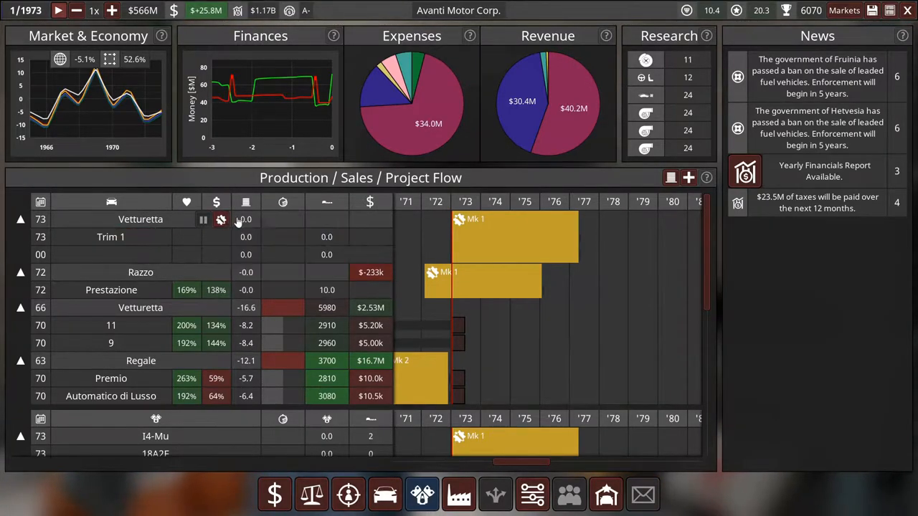
pyautogui.moveTo(344, 378)
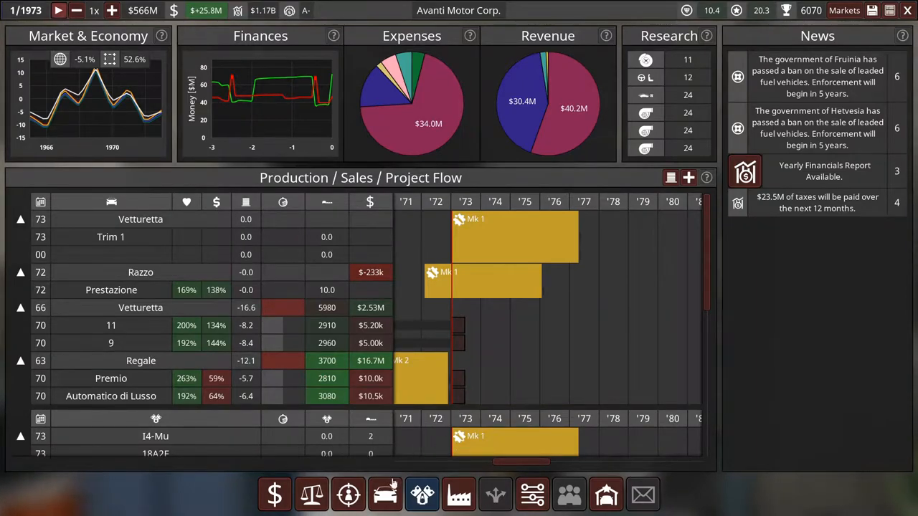
pyautogui.moveTo(388, 494)
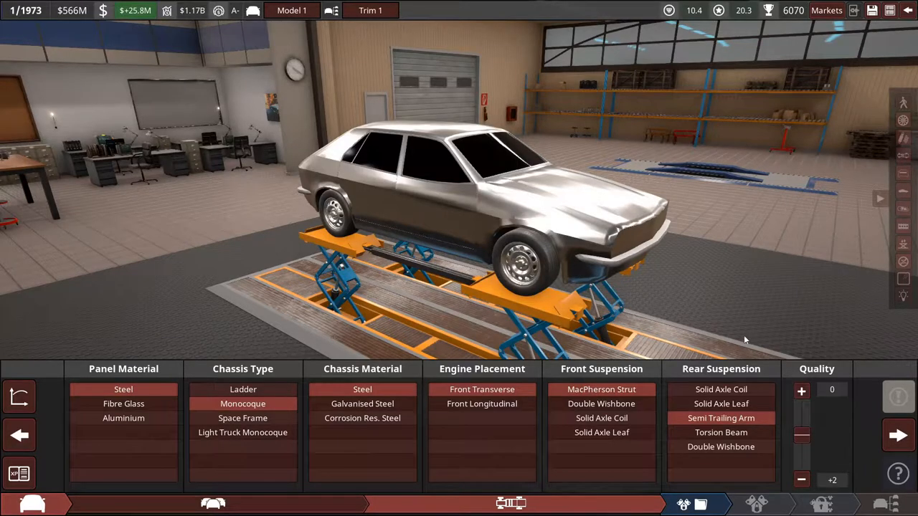
pyautogui.moveTo(295, 11)
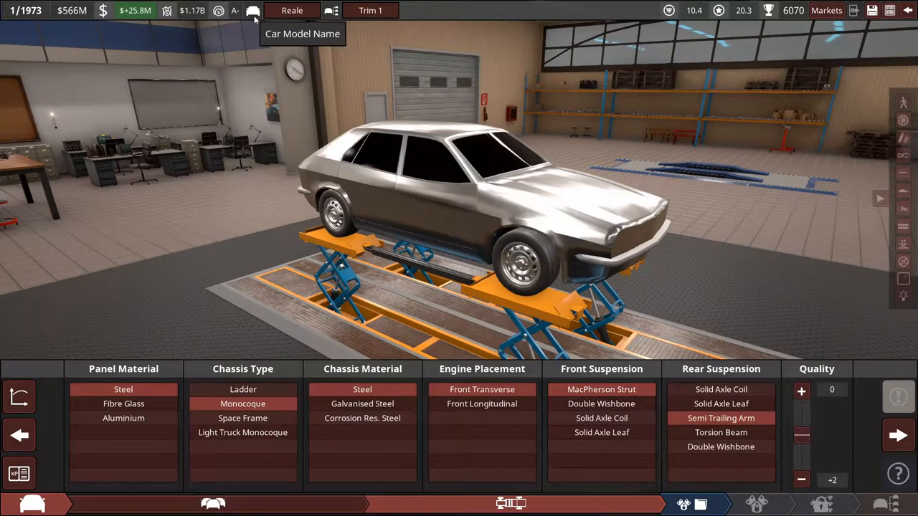
# Enter Regale as the model name and Gente-18 as the trim name.
pyautogui.write('Regal')
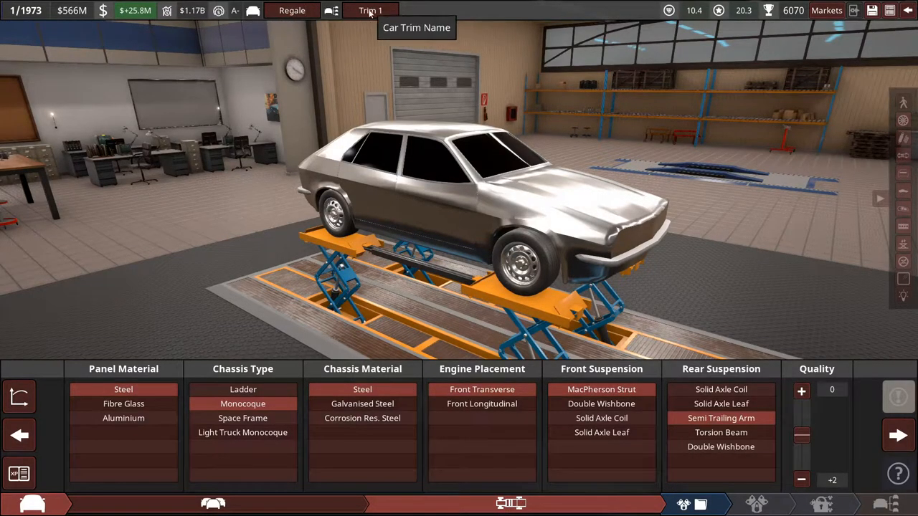
pyautogui.write('Ge')
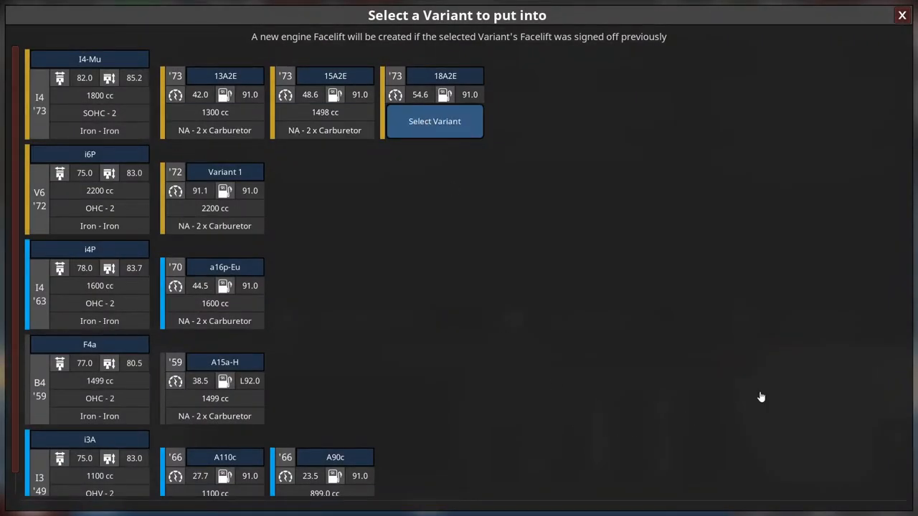
pyautogui.moveTo(751, 391)
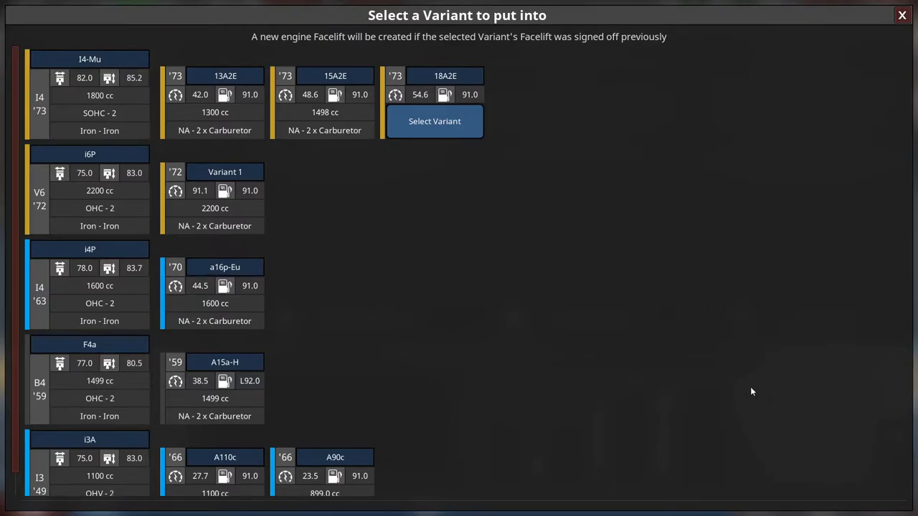
pyautogui.moveTo(742, 382)
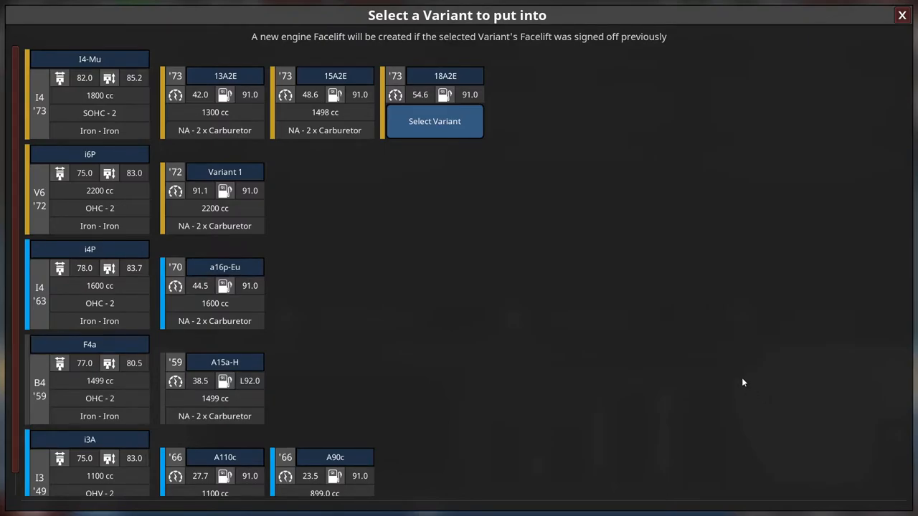
# Fit the 18A2E I4-Mu variant into the Regale Gente-18 trim.
pyautogui.click(434, 120)
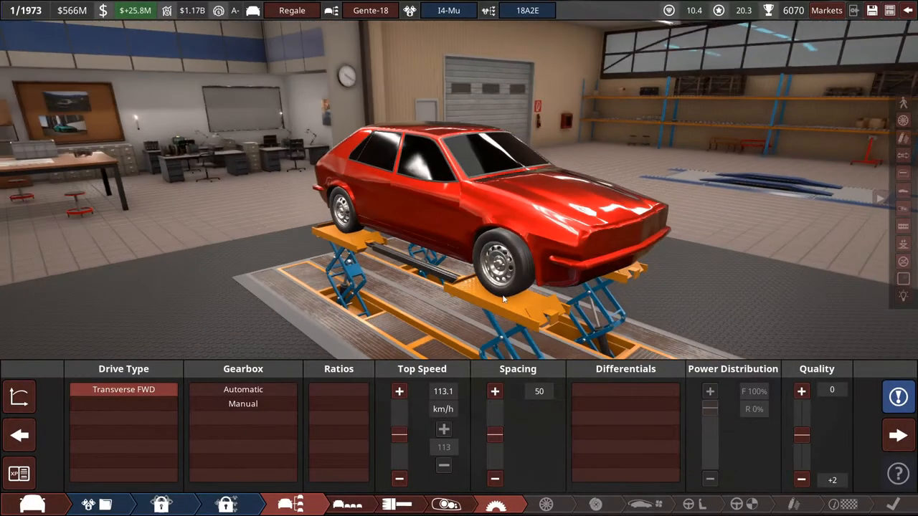
# Choose a manual gearbox with its ratio count and reduce the tyre diameter to 585.
pyautogui.click(338, 417)
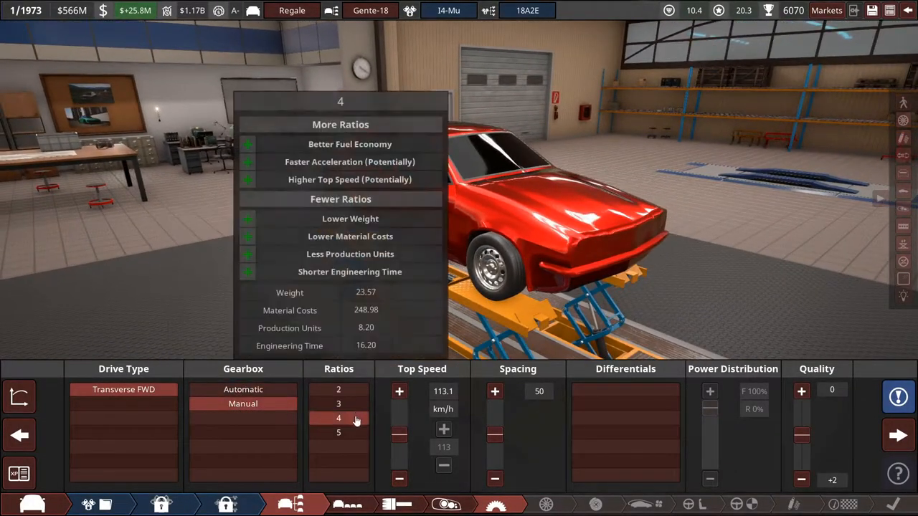
pyautogui.click(338, 433)
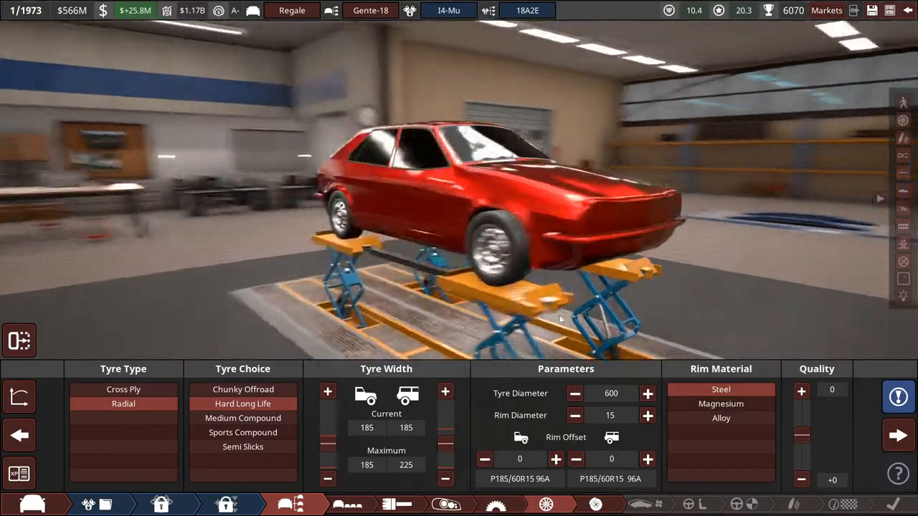
pyautogui.click(573, 393)
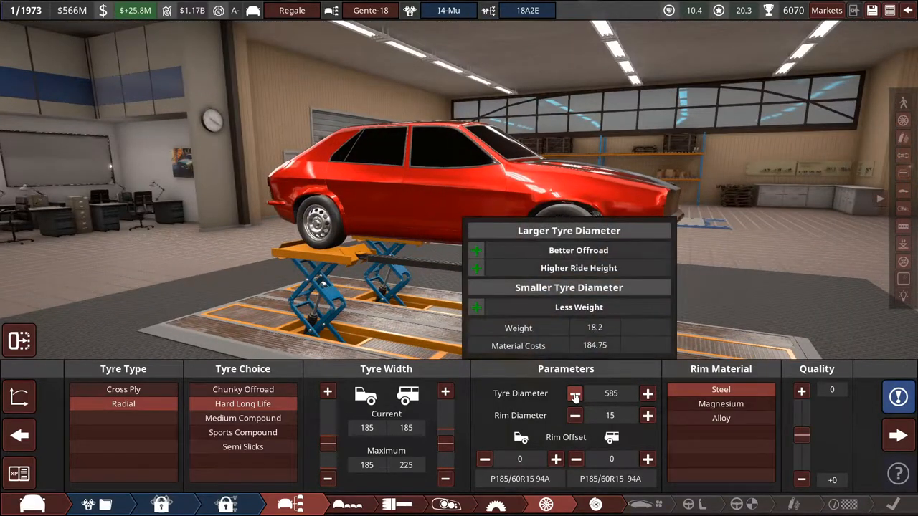
pyautogui.click(647, 393)
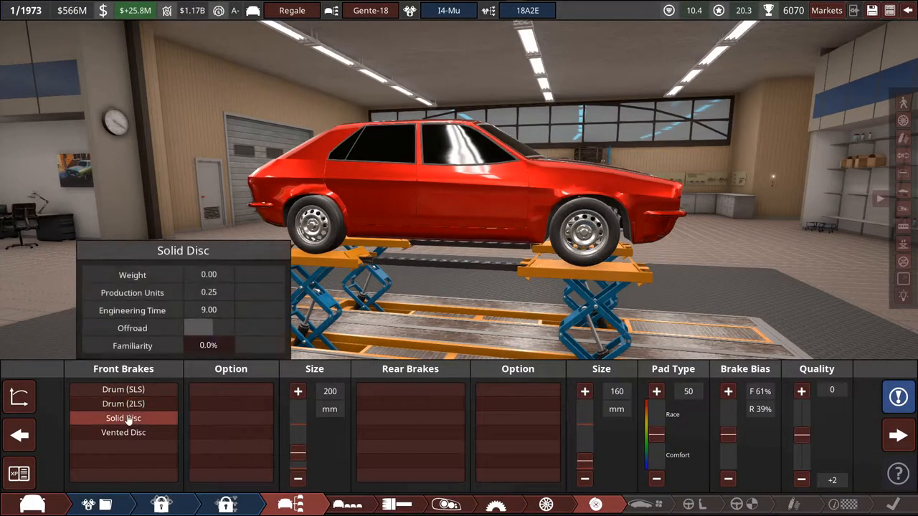
# Fit solid disc front brakes, a luxury interior and gas mono-tube dampers.
pyautogui.click(410, 389)
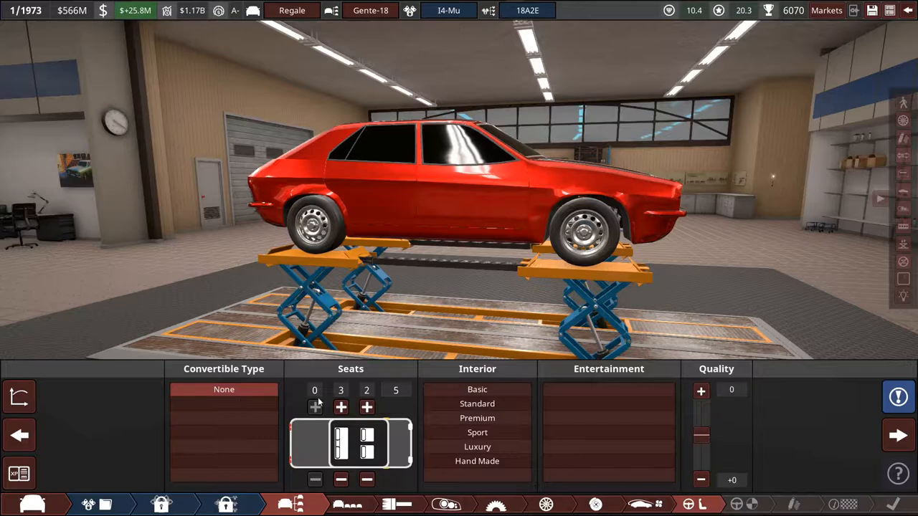
pyautogui.click(476, 447)
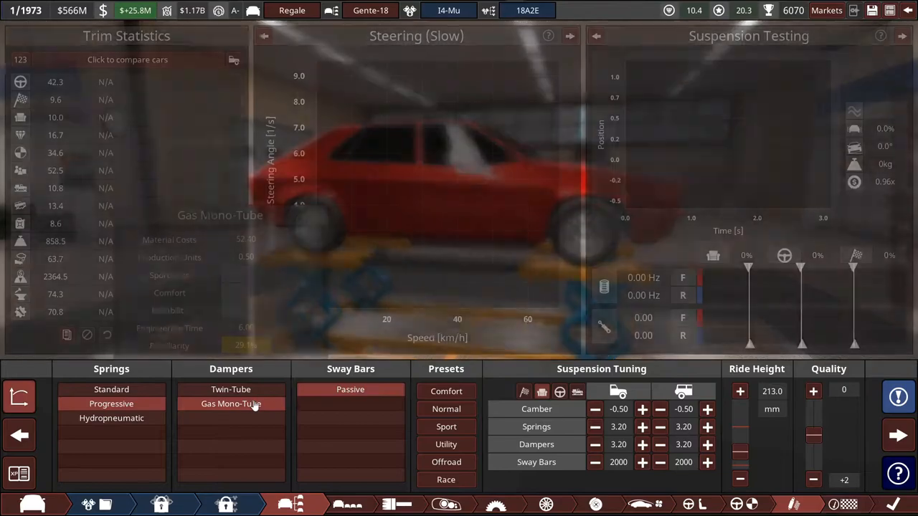
pyautogui.click(446, 409)
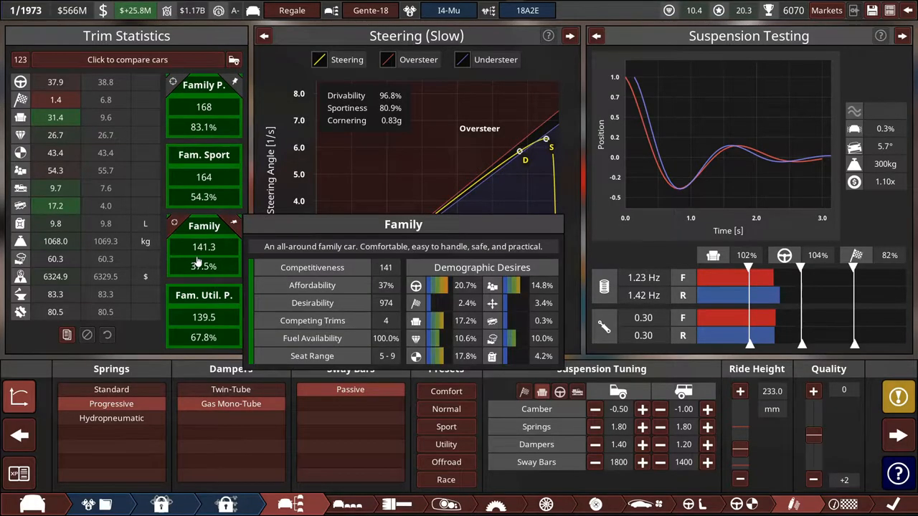
pyautogui.moveTo(204, 274)
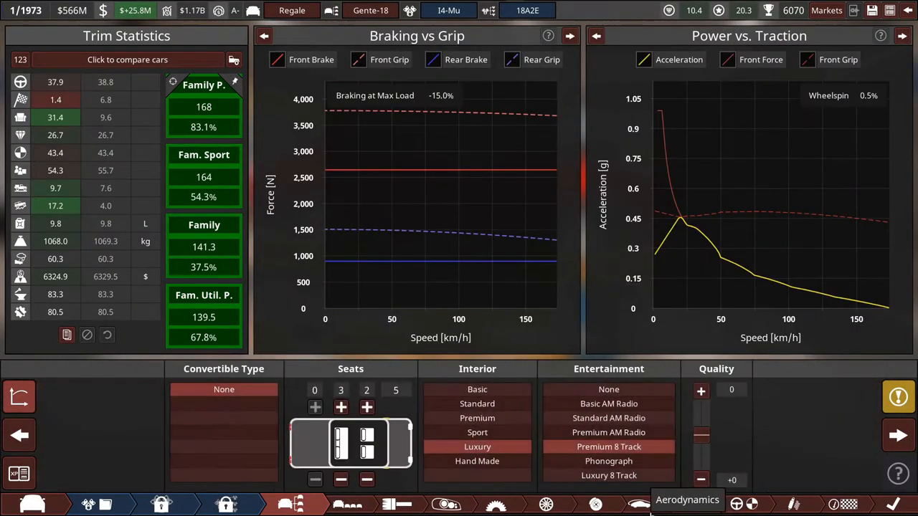
pyautogui.moveTo(595, 505)
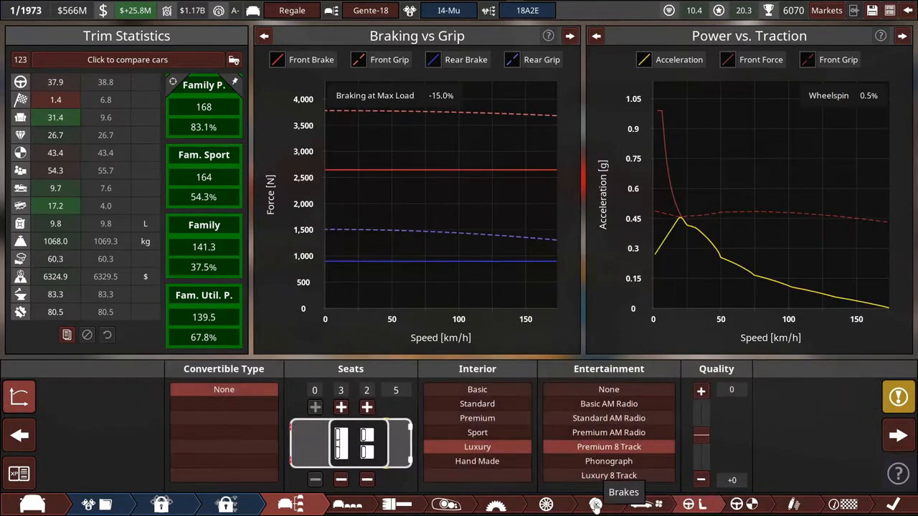
# Revisit the brake settings and reposition a fixture on the Regale's front end.
pyautogui.click(594, 505)
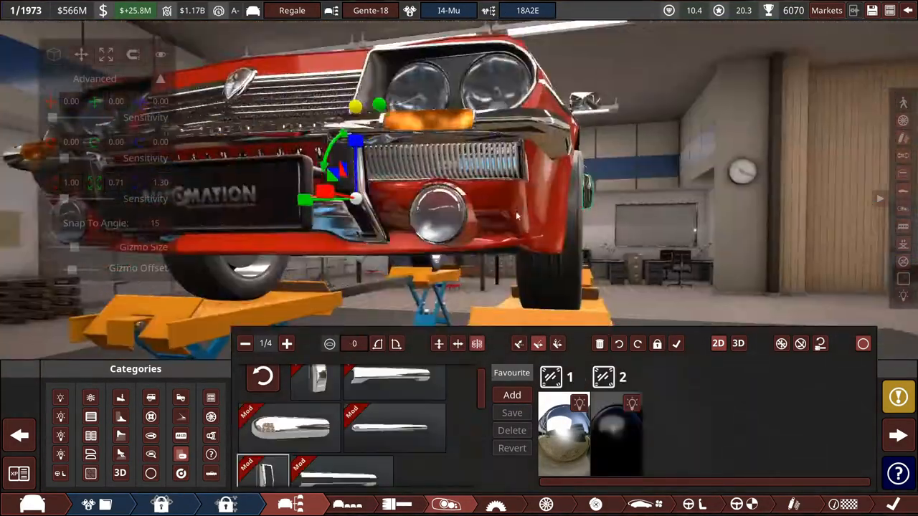
pyautogui.moveTo(516, 215); pyautogui.dragTo(745, 269)
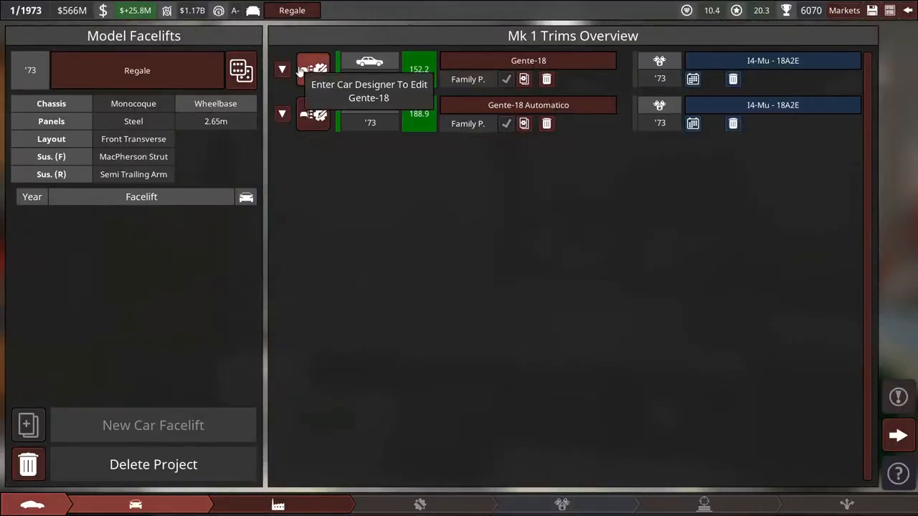
# Review the Gente-18 trim's setup and market fit and complete its design.
pyautogui.click(313, 68)
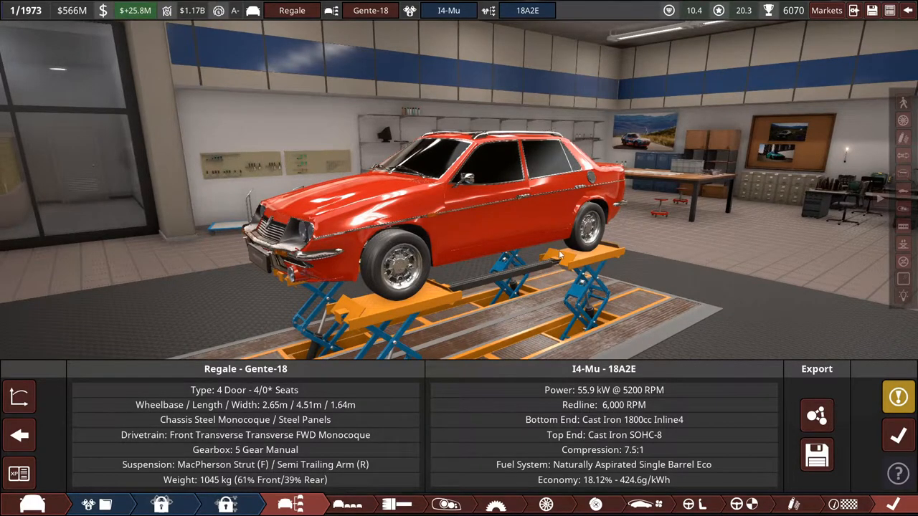
pyautogui.moveTo(559, 251); pyautogui.dragTo(671, 265)
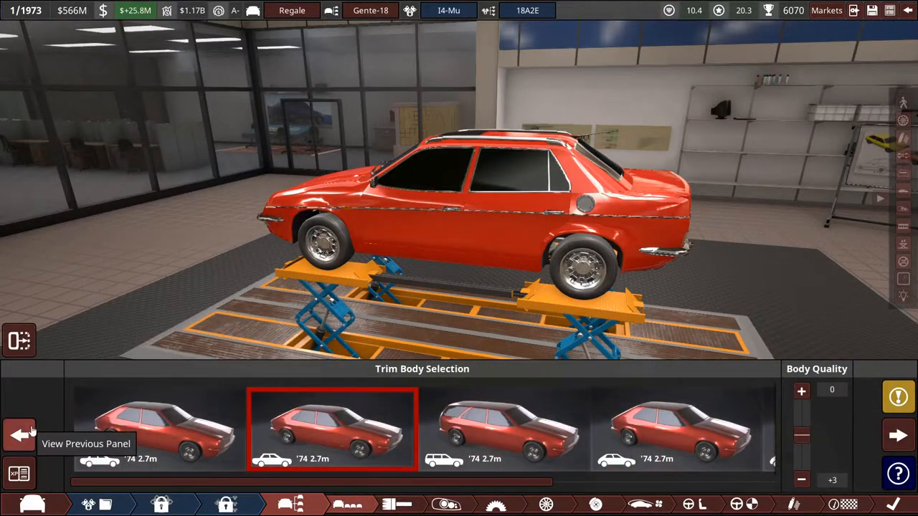
pyautogui.moveTo(527, 488)
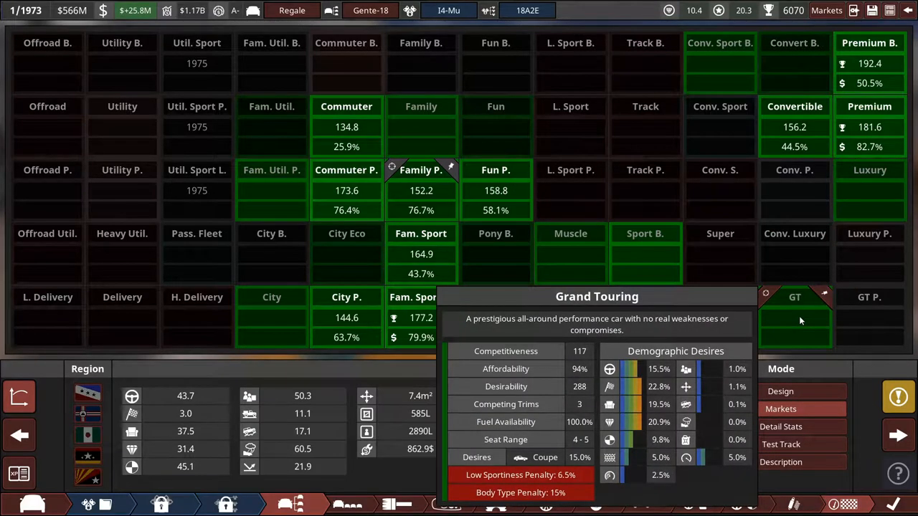
pyautogui.moveTo(806, 335)
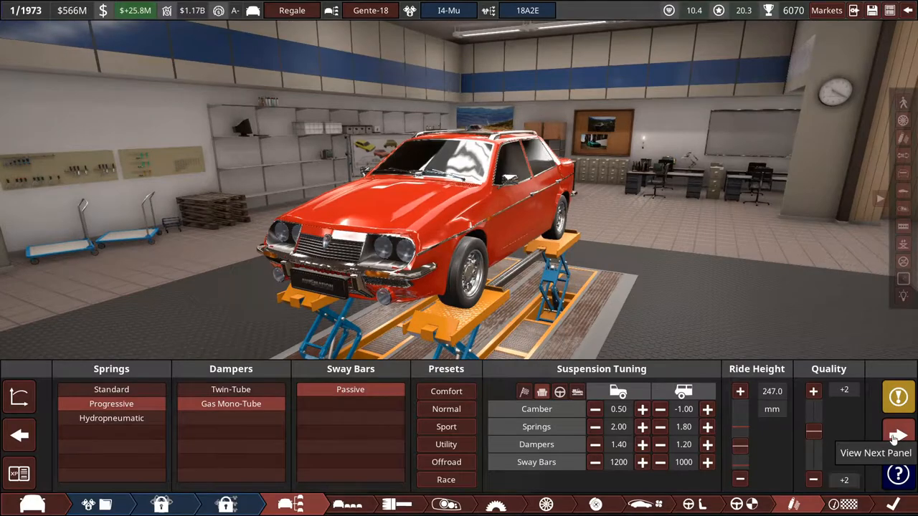
pyautogui.click(895, 435)
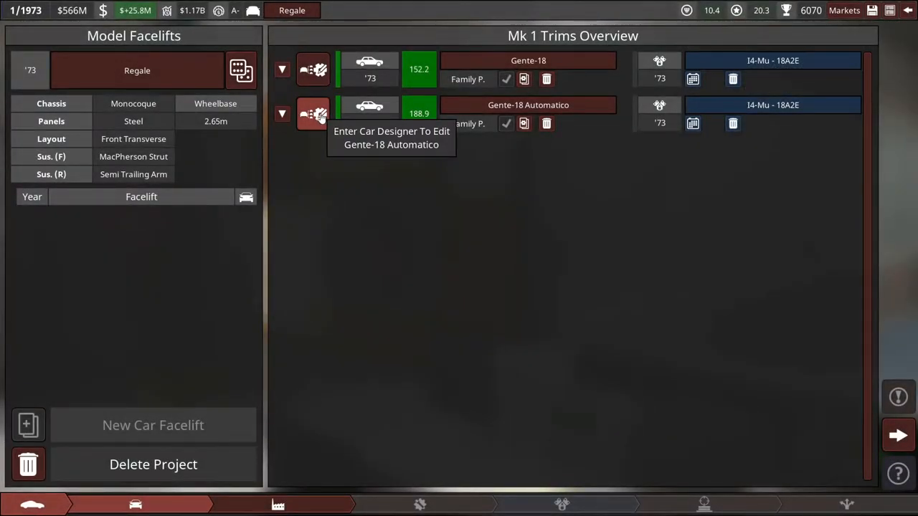
# Review the Gente-18 Automatico trim's fixtures and mark its design complete.
pyautogui.click(313, 115)
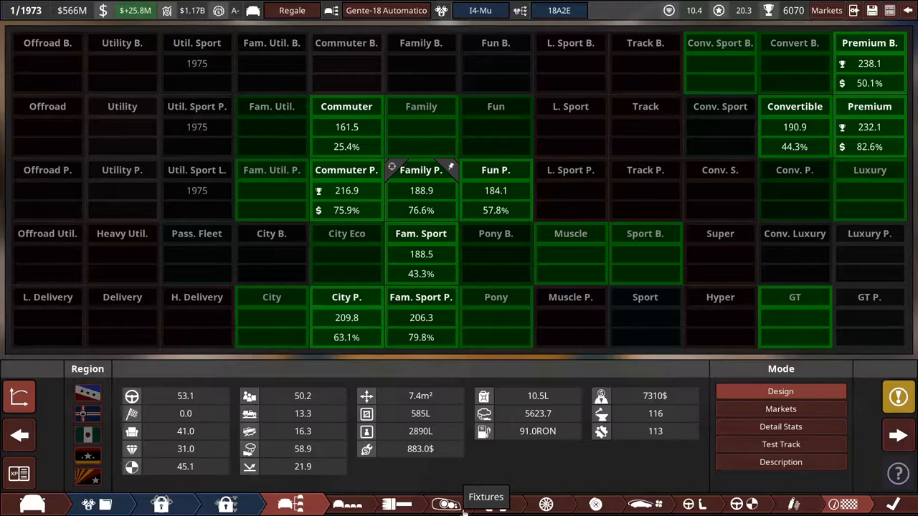
pyautogui.click(484, 502)
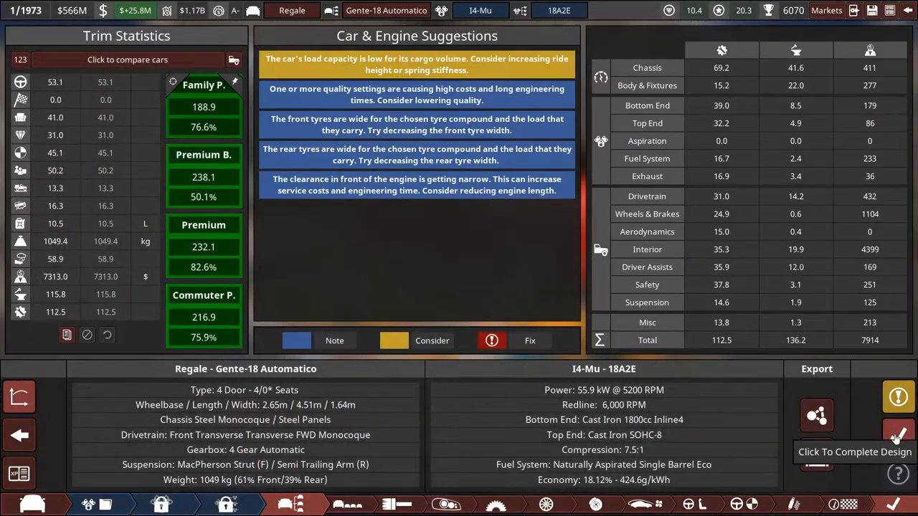
pyautogui.click(897, 433)
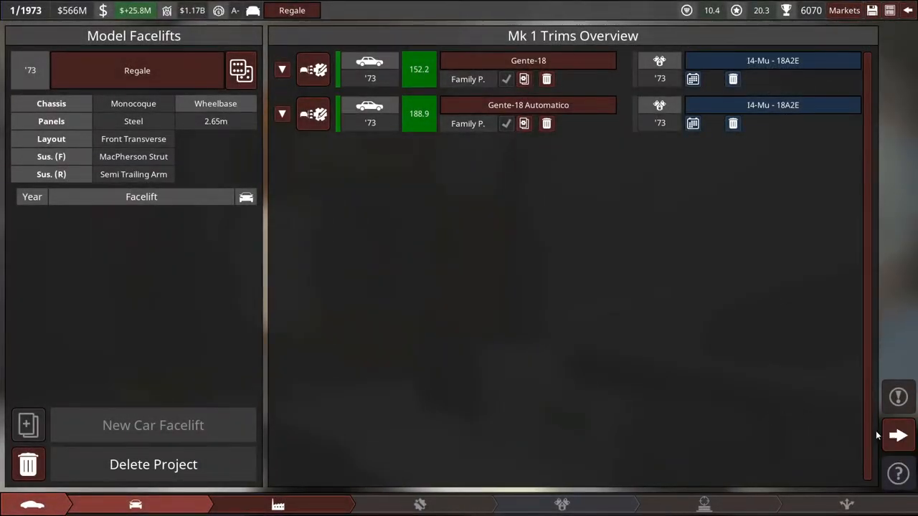
# Put the Gente-18 trim into production at Car Factory 1 and enter building and tooling construction.
pyautogui.click(906, 435)
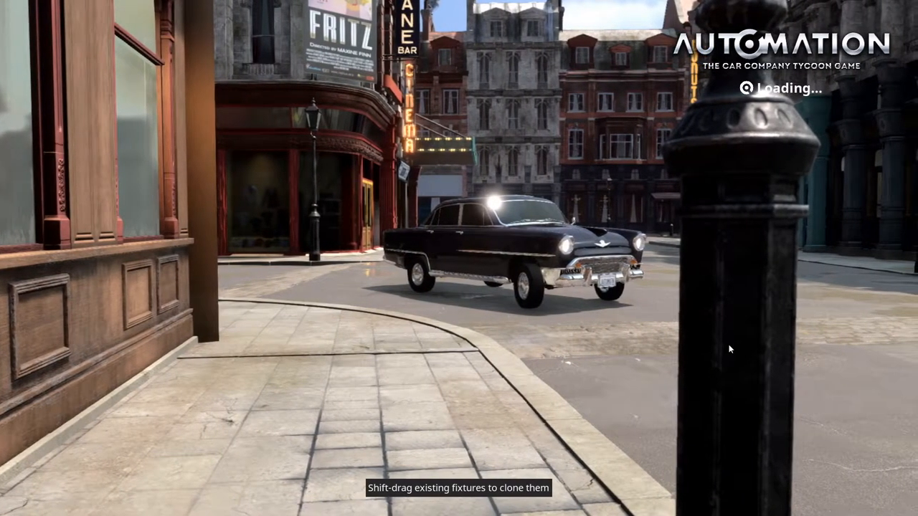
pyautogui.moveTo(697, 385)
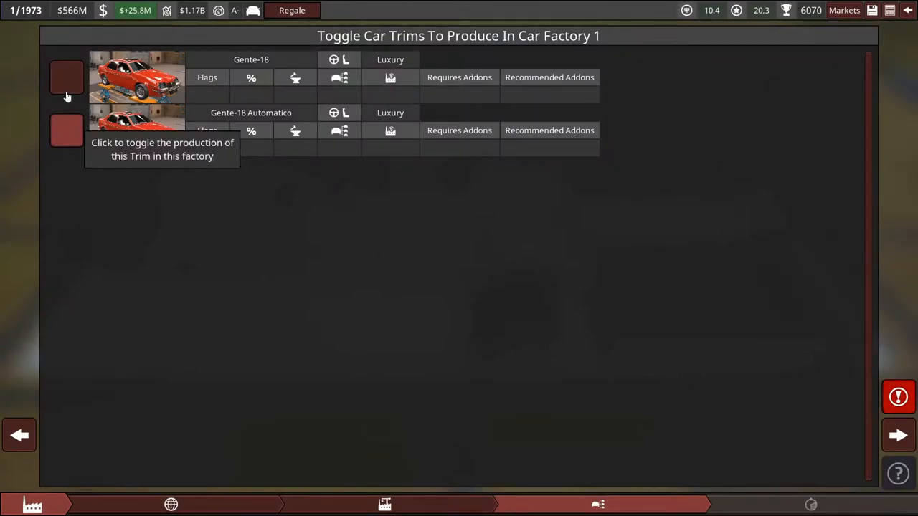
pyautogui.click(63, 81)
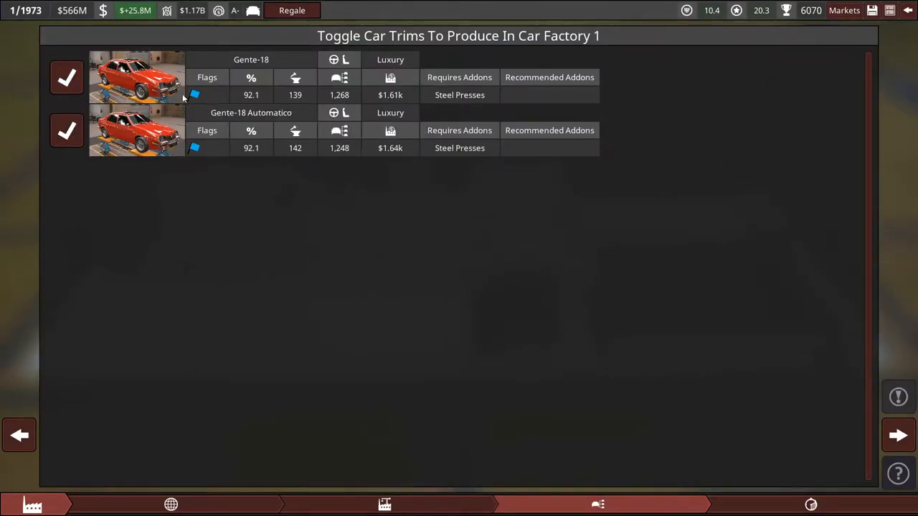
pyautogui.moveTo(335, 77)
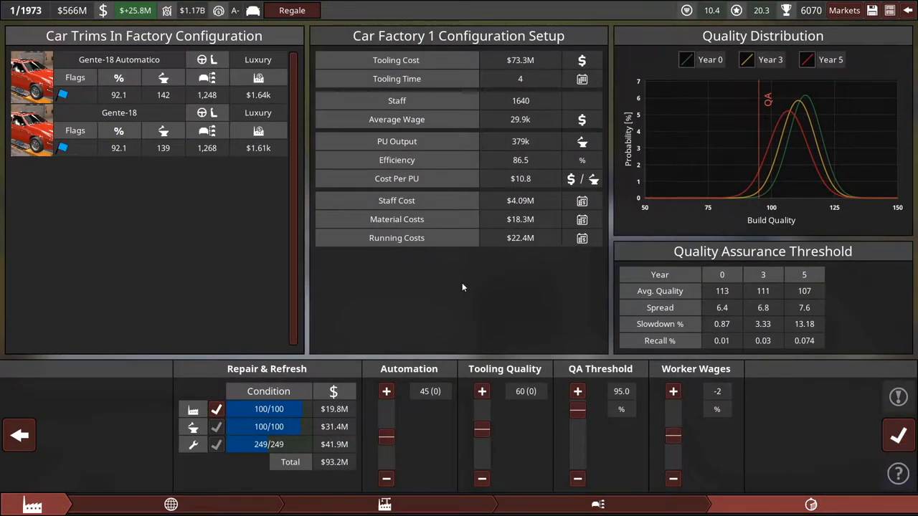
pyautogui.moveTo(207, 77)
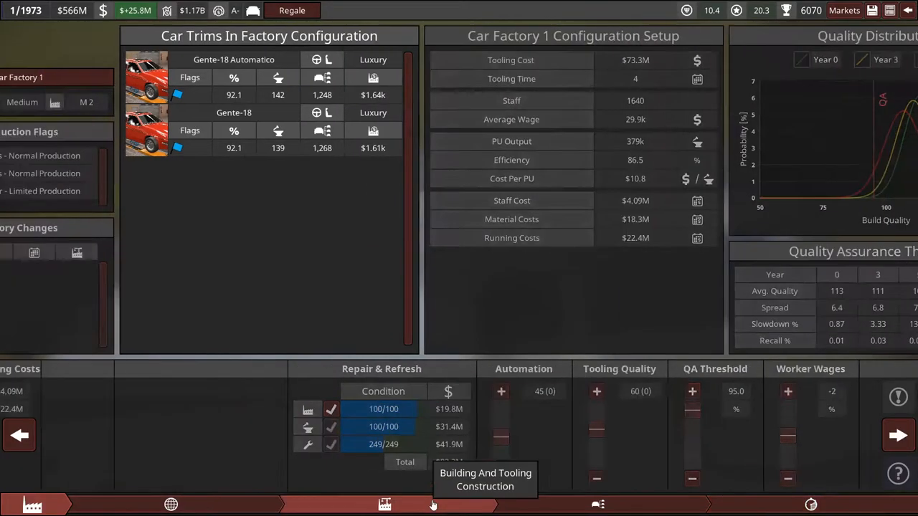
pyautogui.click(385, 505)
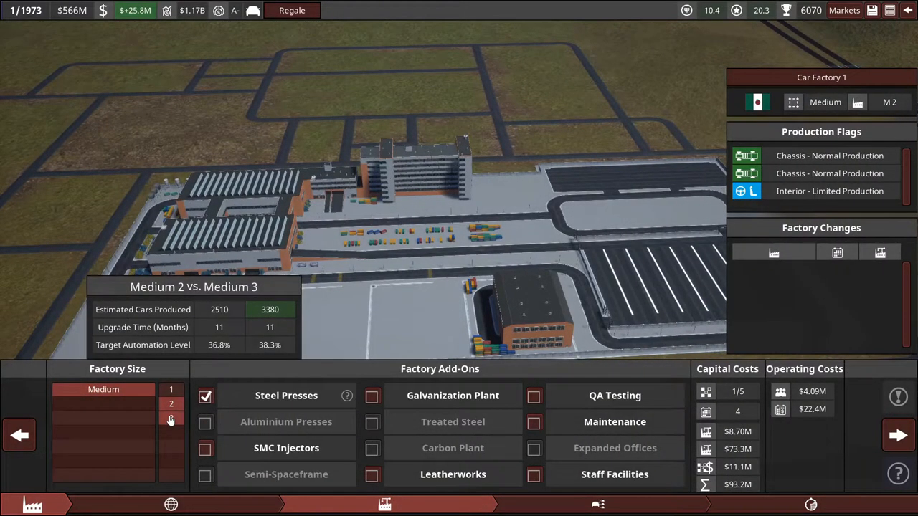
# Upgrade Car Factory 1 to Medium 3 and finish the factory configuration for both trims.
pyautogui.click(884, 439)
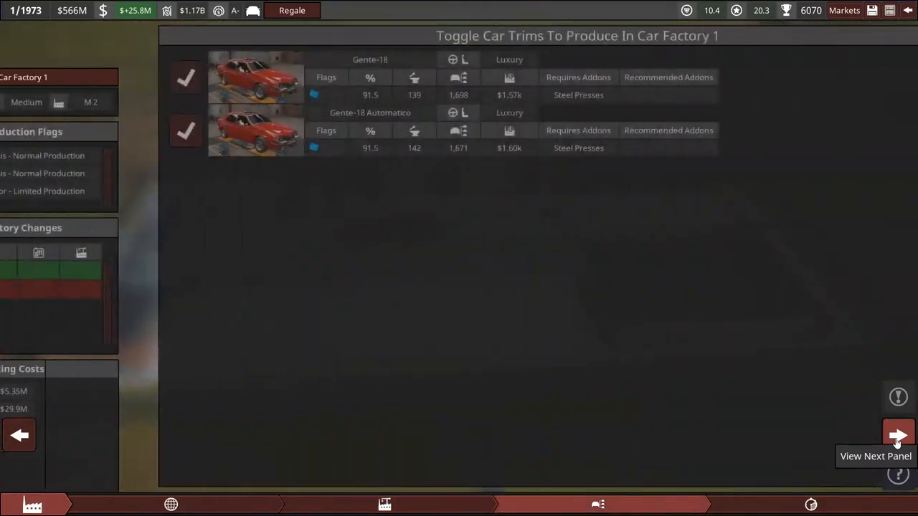
pyautogui.click(892, 436)
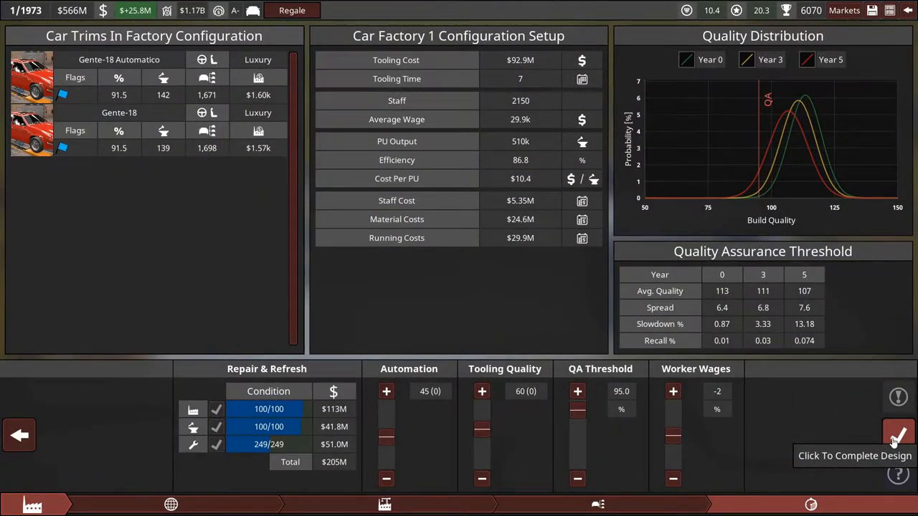
pyautogui.click(908, 433)
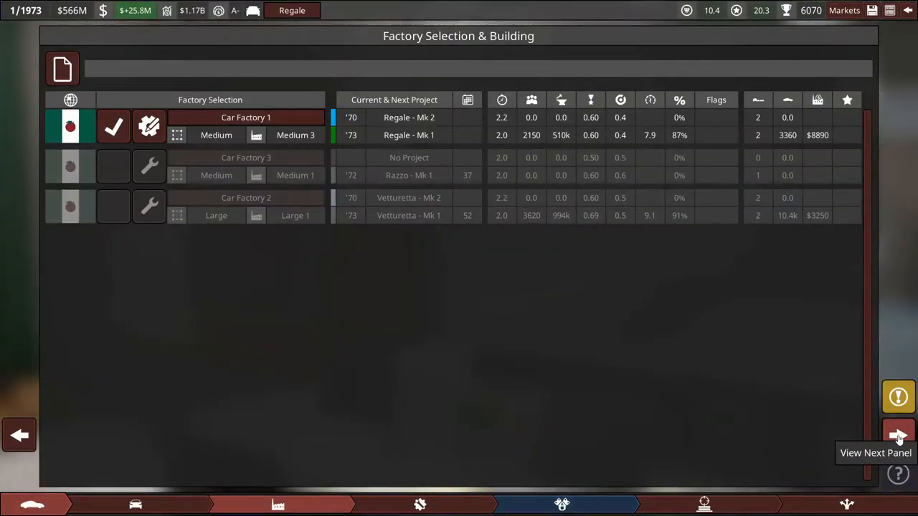
# Set facelift engineering tooling to 37 and pressure to 88, cutting engineering time to about 72.
pyautogui.click(897, 435)
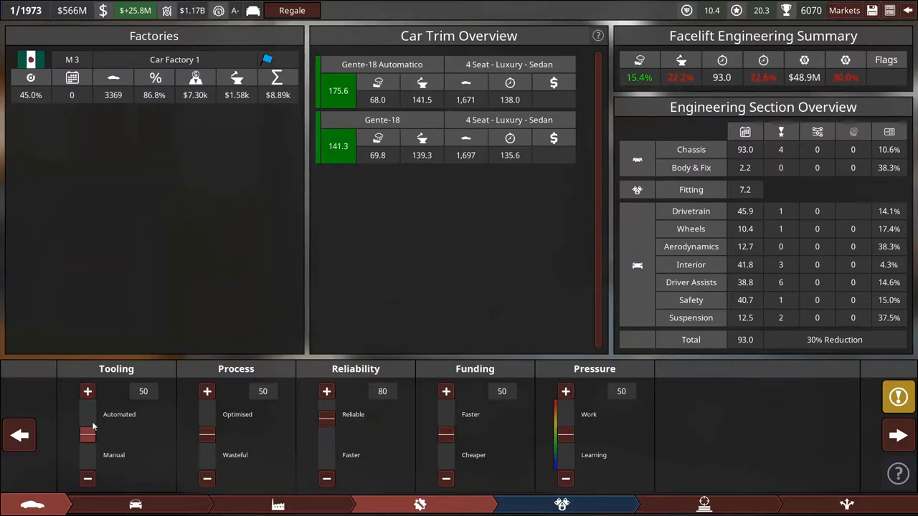
pyautogui.moveTo(88, 430); pyautogui.dragTo(88, 444)
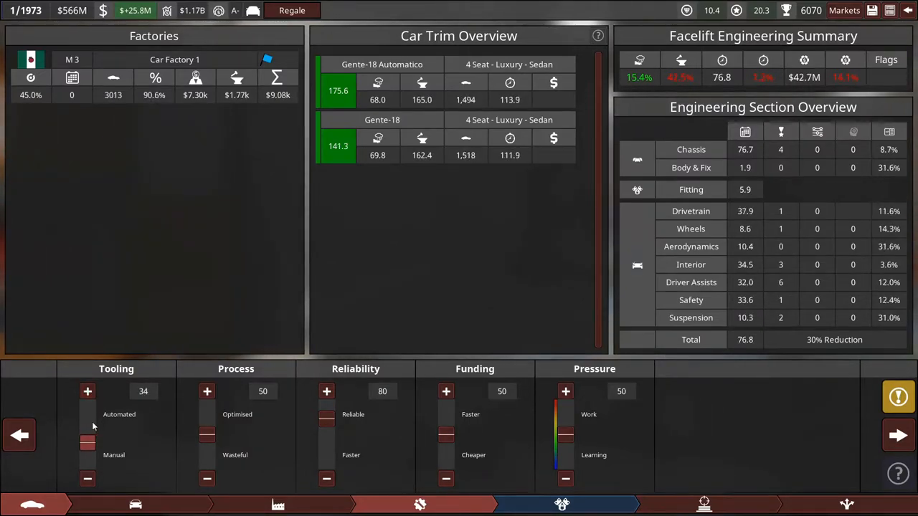
pyautogui.click(87, 479)
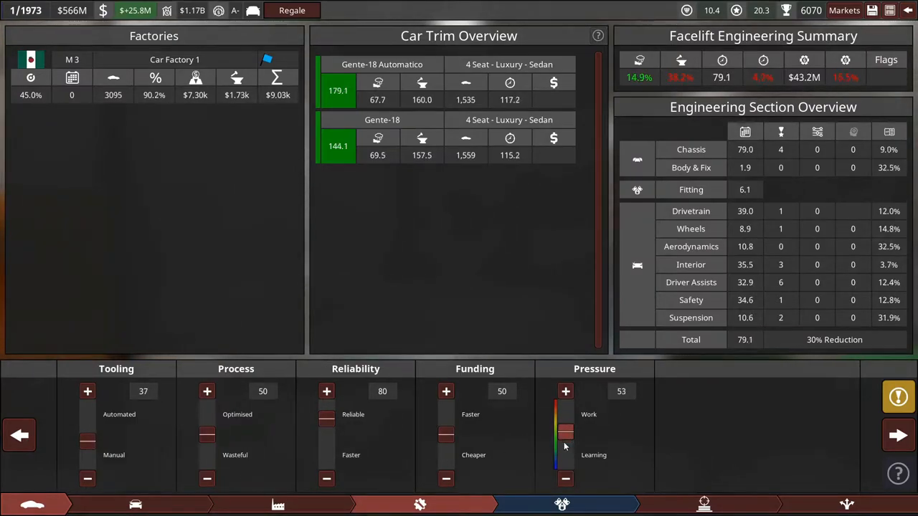
pyautogui.moveTo(564, 444); pyautogui.dragTo(565, 415)
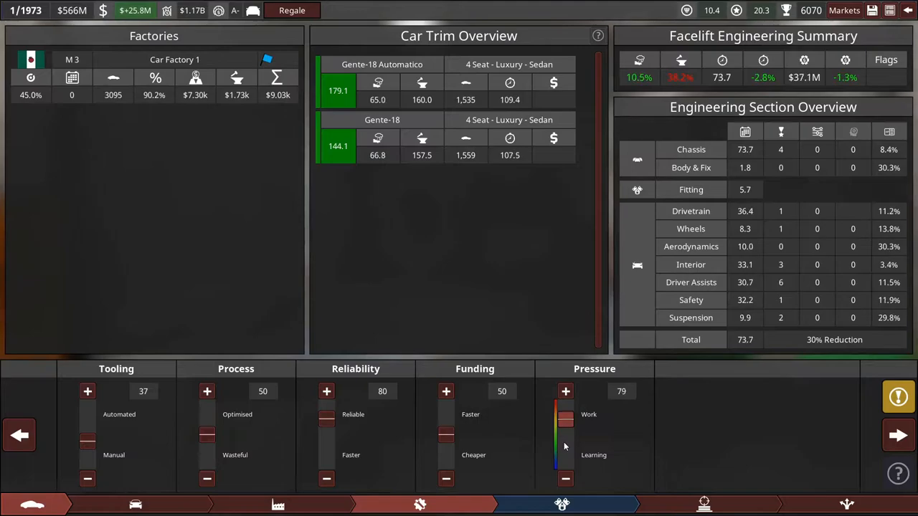
pyautogui.click(565, 390)
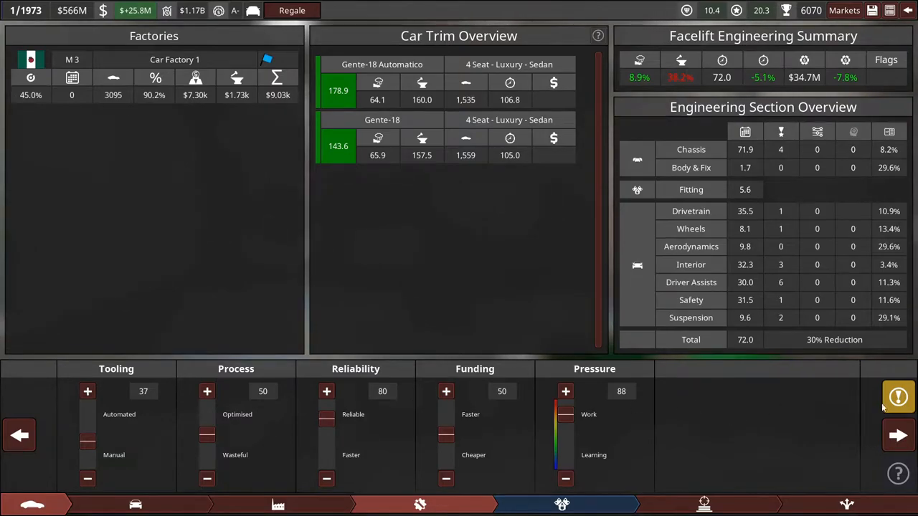
pyautogui.click(898, 435)
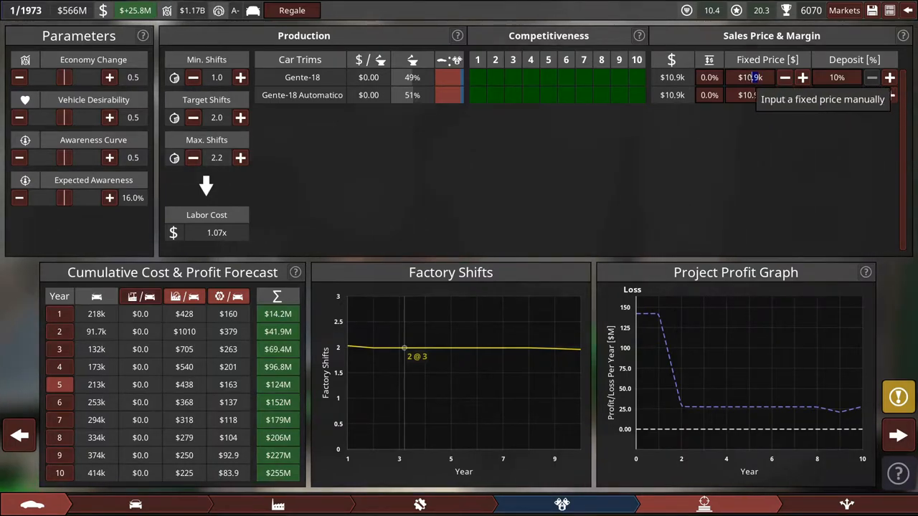
pyautogui.moveTo(760, 163)
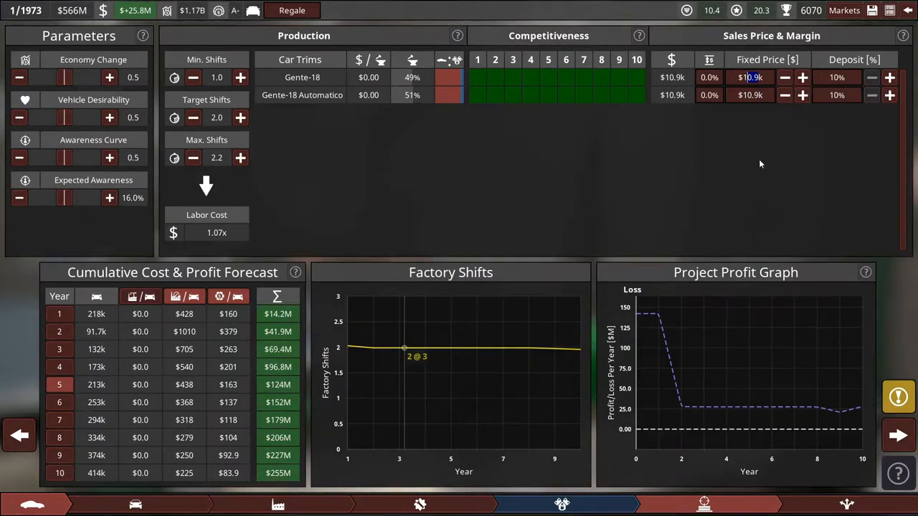
# Adjust the Gente-18 Automatico's fixed price upward from $15.0k and complete the design for sign-off.
pyautogui.click(802, 94)
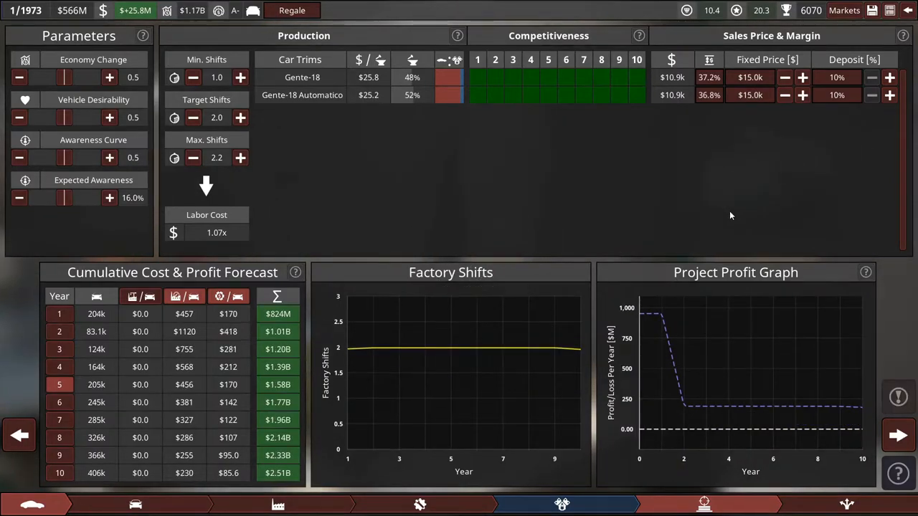
pyautogui.moveTo(803, 95)
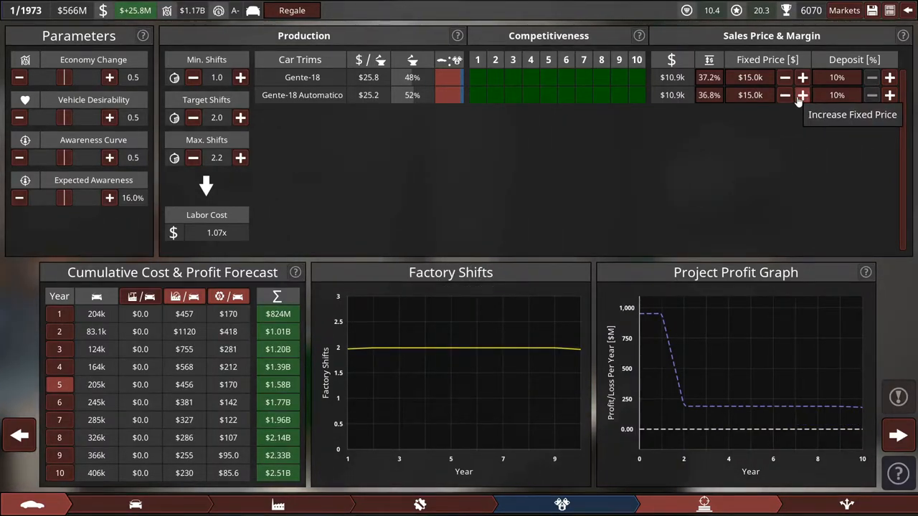
pyautogui.click(806, 95)
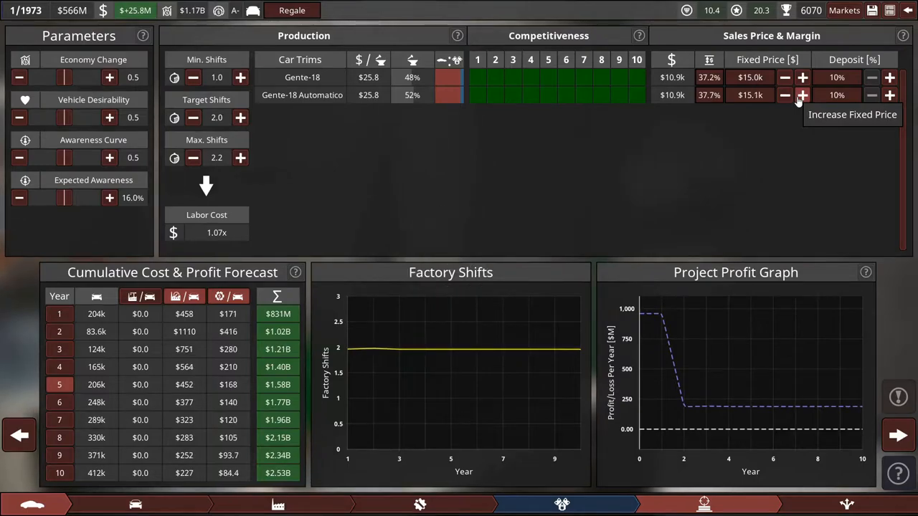
pyautogui.click(805, 94)
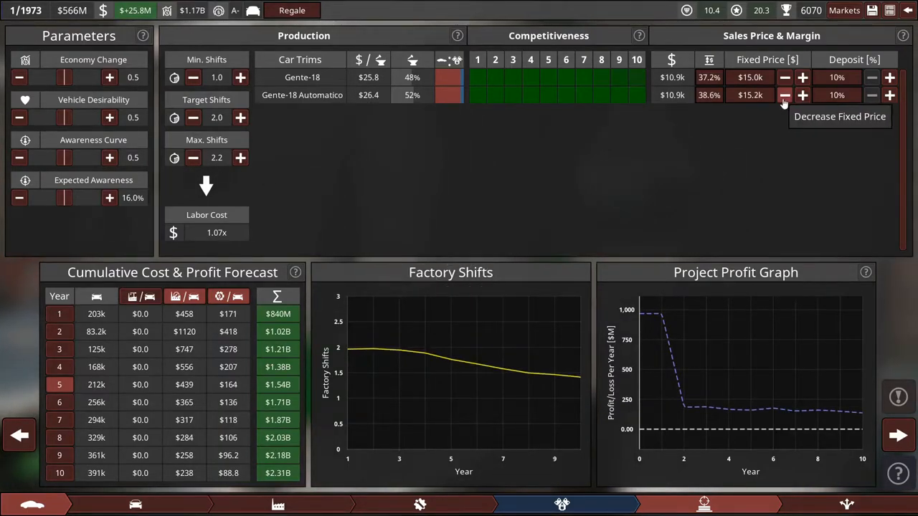
pyautogui.click(783, 94)
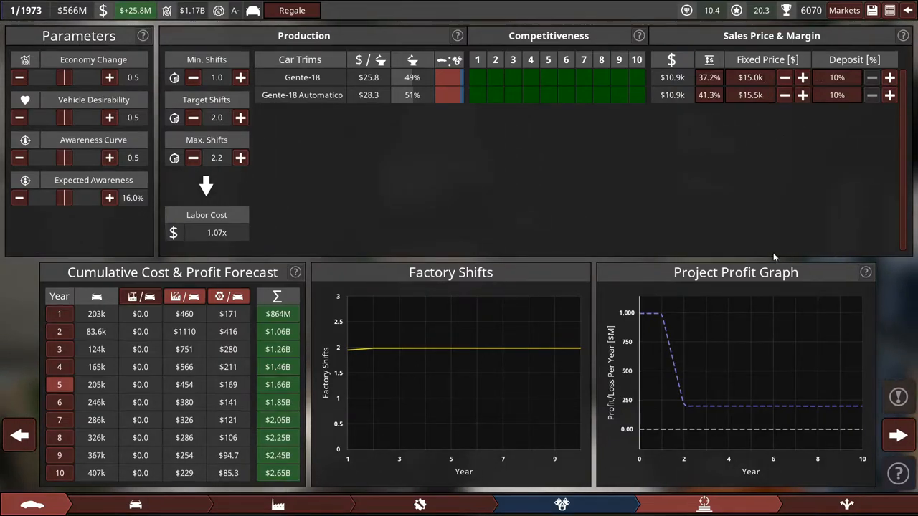
pyautogui.moveTo(642, 315)
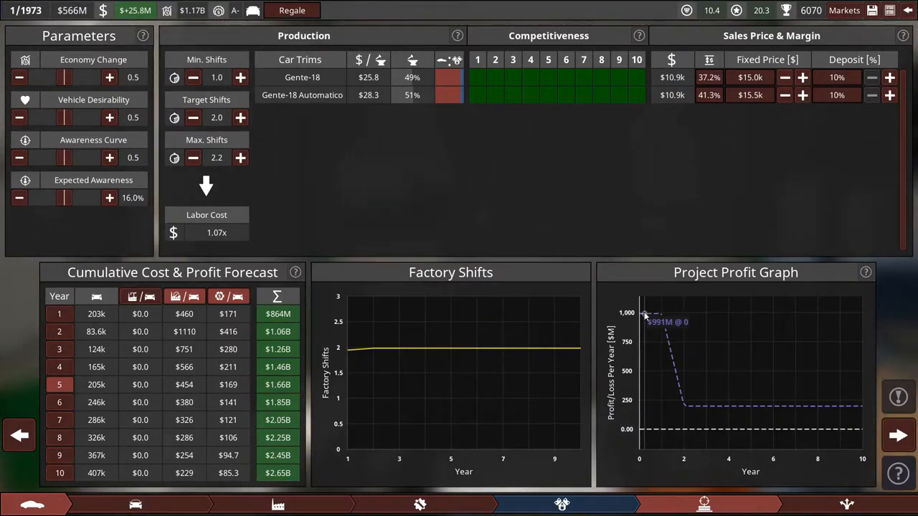
pyautogui.moveTo(662, 324)
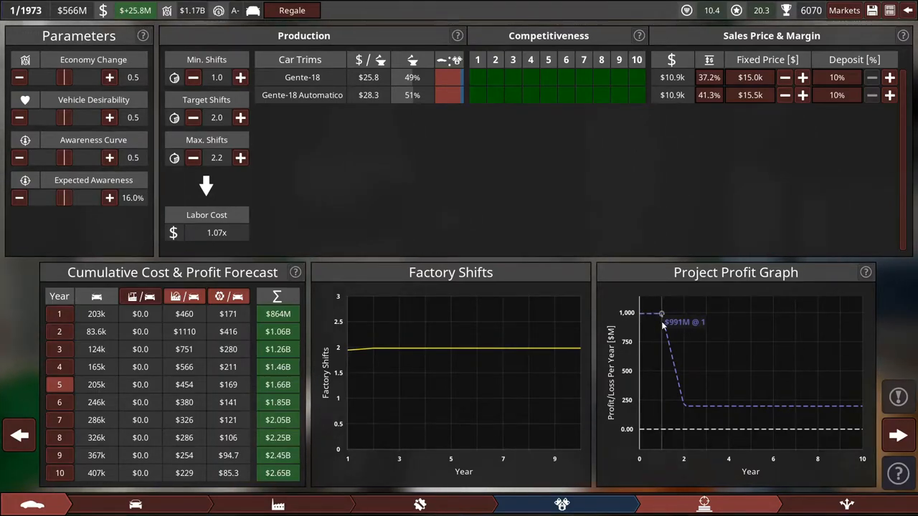
pyautogui.moveTo(872, 416)
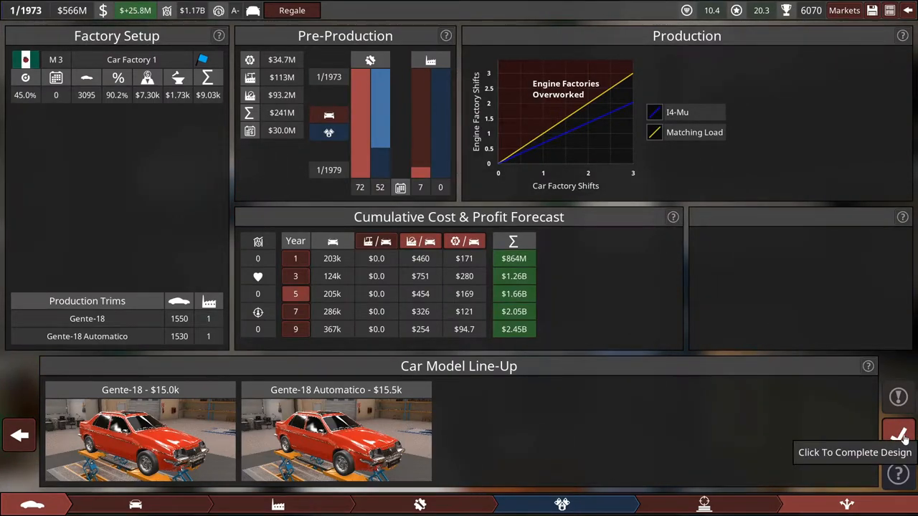
pyautogui.click(901, 432)
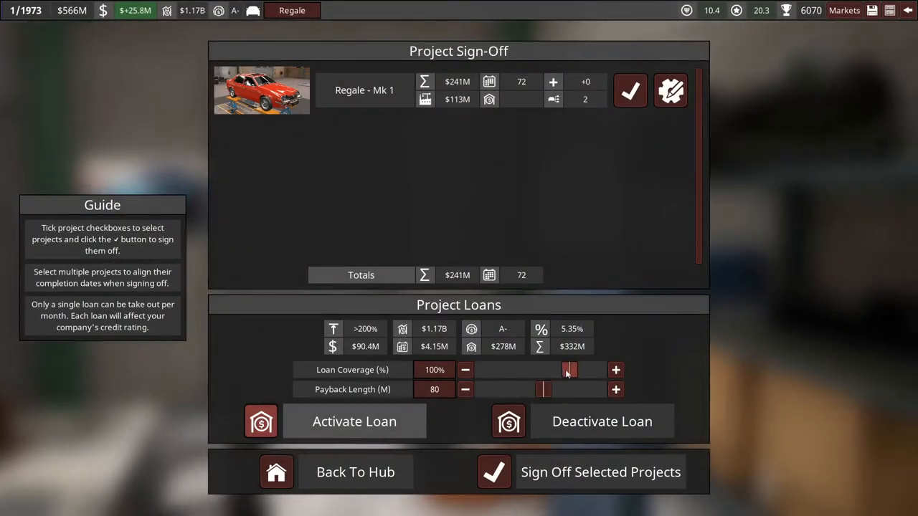
# Sign off Regale Mk 1 with 72% loan coverage over 99 months payback.
pyautogui.moveTo(567, 369); pyautogui.dragTo(544, 370)
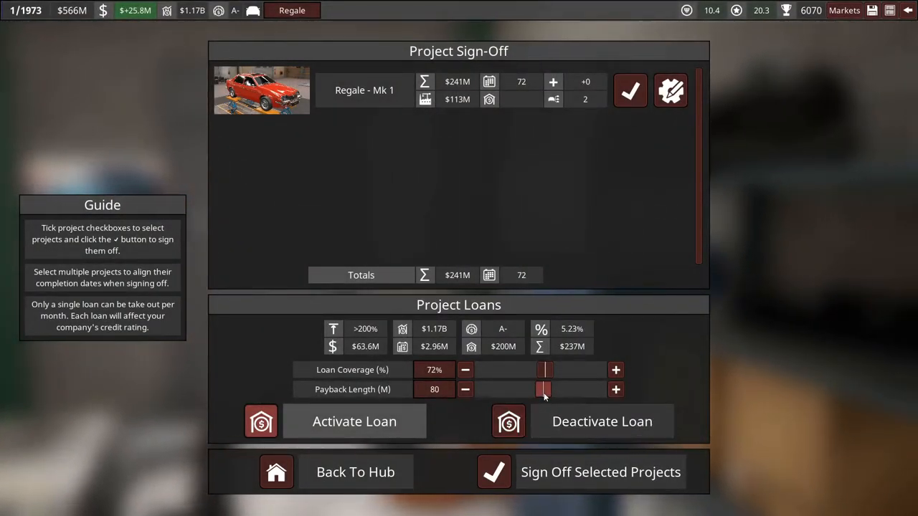
pyautogui.click(615, 390)
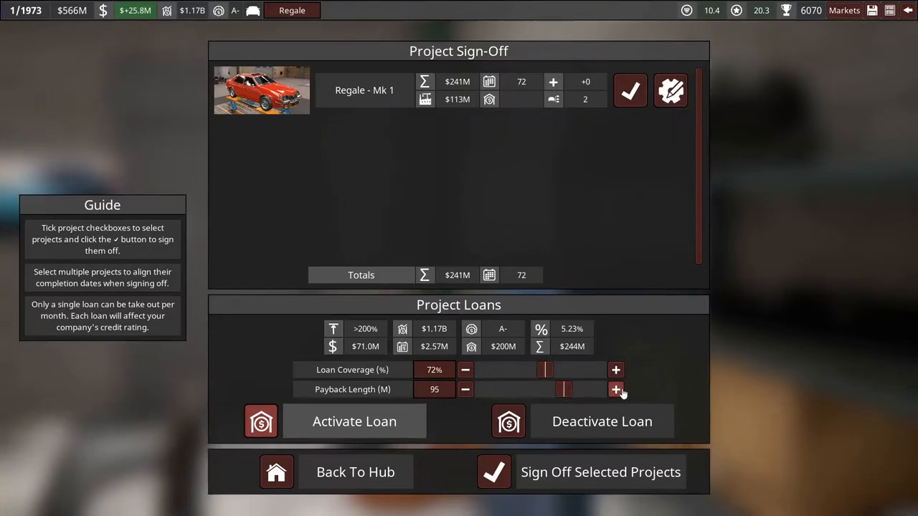
pyautogui.click(615, 389)
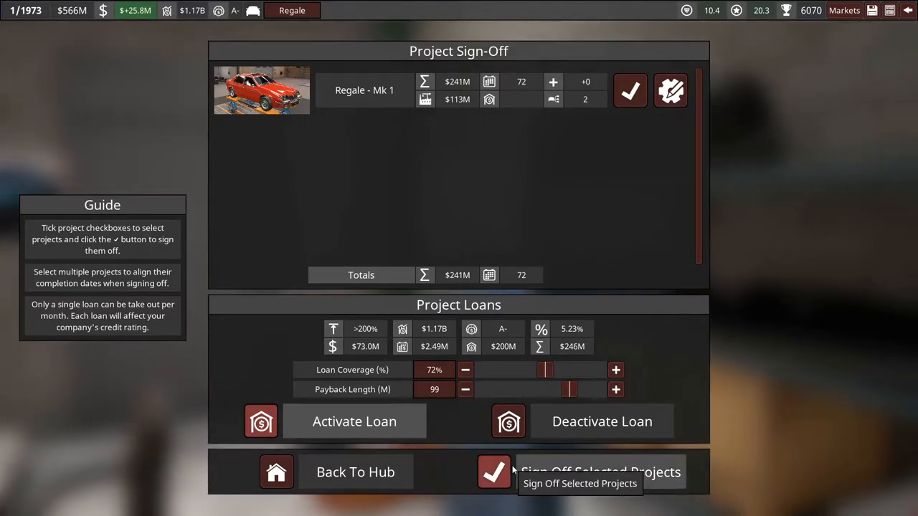
pyautogui.click(492, 471)
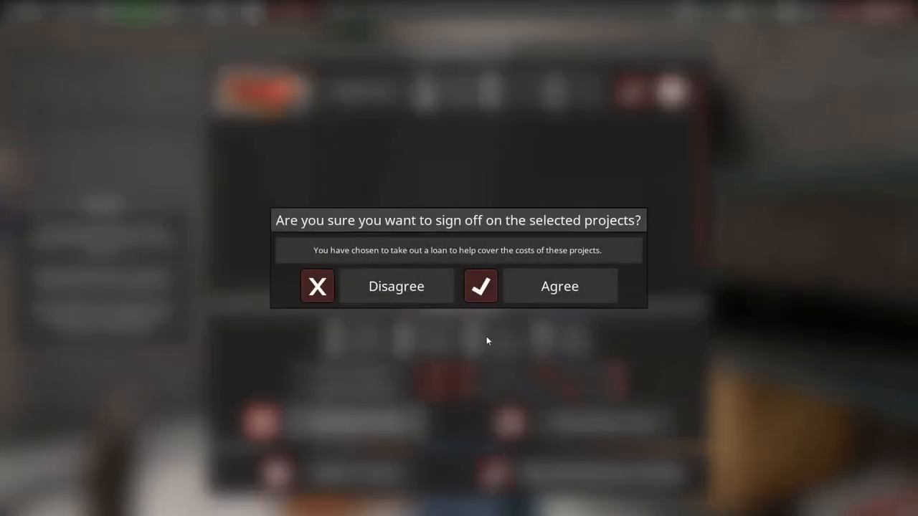
pyautogui.click(559, 287)
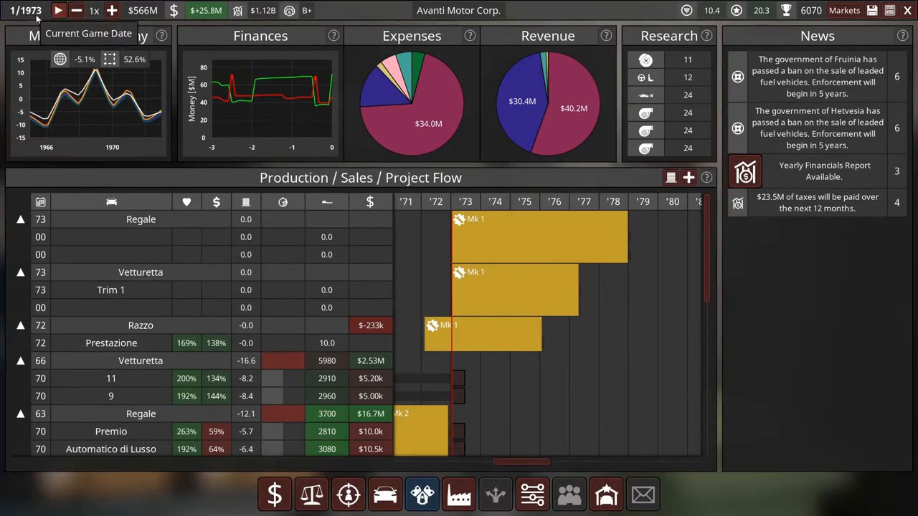
pyautogui.click(111, 12)
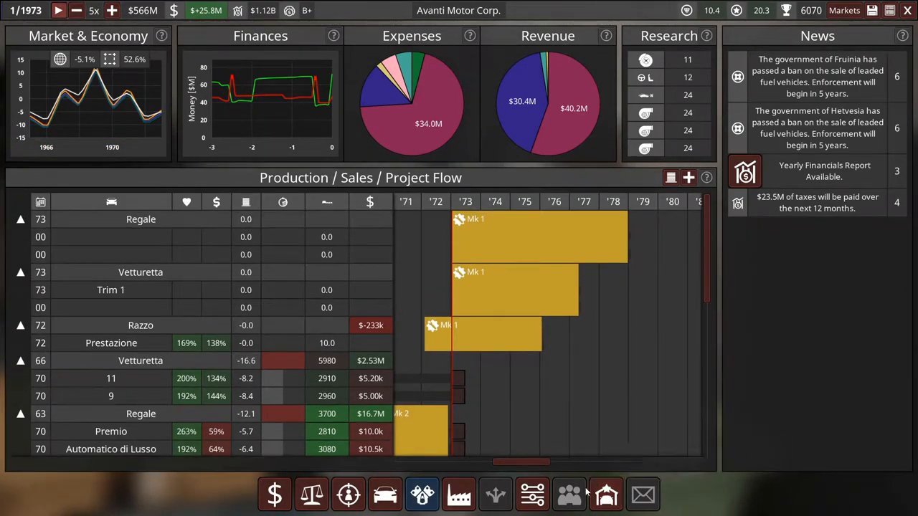
pyautogui.click(601, 495)
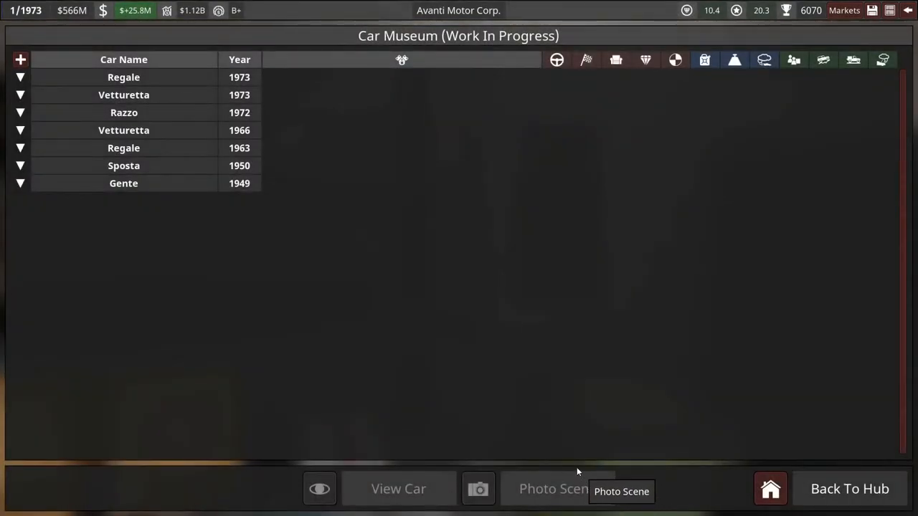
pyautogui.click(770, 487)
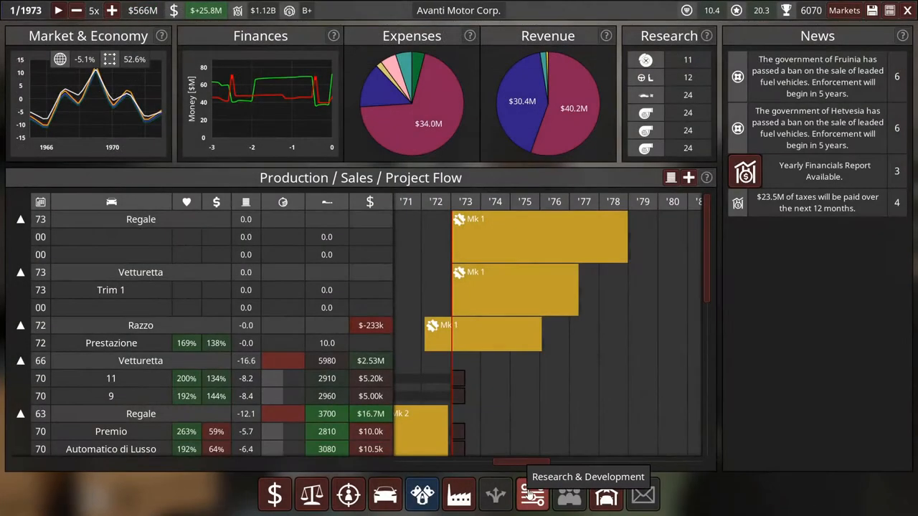
pyautogui.click(533, 495)
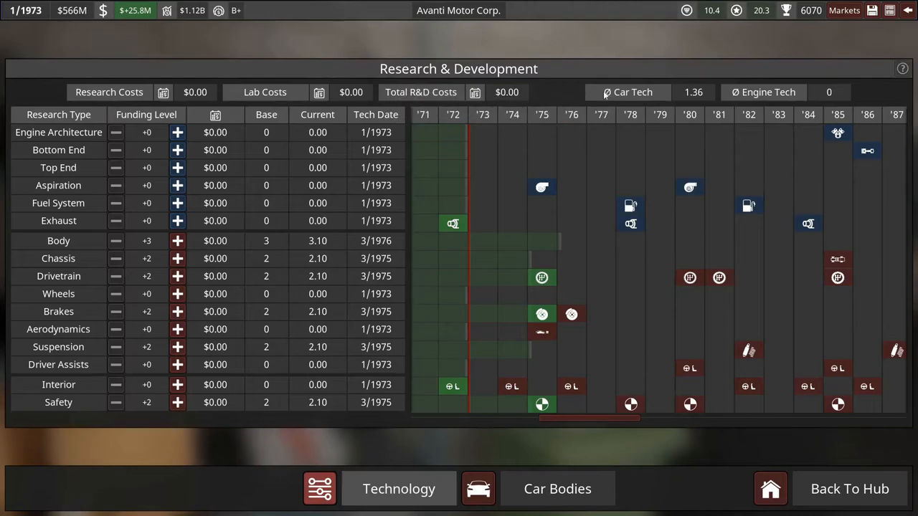
pyautogui.click(556, 489)
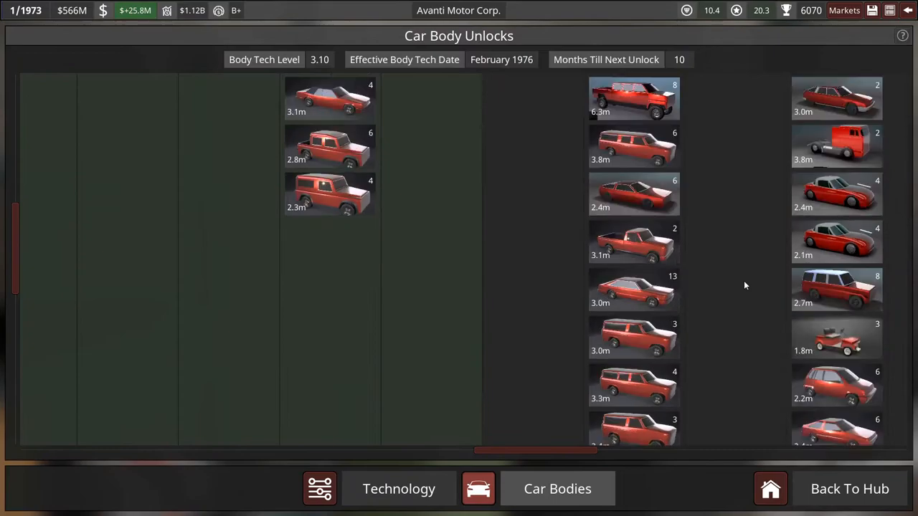
pyautogui.scroll(-3)
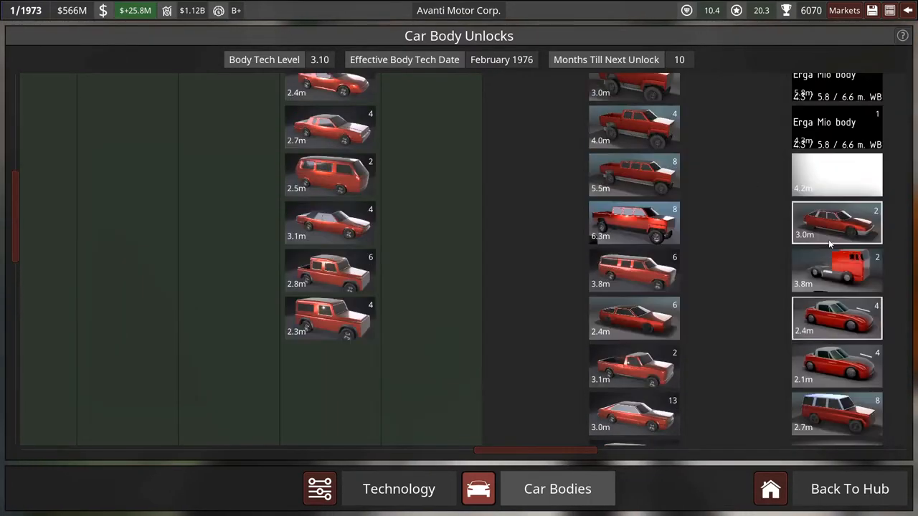
pyautogui.scroll(-3)
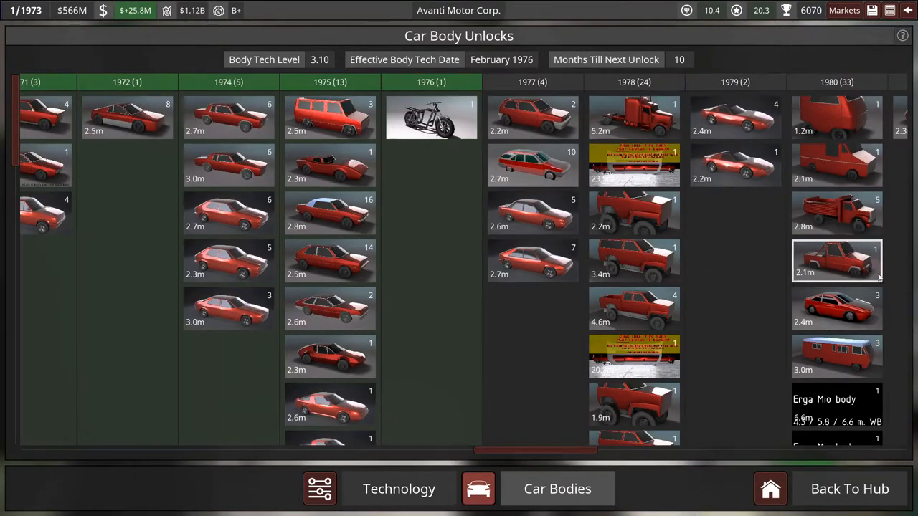
pyautogui.scroll(-3)
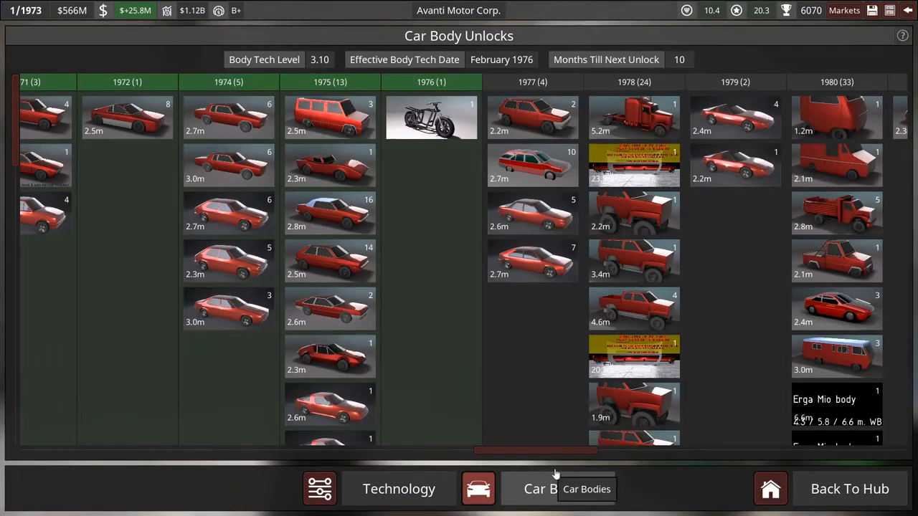
pyautogui.click(849, 489)
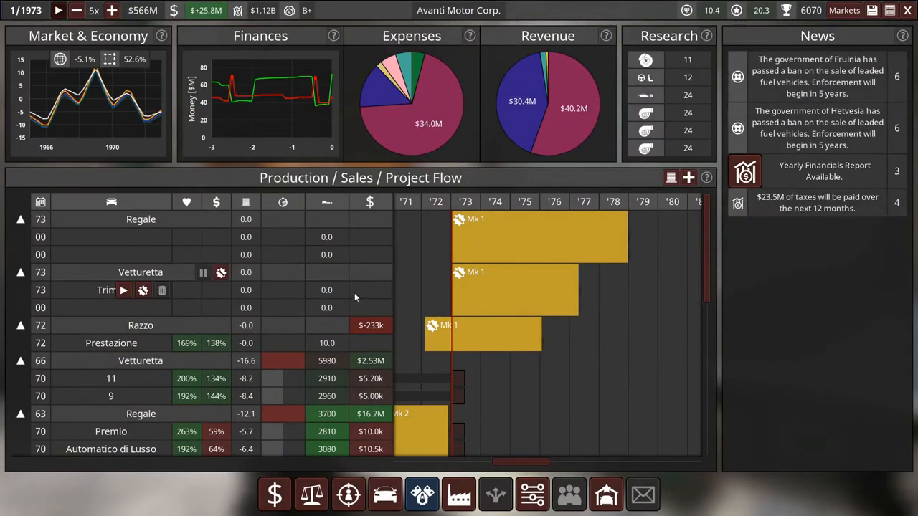
pyautogui.moveTo(576, 291)
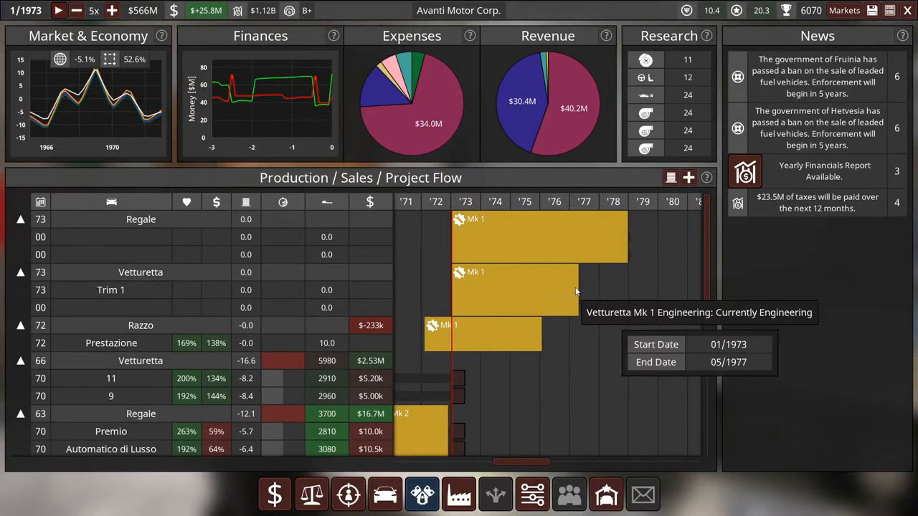
pyautogui.moveTo(614, 284)
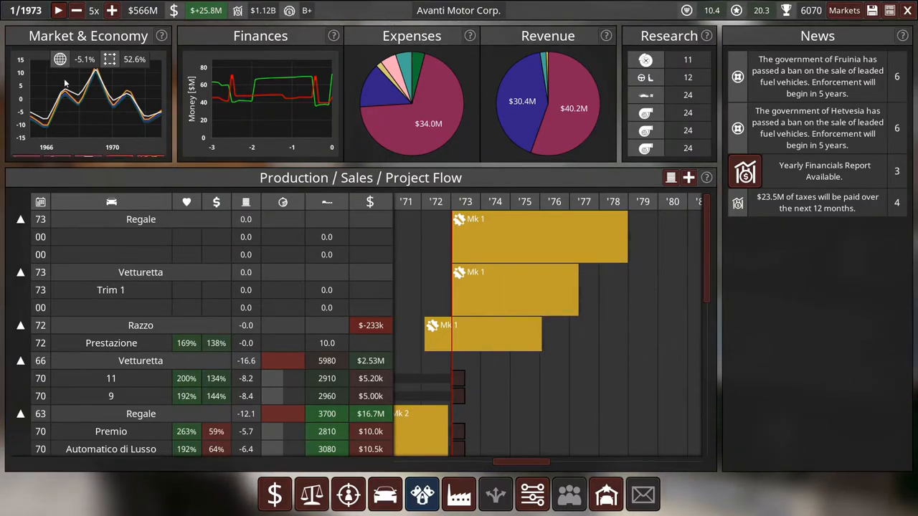
# Resume time to March 1973 and bring up the Engine Factory 2 quality issue decision.
pyautogui.click(56, 11)
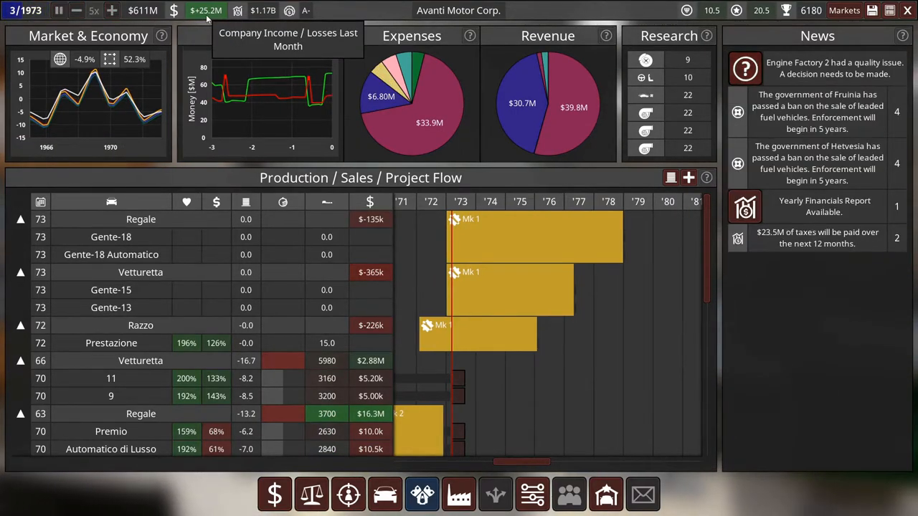
pyautogui.moveTo(221, 23)
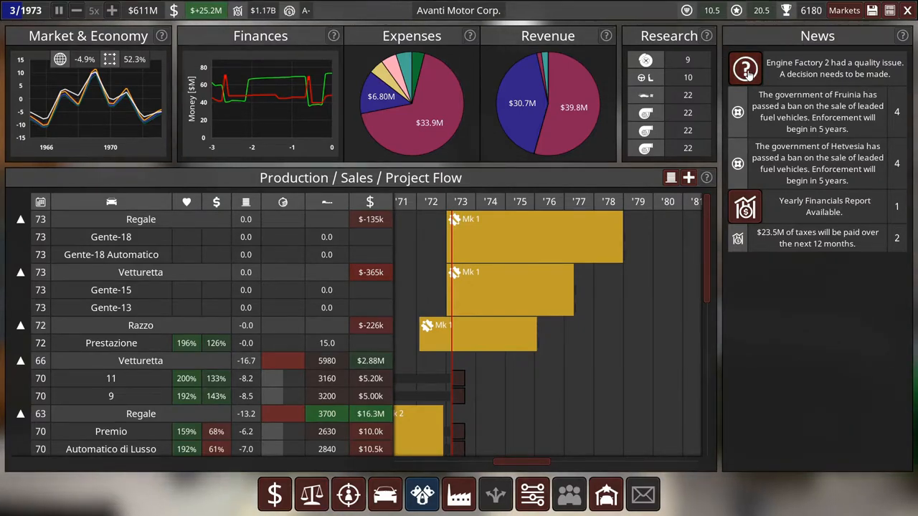
pyautogui.click(742, 64)
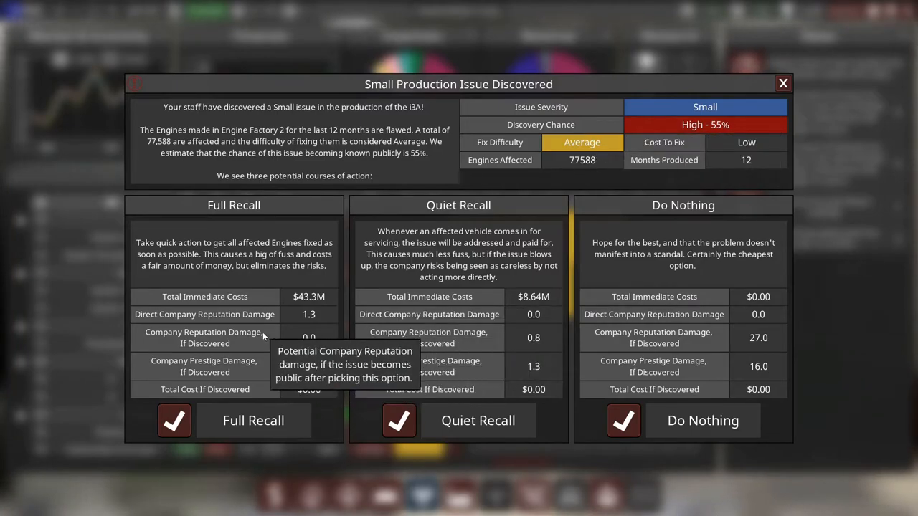
pyautogui.moveTo(377, 385)
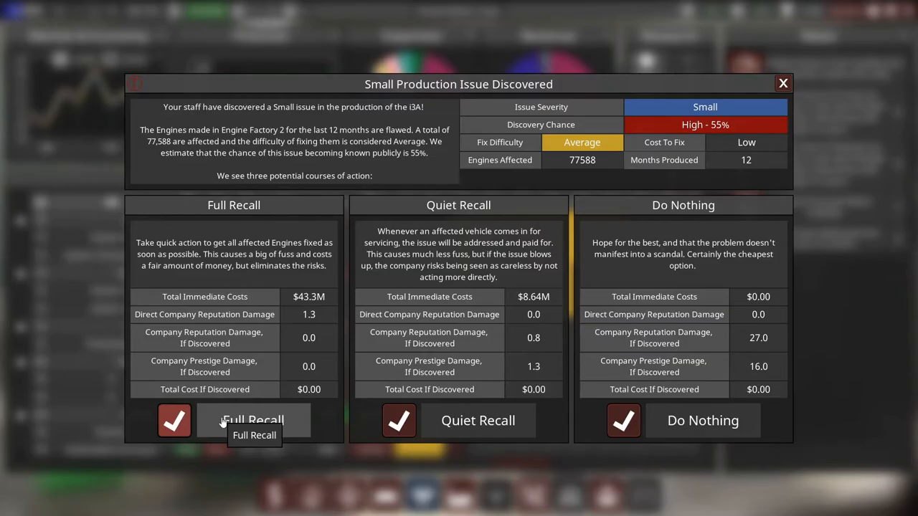
# Choose a full recall for the flawed engines.
pyautogui.click(175, 420)
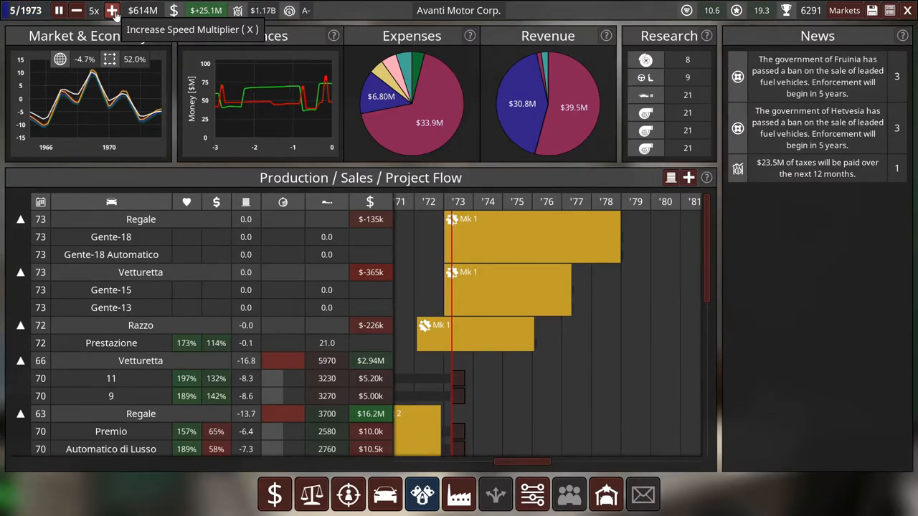
# Speed up and run time to September 1977, completing Vetturetta Mk 1 and I4-Mu Mk 1 engineering.
pyautogui.click(111, 11)
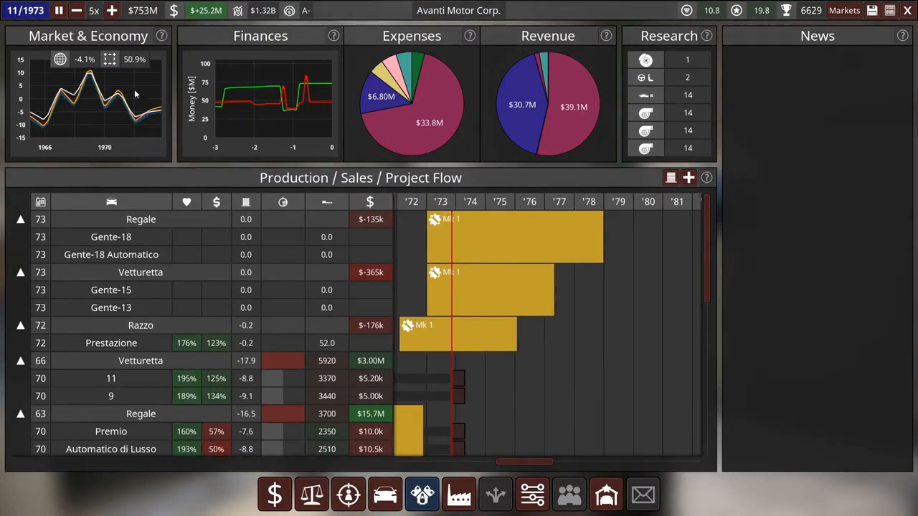
pyautogui.click(63, 12)
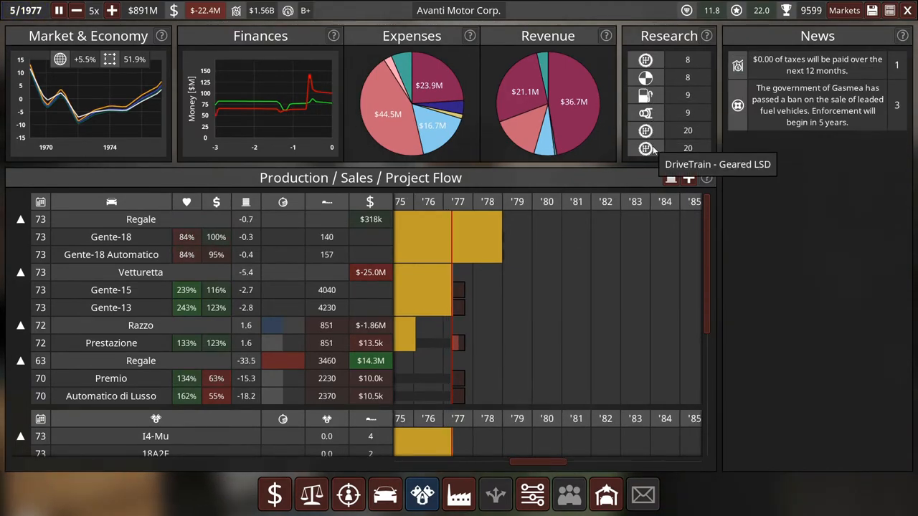
pyautogui.click(66, 13)
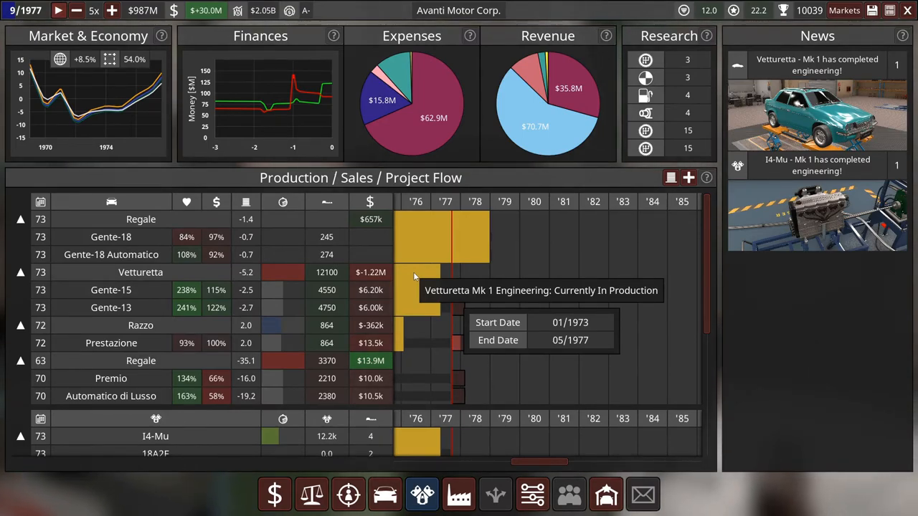
pyautogui.moveTo(462, 185)
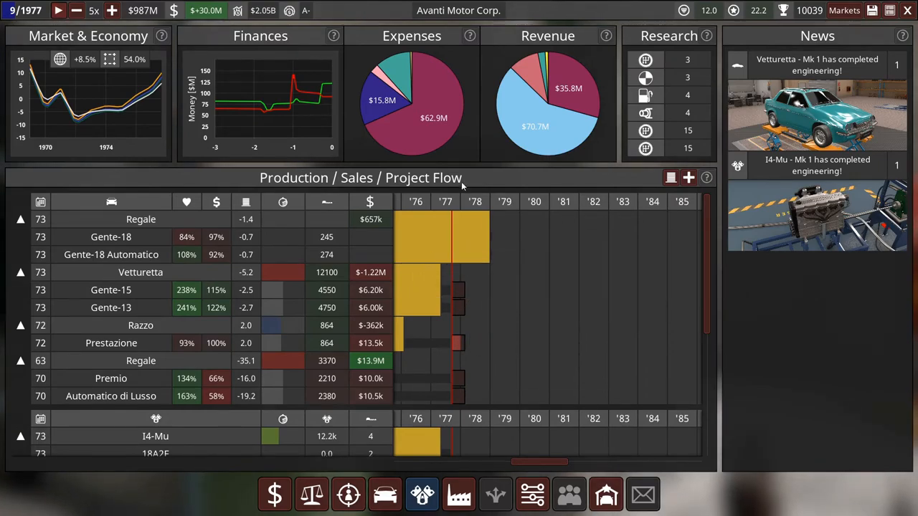
pyautogui.moveTo(536, 122)
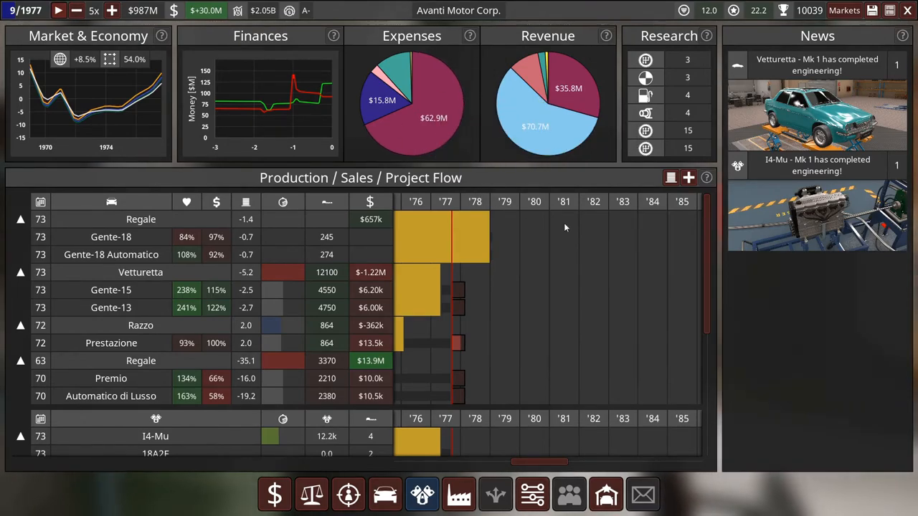
pyautogui.moveTo(543, 402)
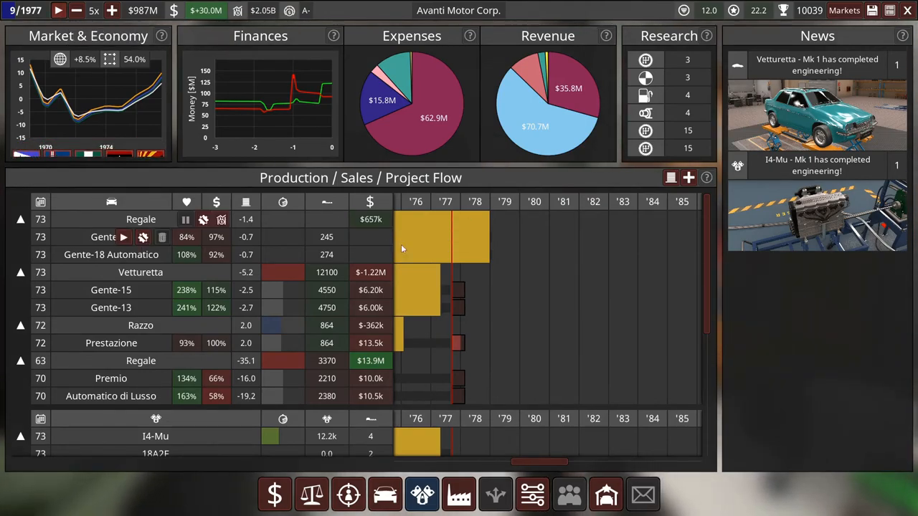
pyautogui.moveTo(452, 247)
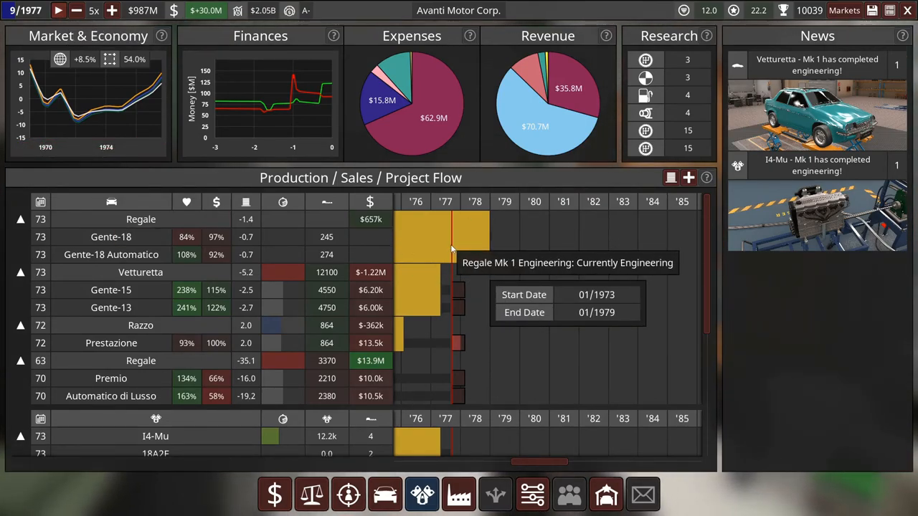
pyautogui.moveTo(395, 339)
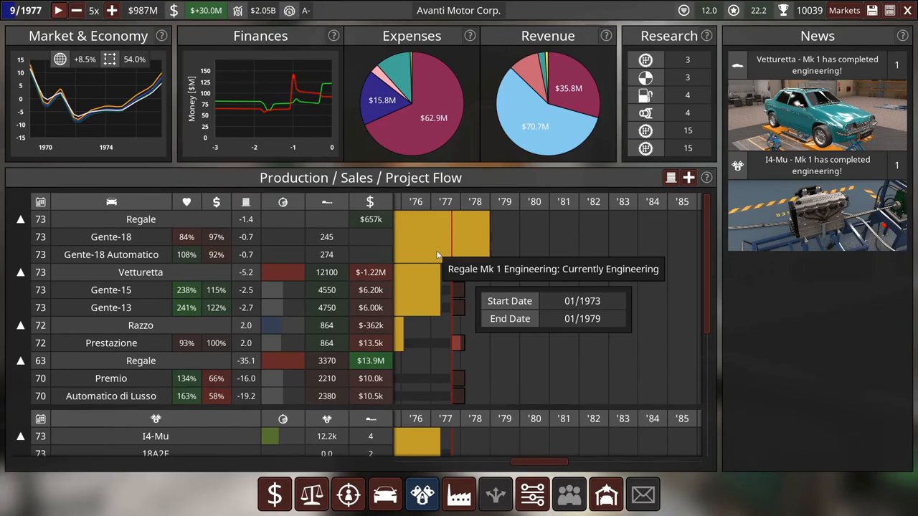
pyautogui.moveTo(215, 255)
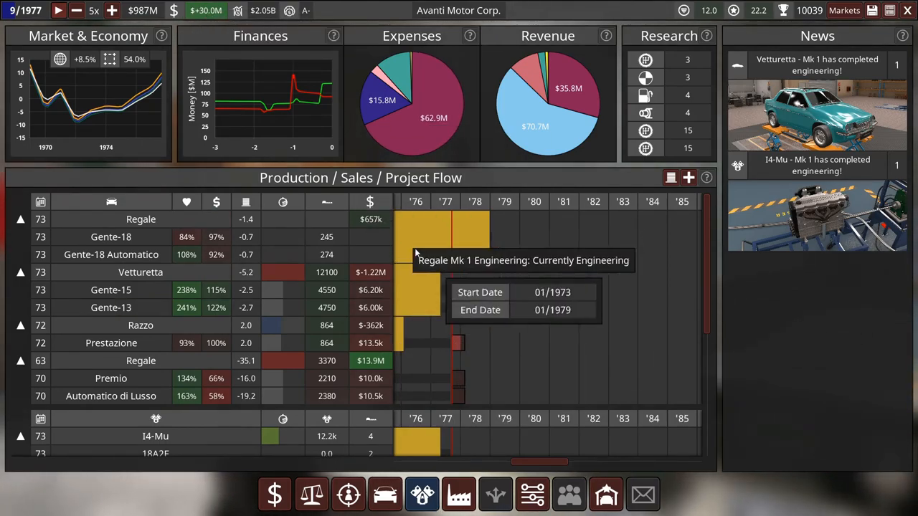
pyautogui.moveTo(582, 316)
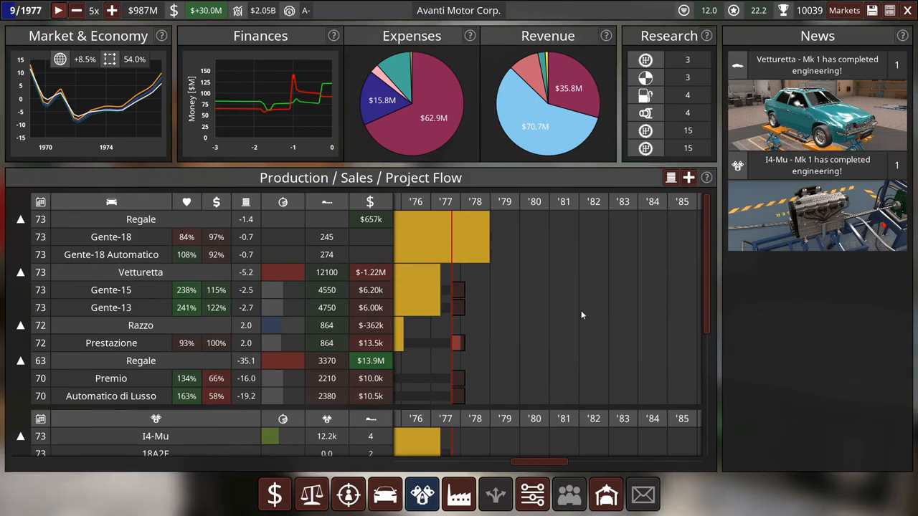